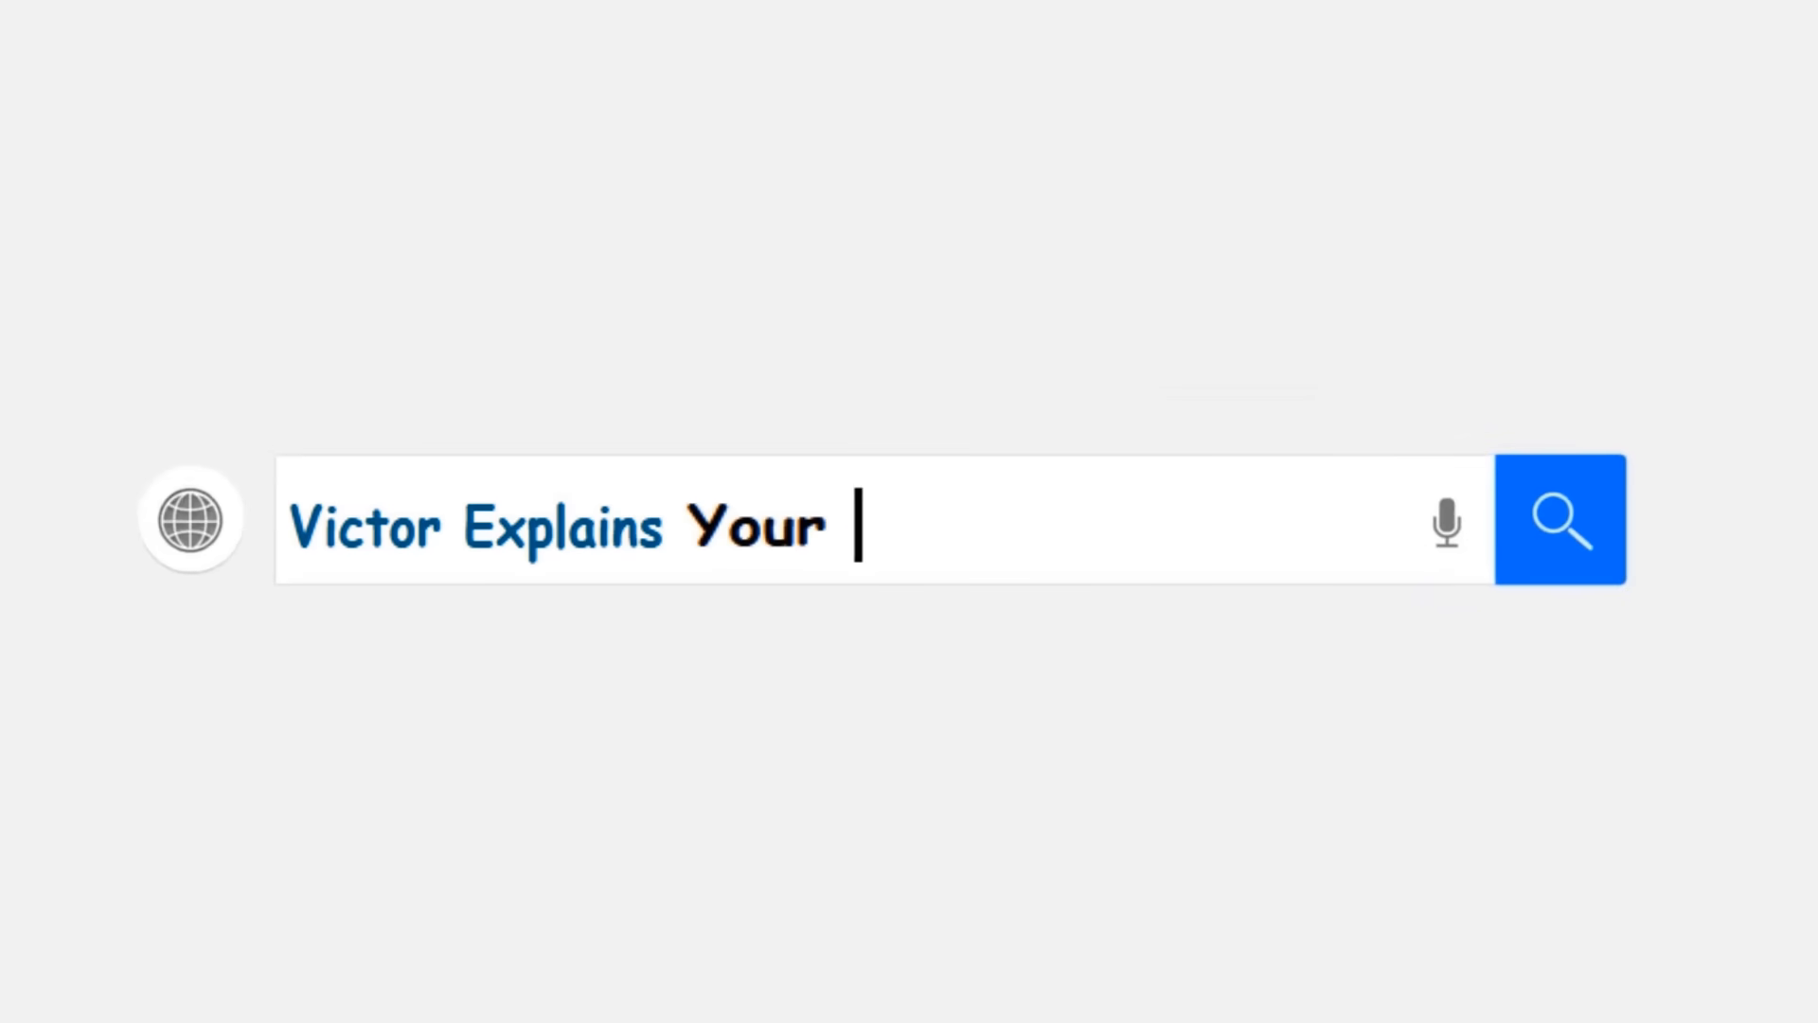
Open Settings' Update & Security page to confirm the PC is up to date
text(channel tutorial)
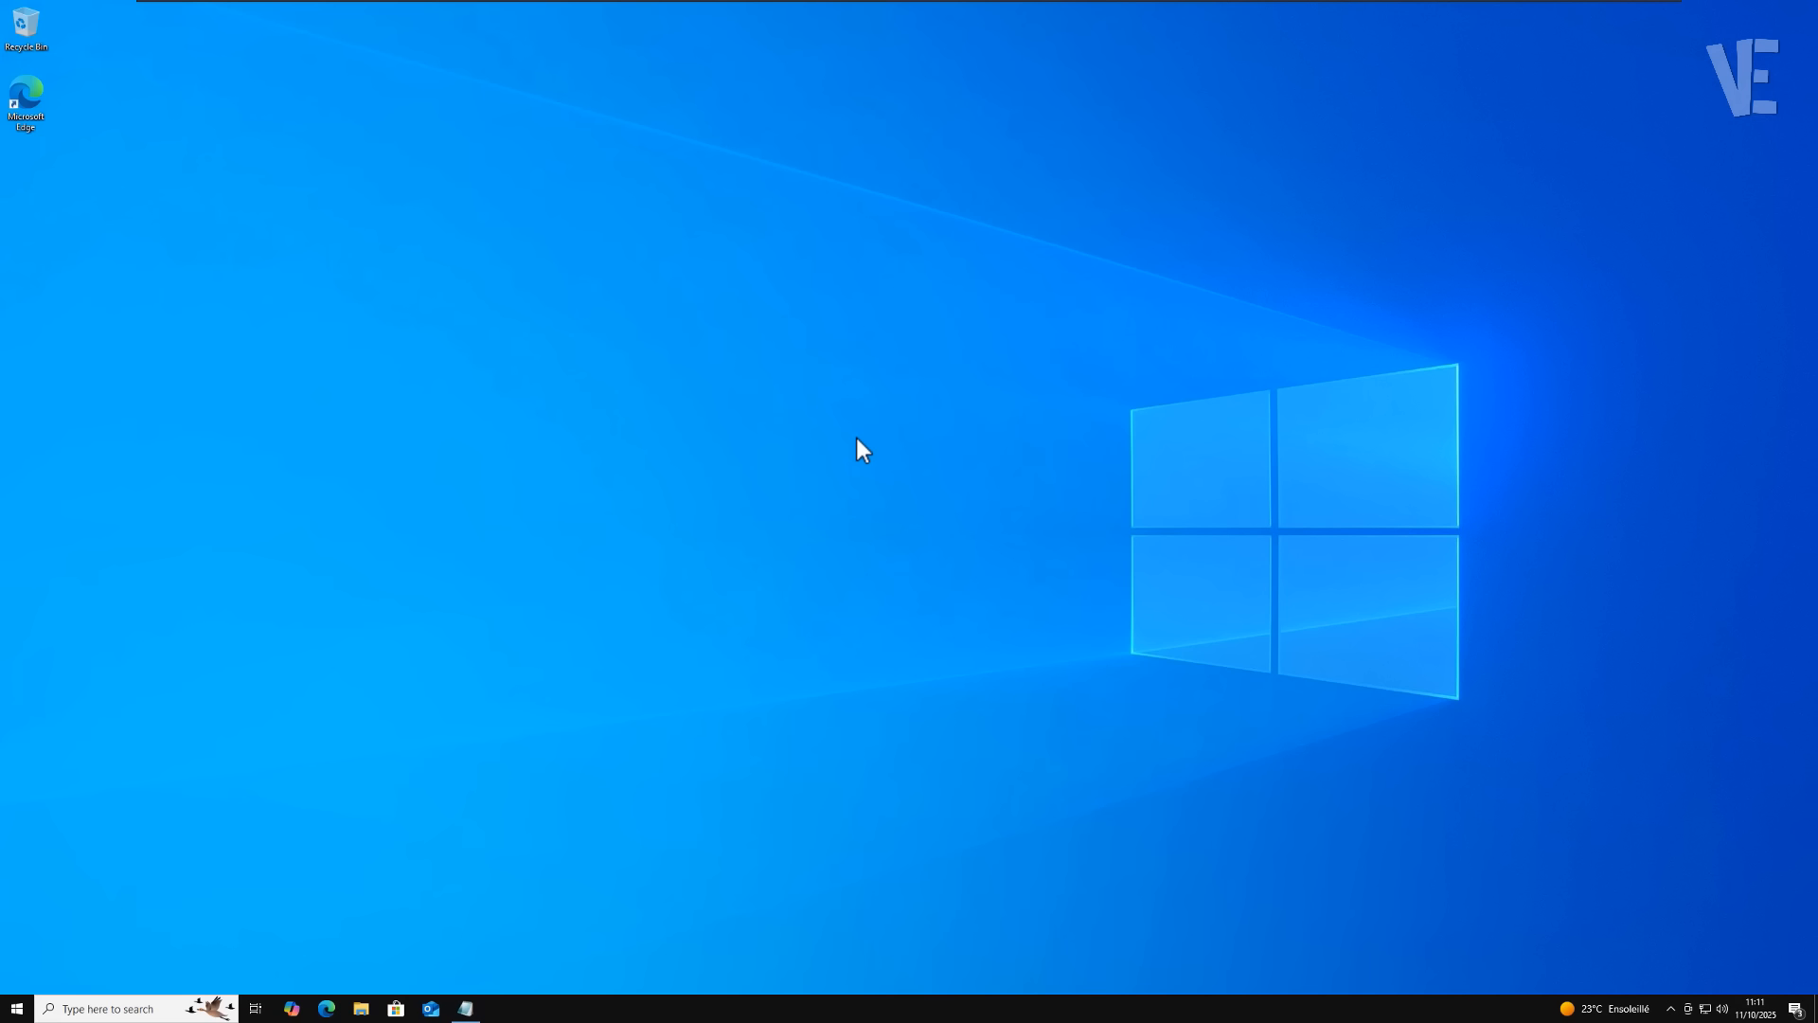
mouse_move(177, 884)
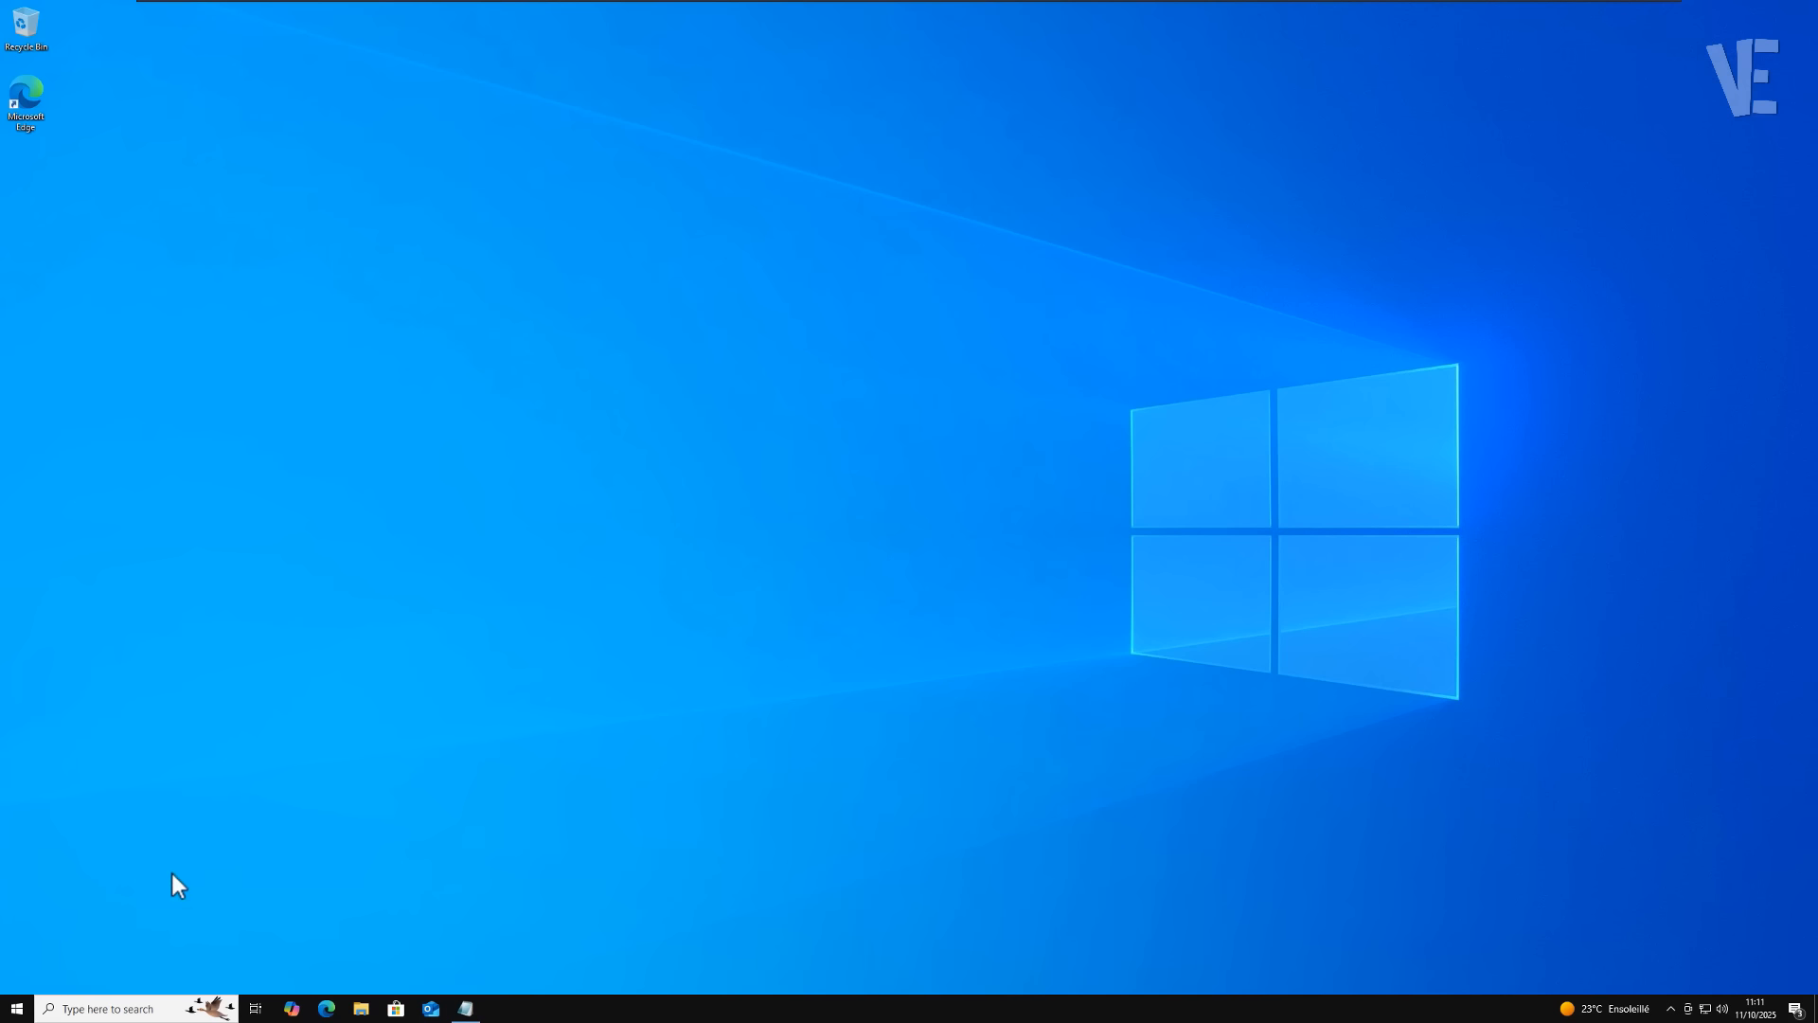
click(15, 1008)
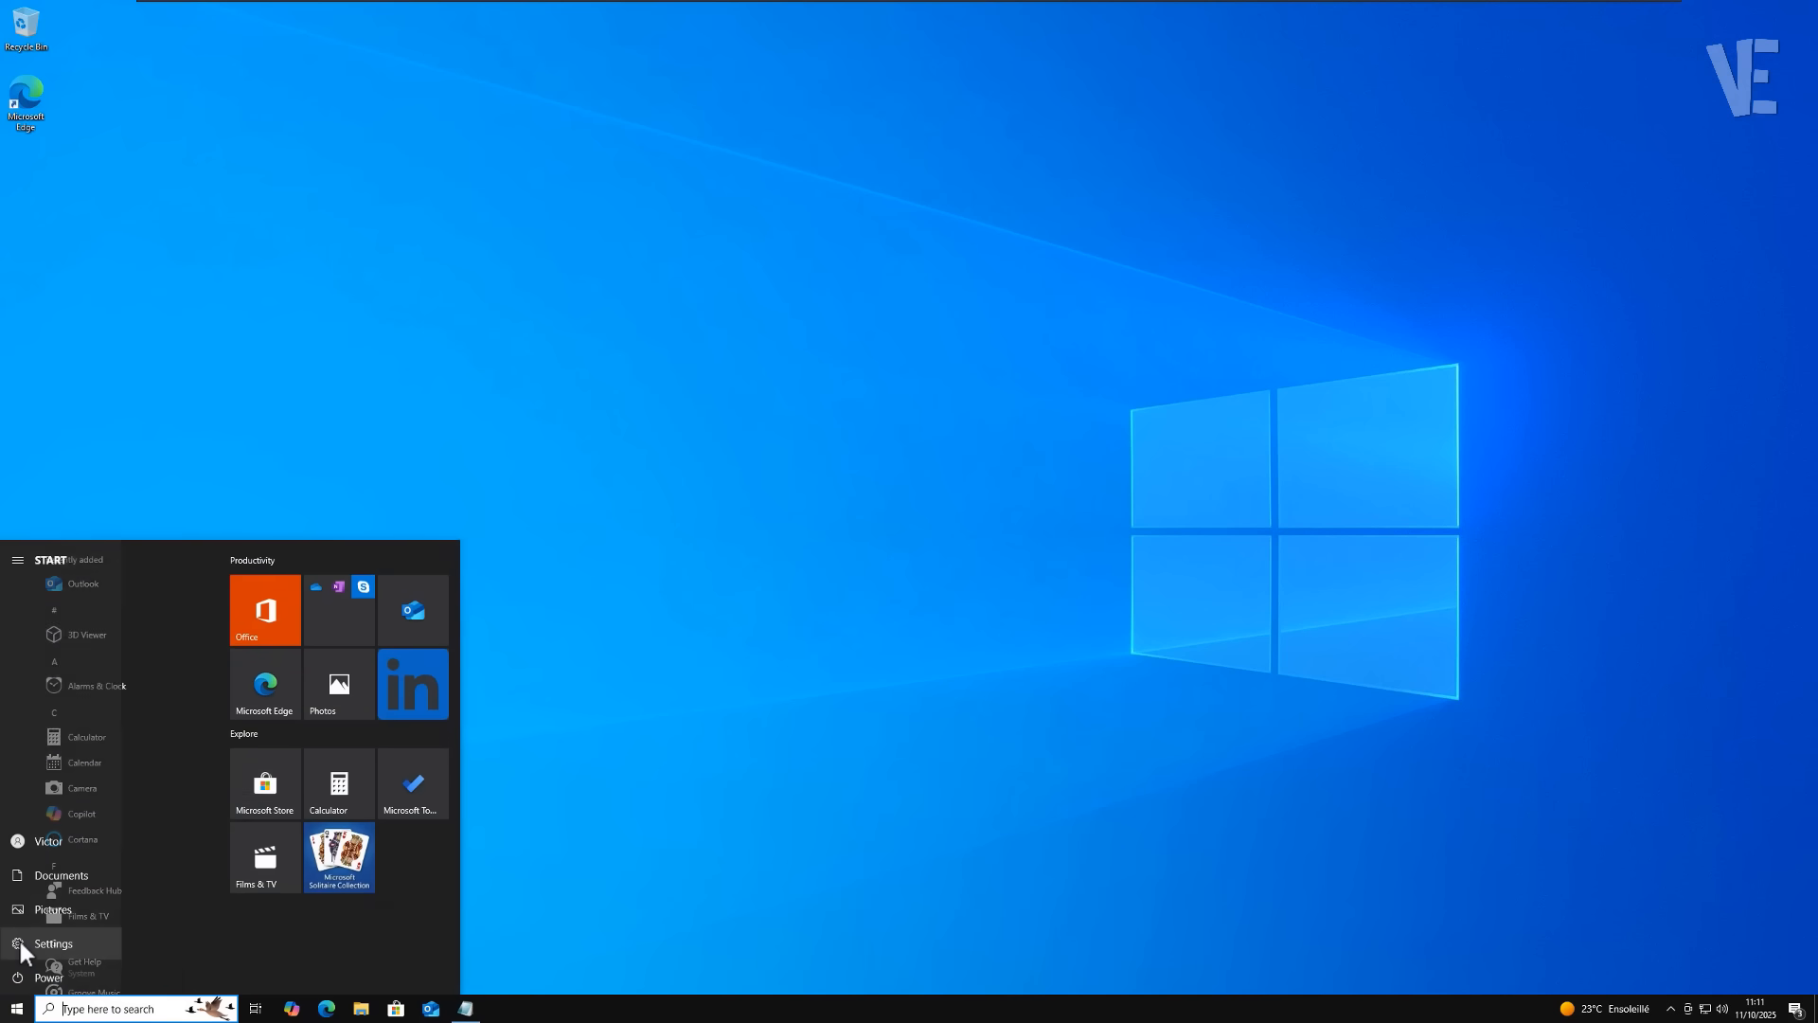
click(53, 944)
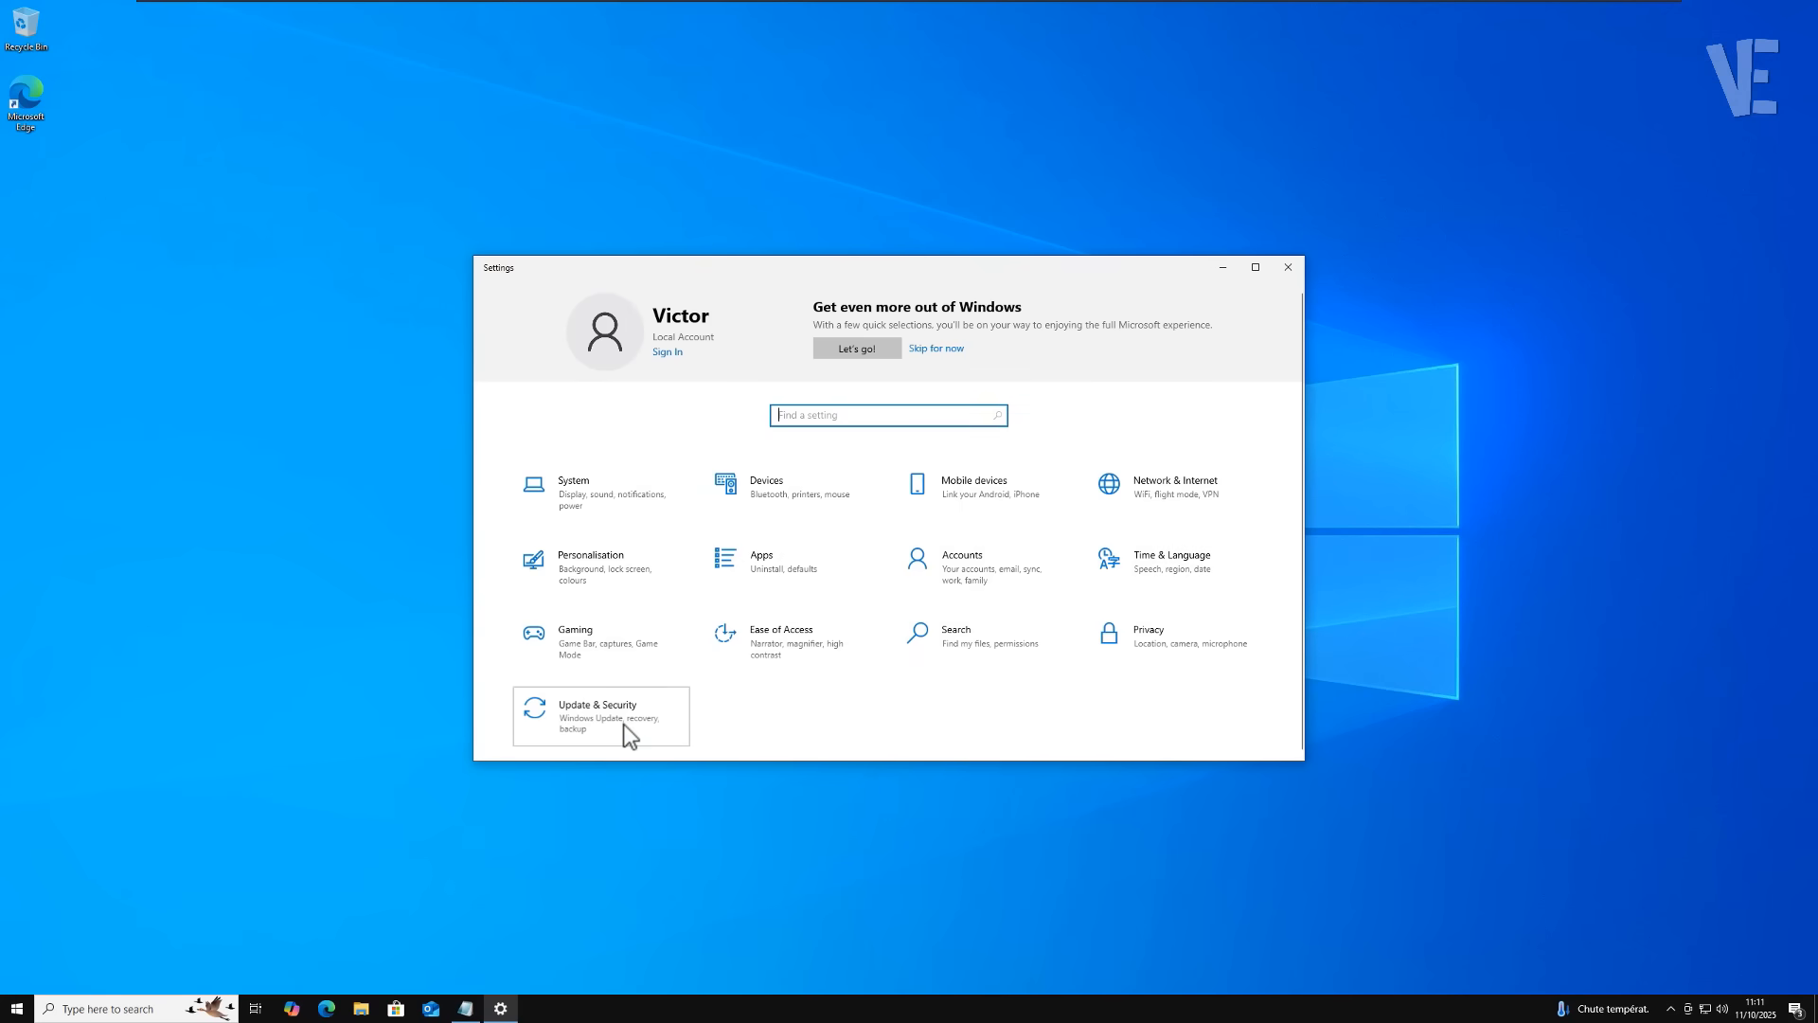
click(598, 716)
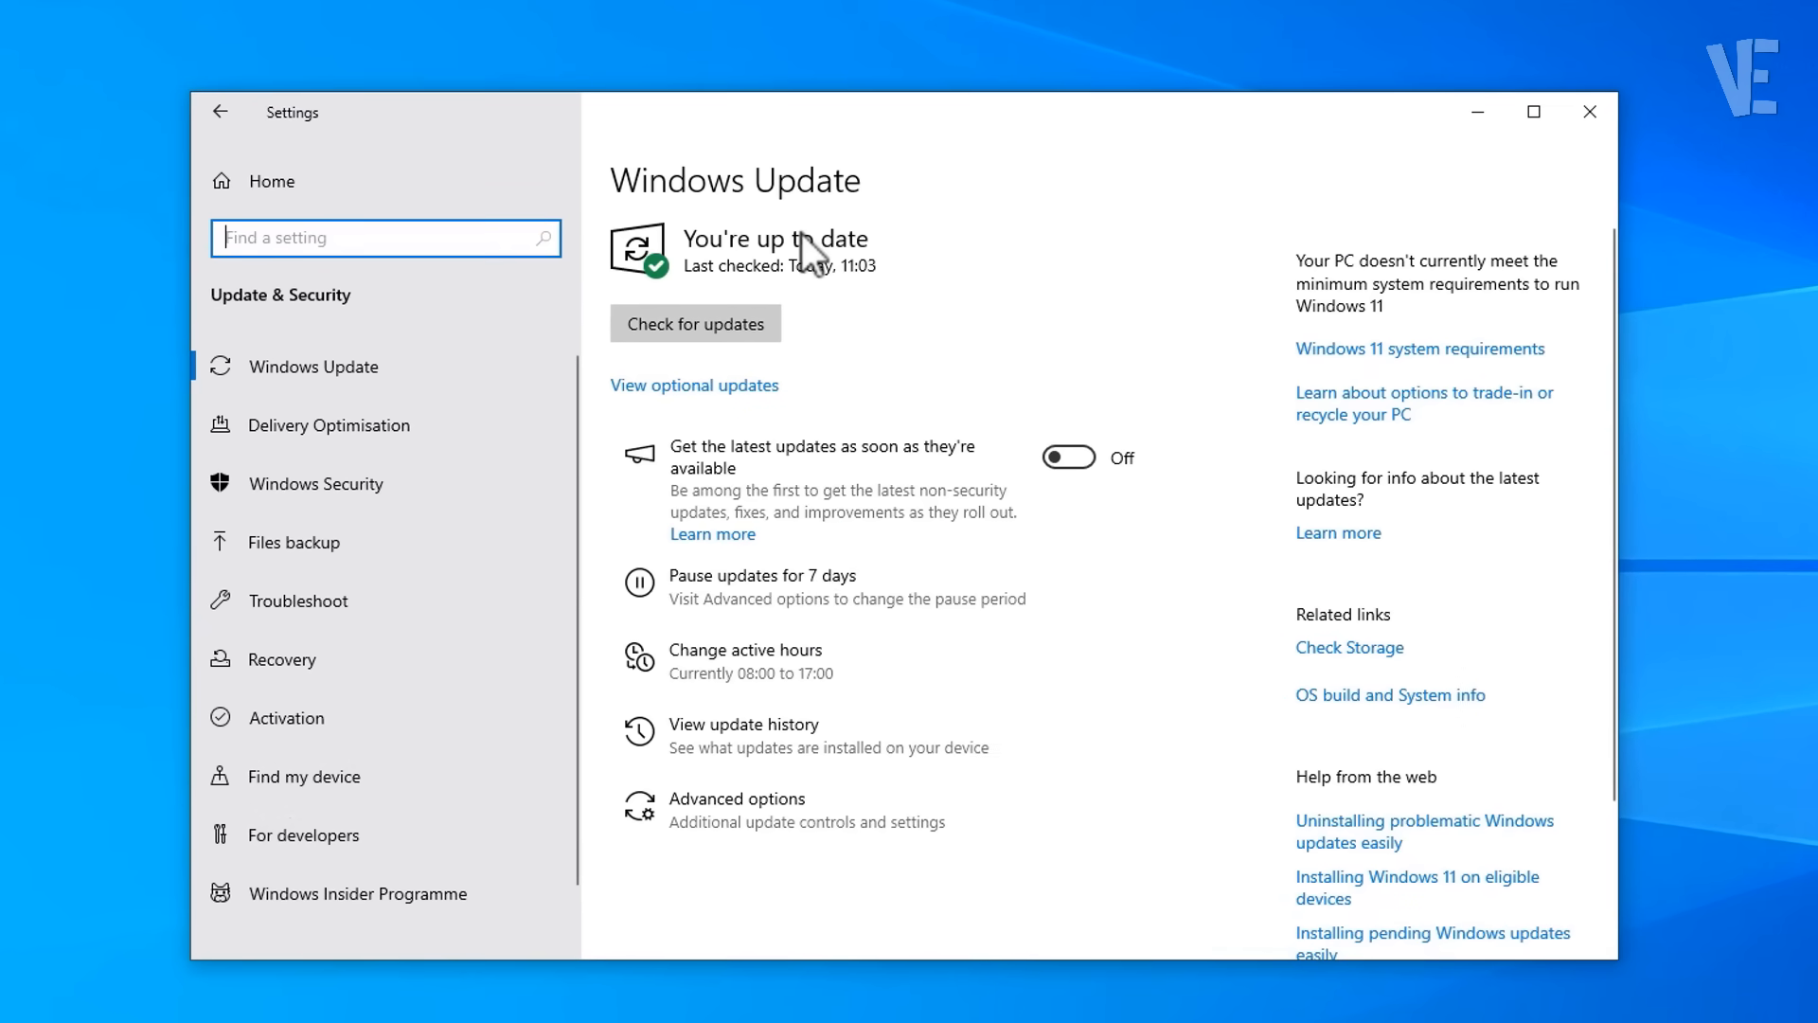
mouse_move(738, 270)
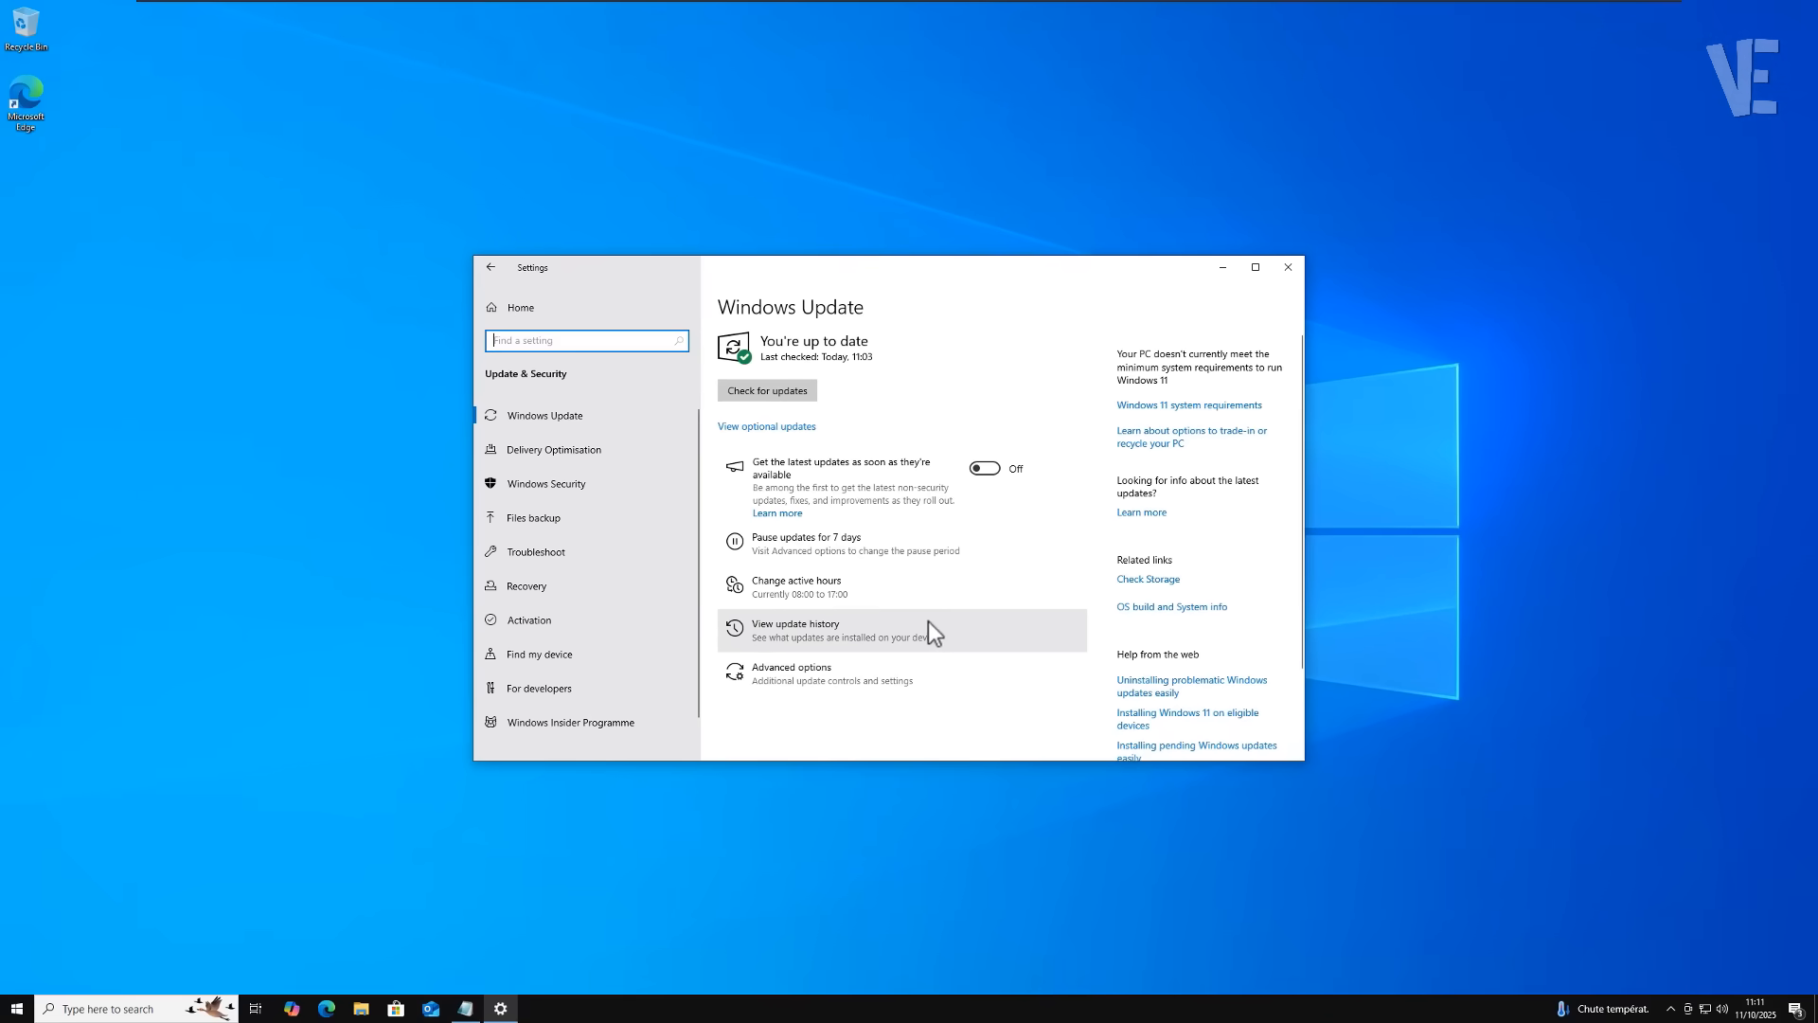
mouse_move(1001, 687)
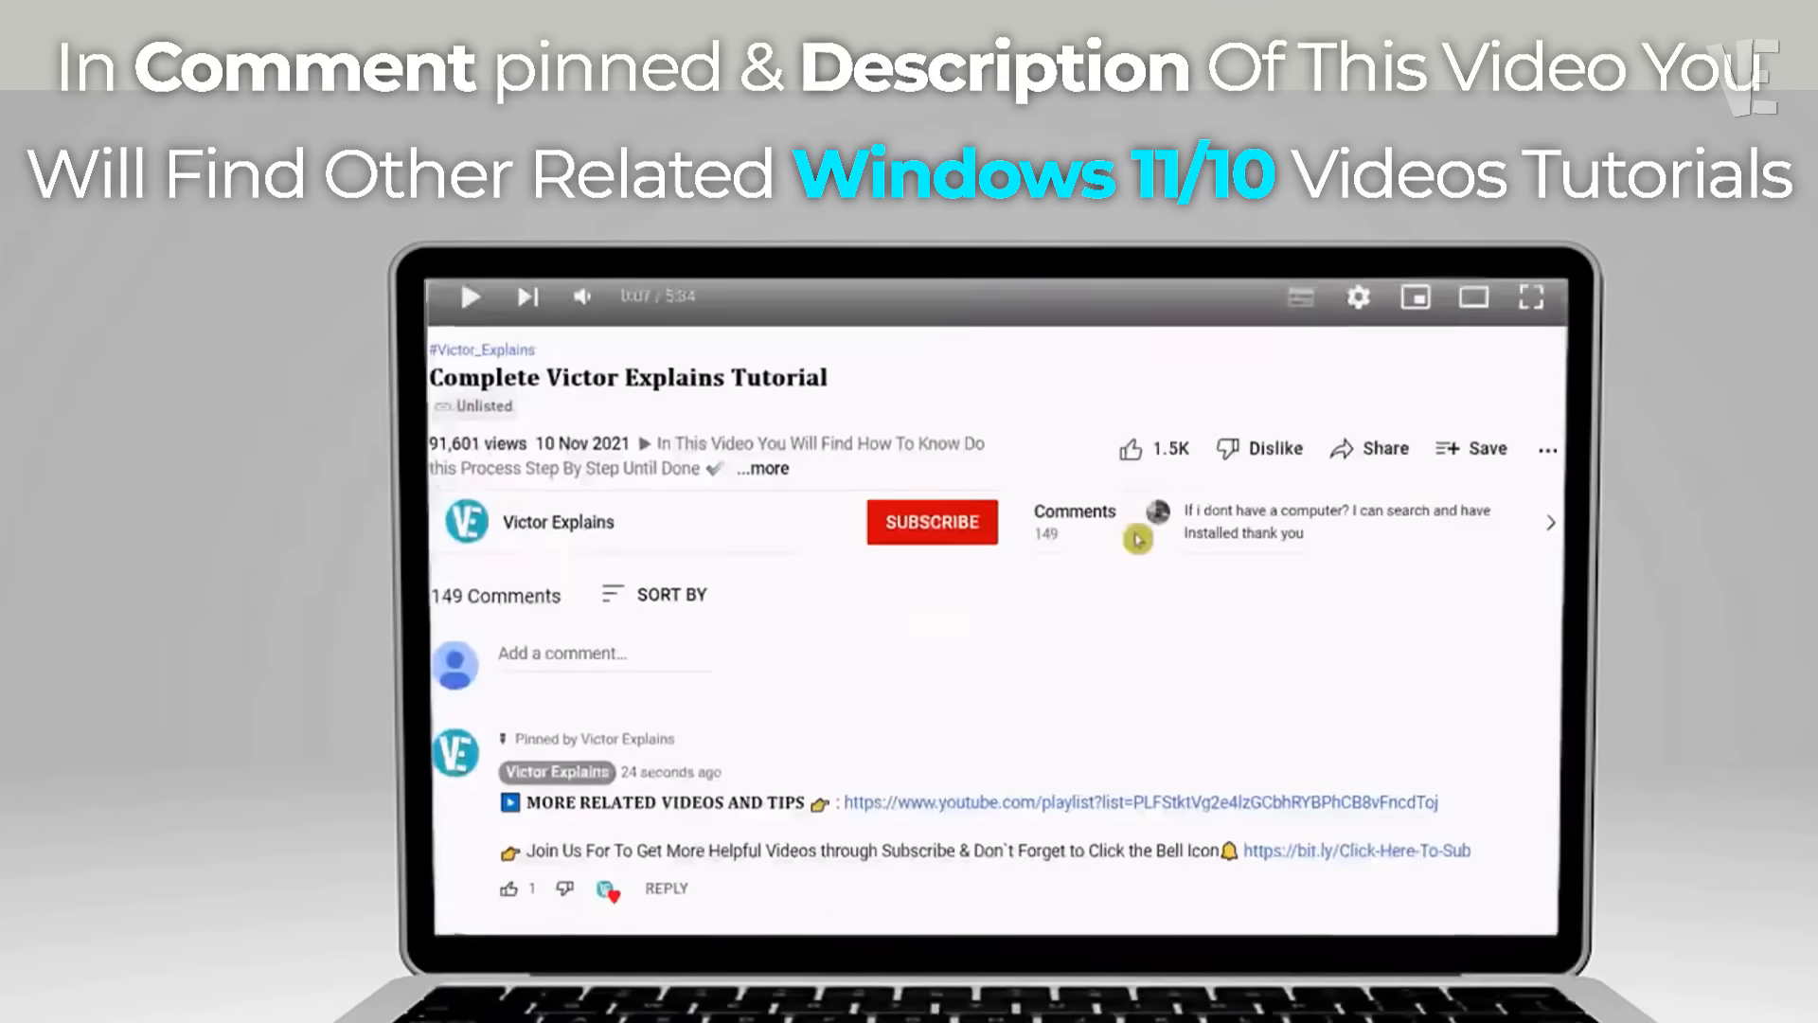
scroll(down, 3)
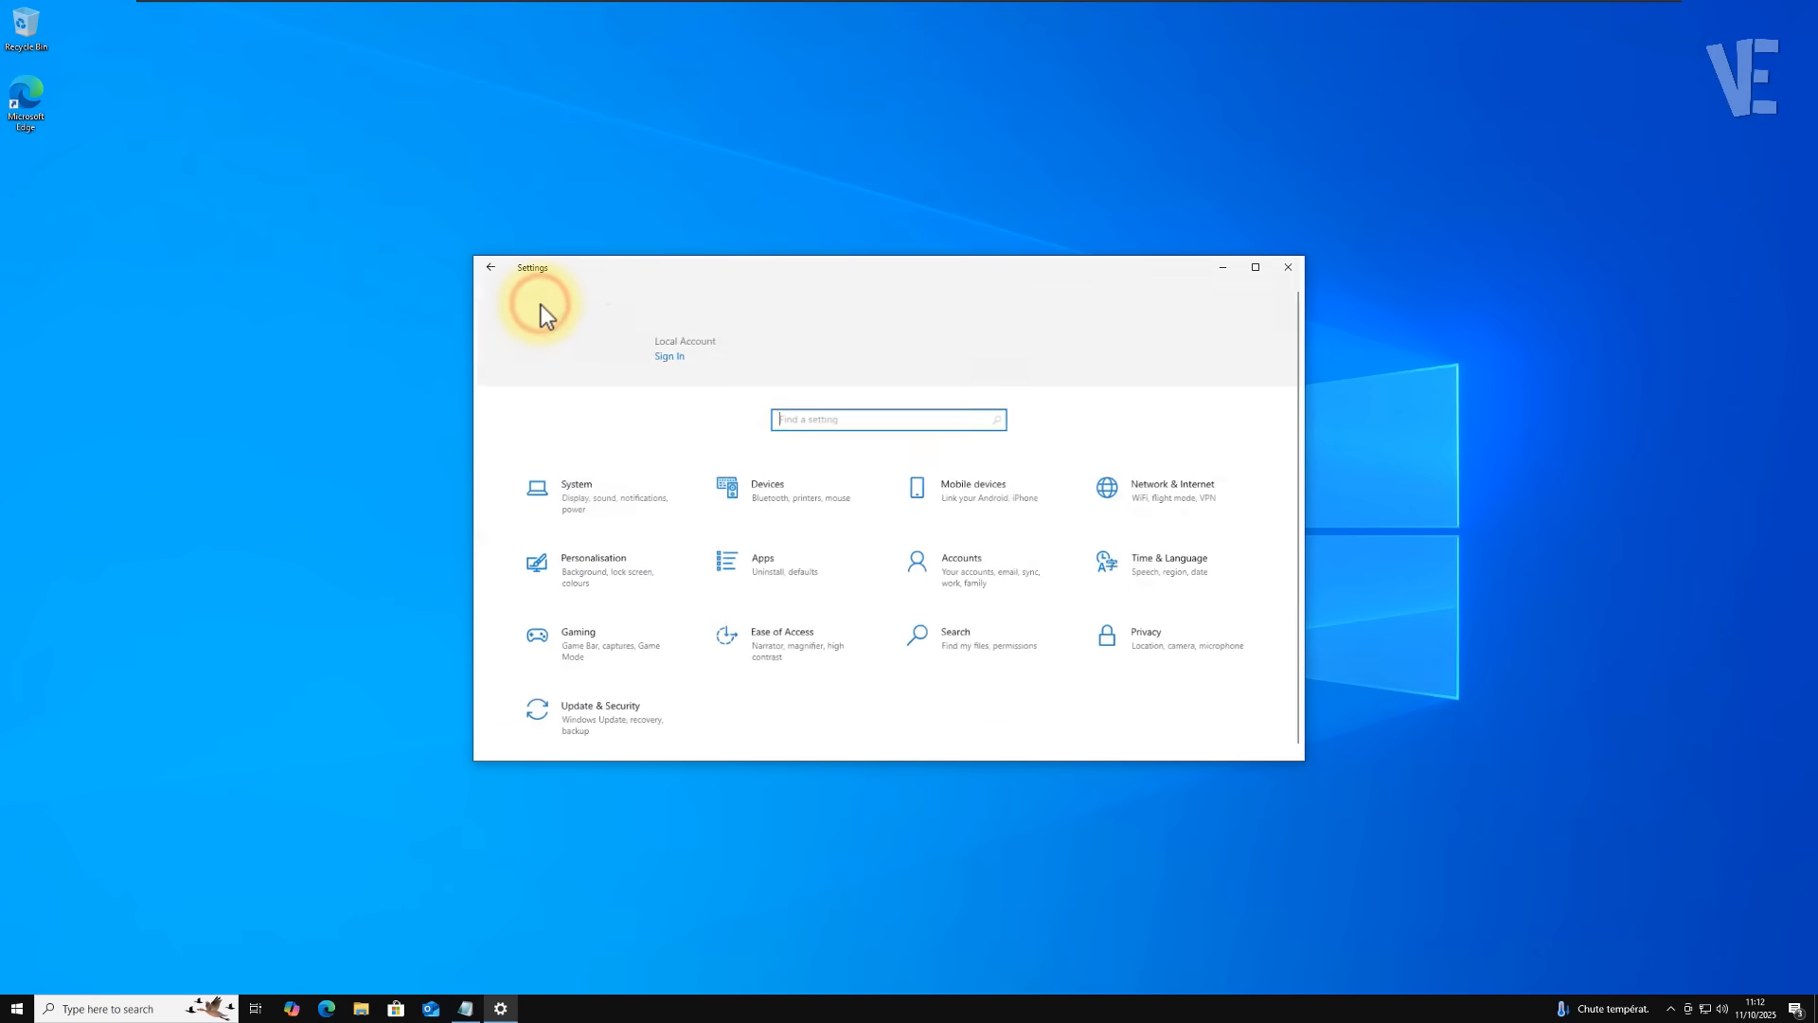
Check System > About shows Windows 10 Pro 22H2, build 19045.6396, then close Settings
click(575, 495)
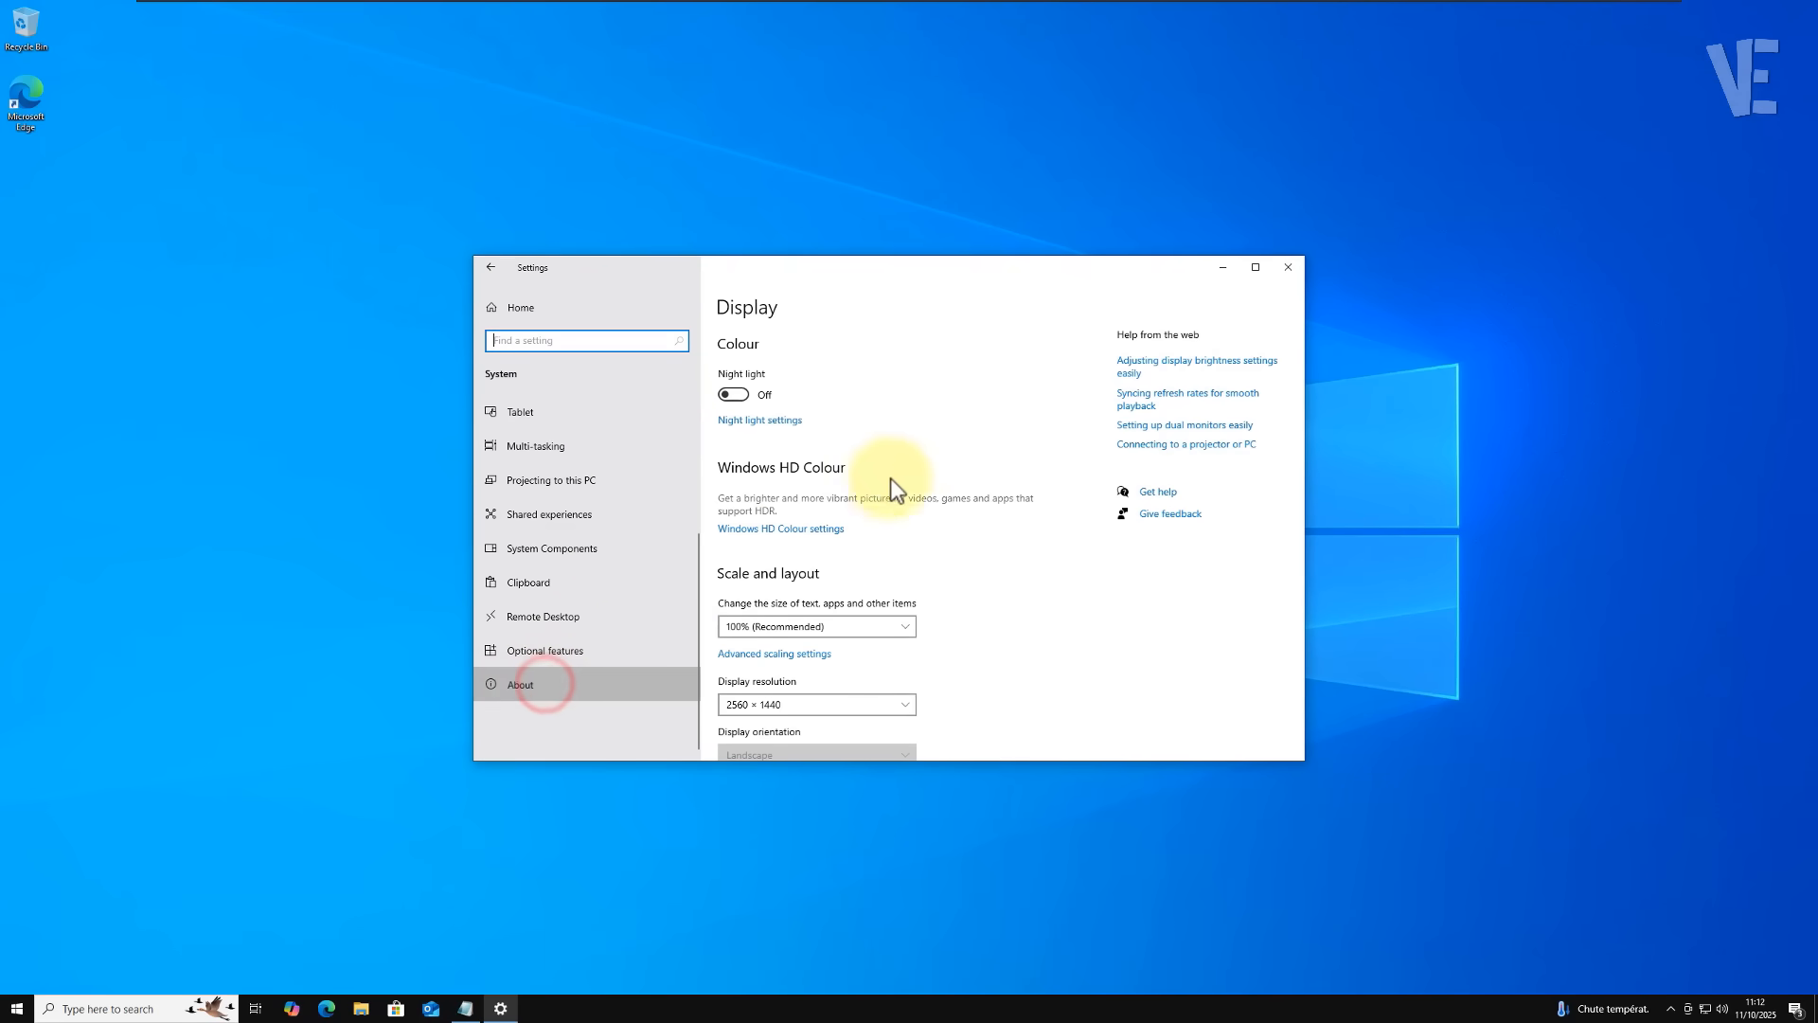
click(520, 683)
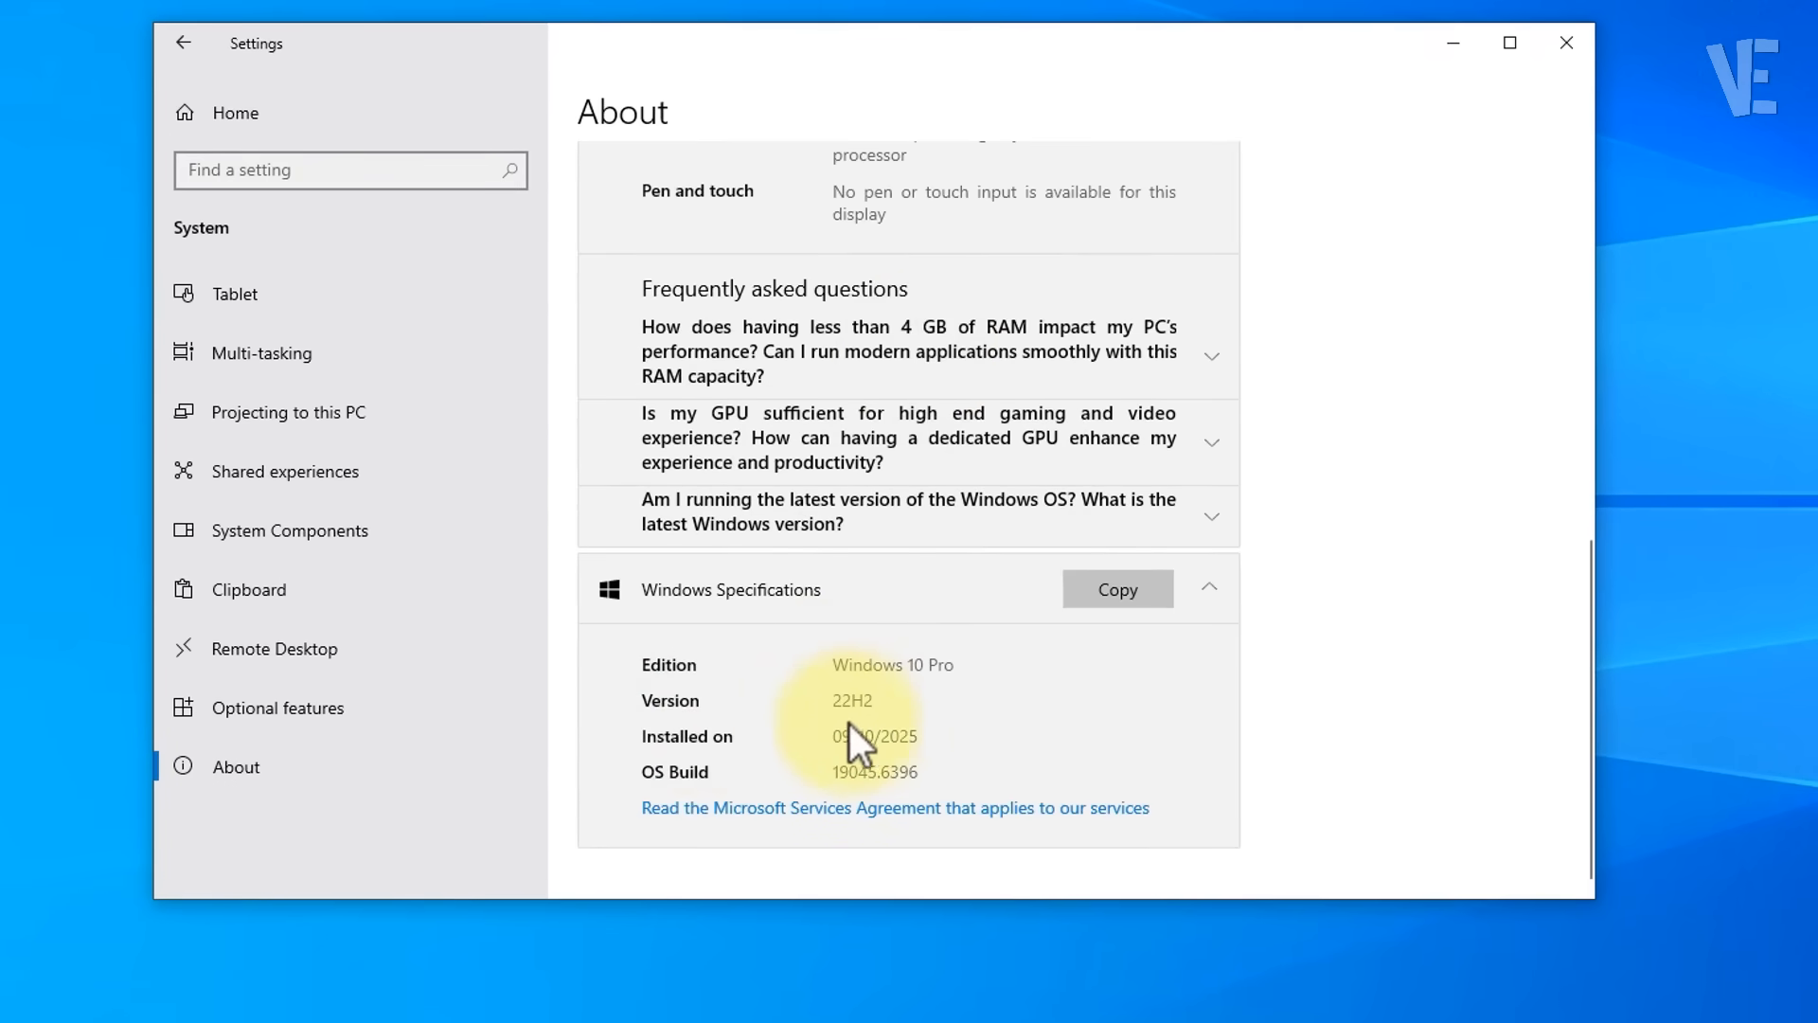
click(1508, 42)
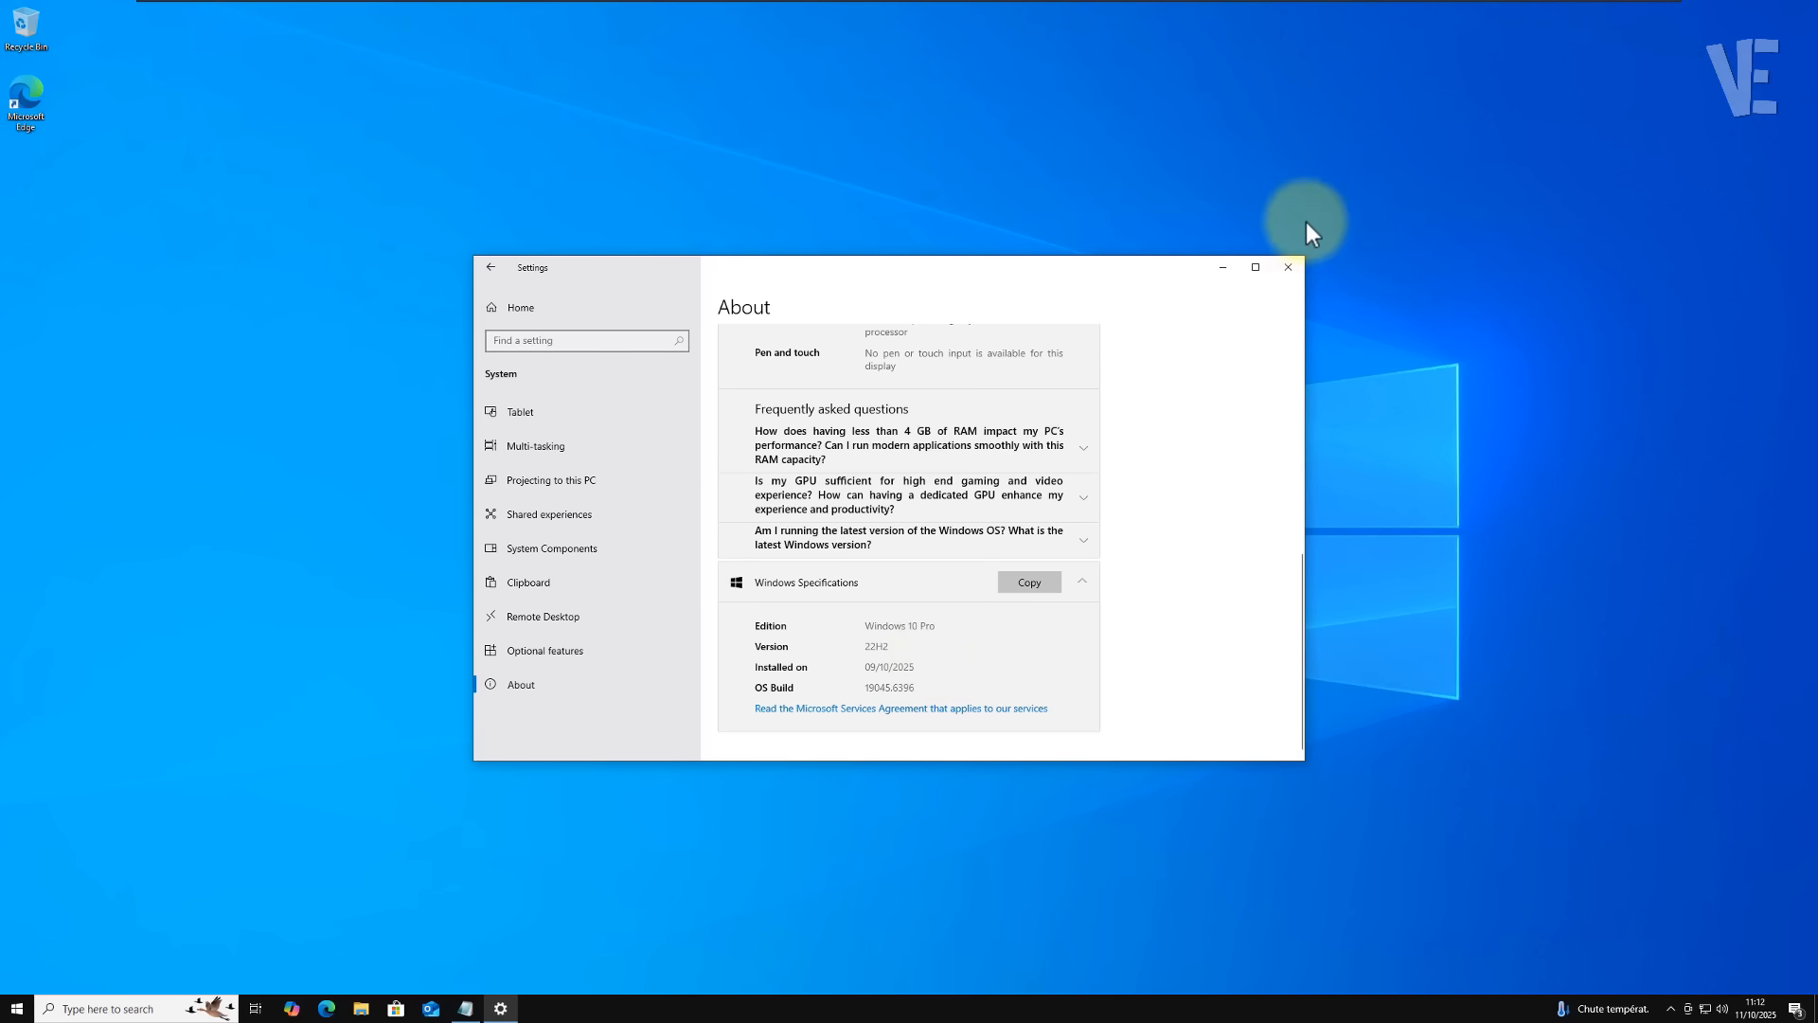
click(1285, 267)
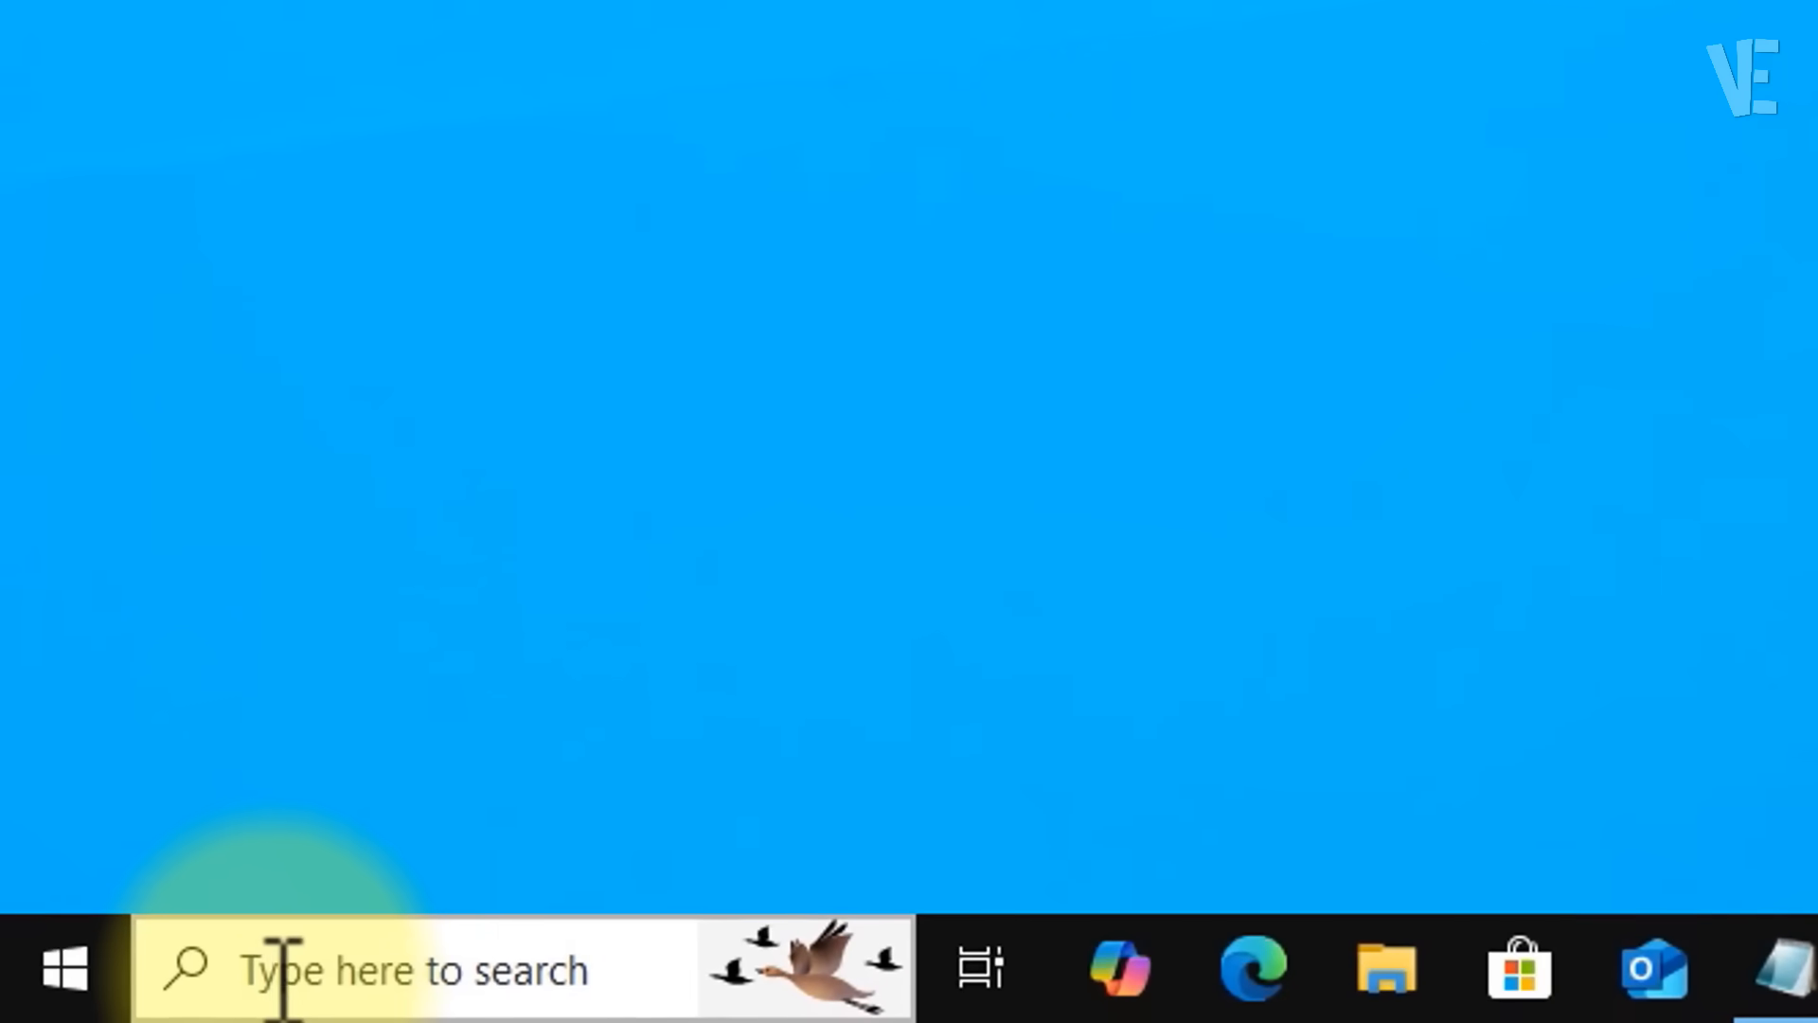
Search for regedit, launch Registry Editor and approve the UAC prompt
text(registry Editor)
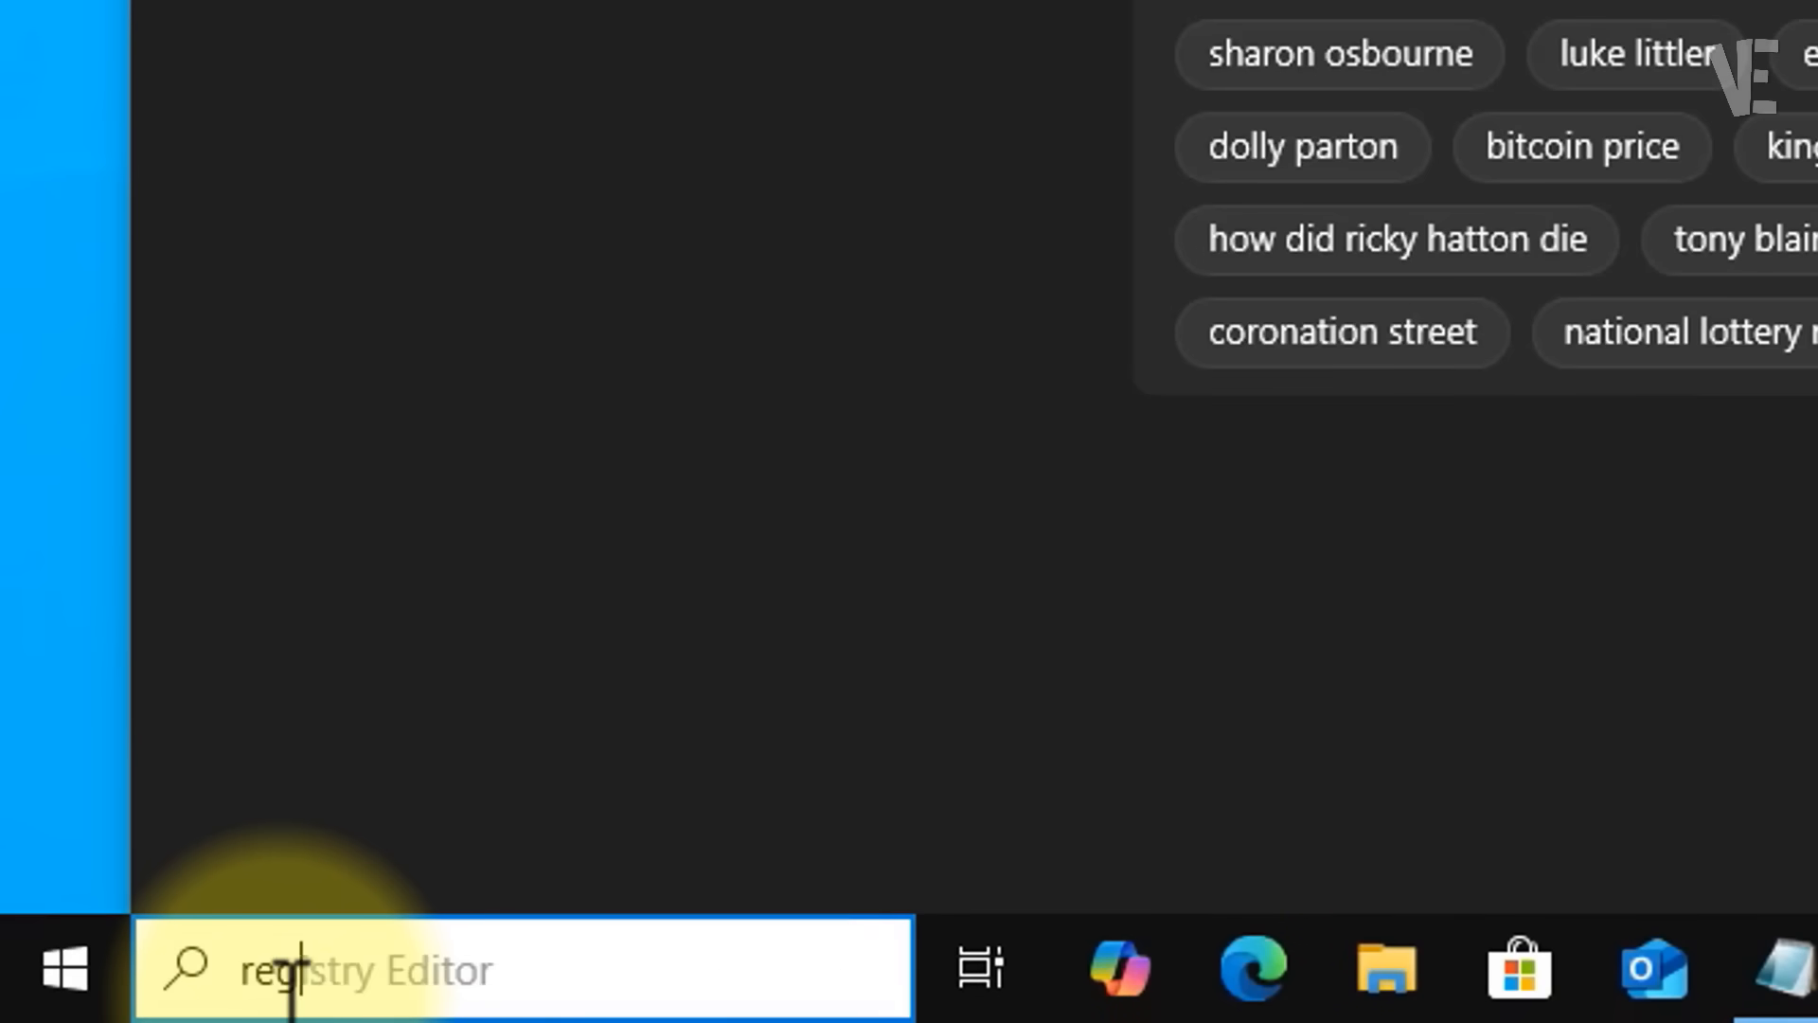
text(regedit)
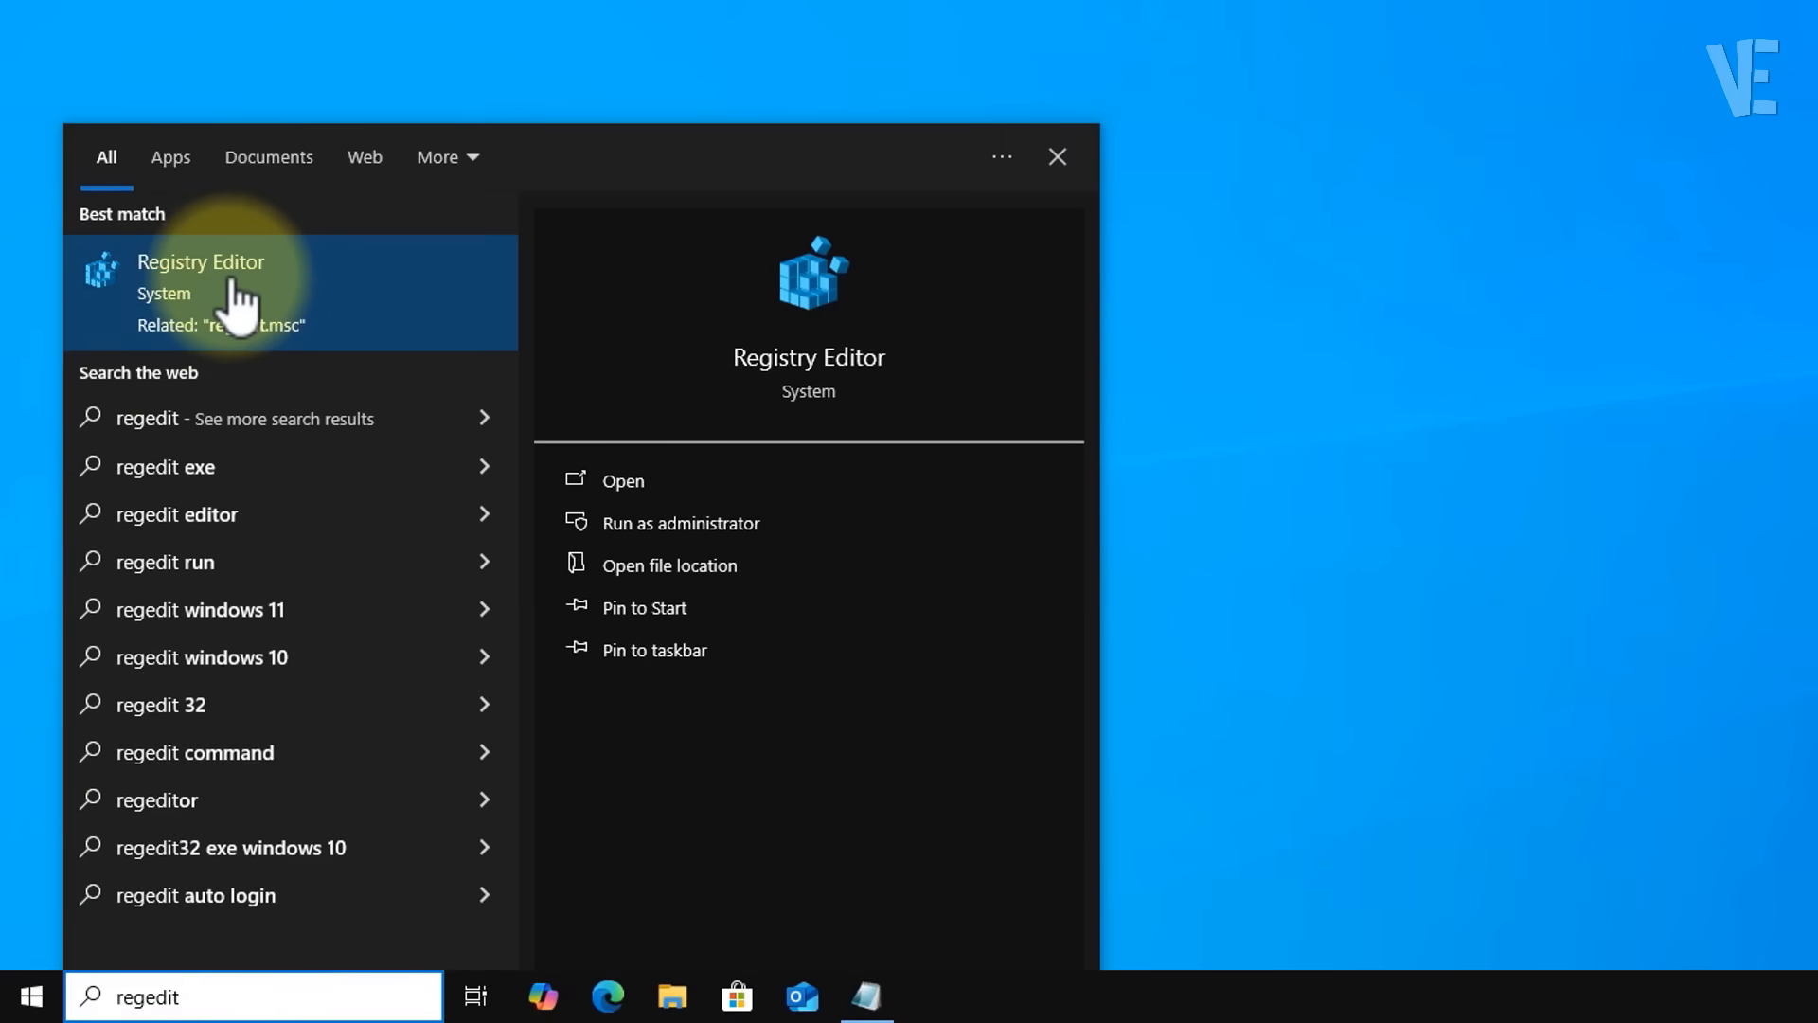
click(200, 279)
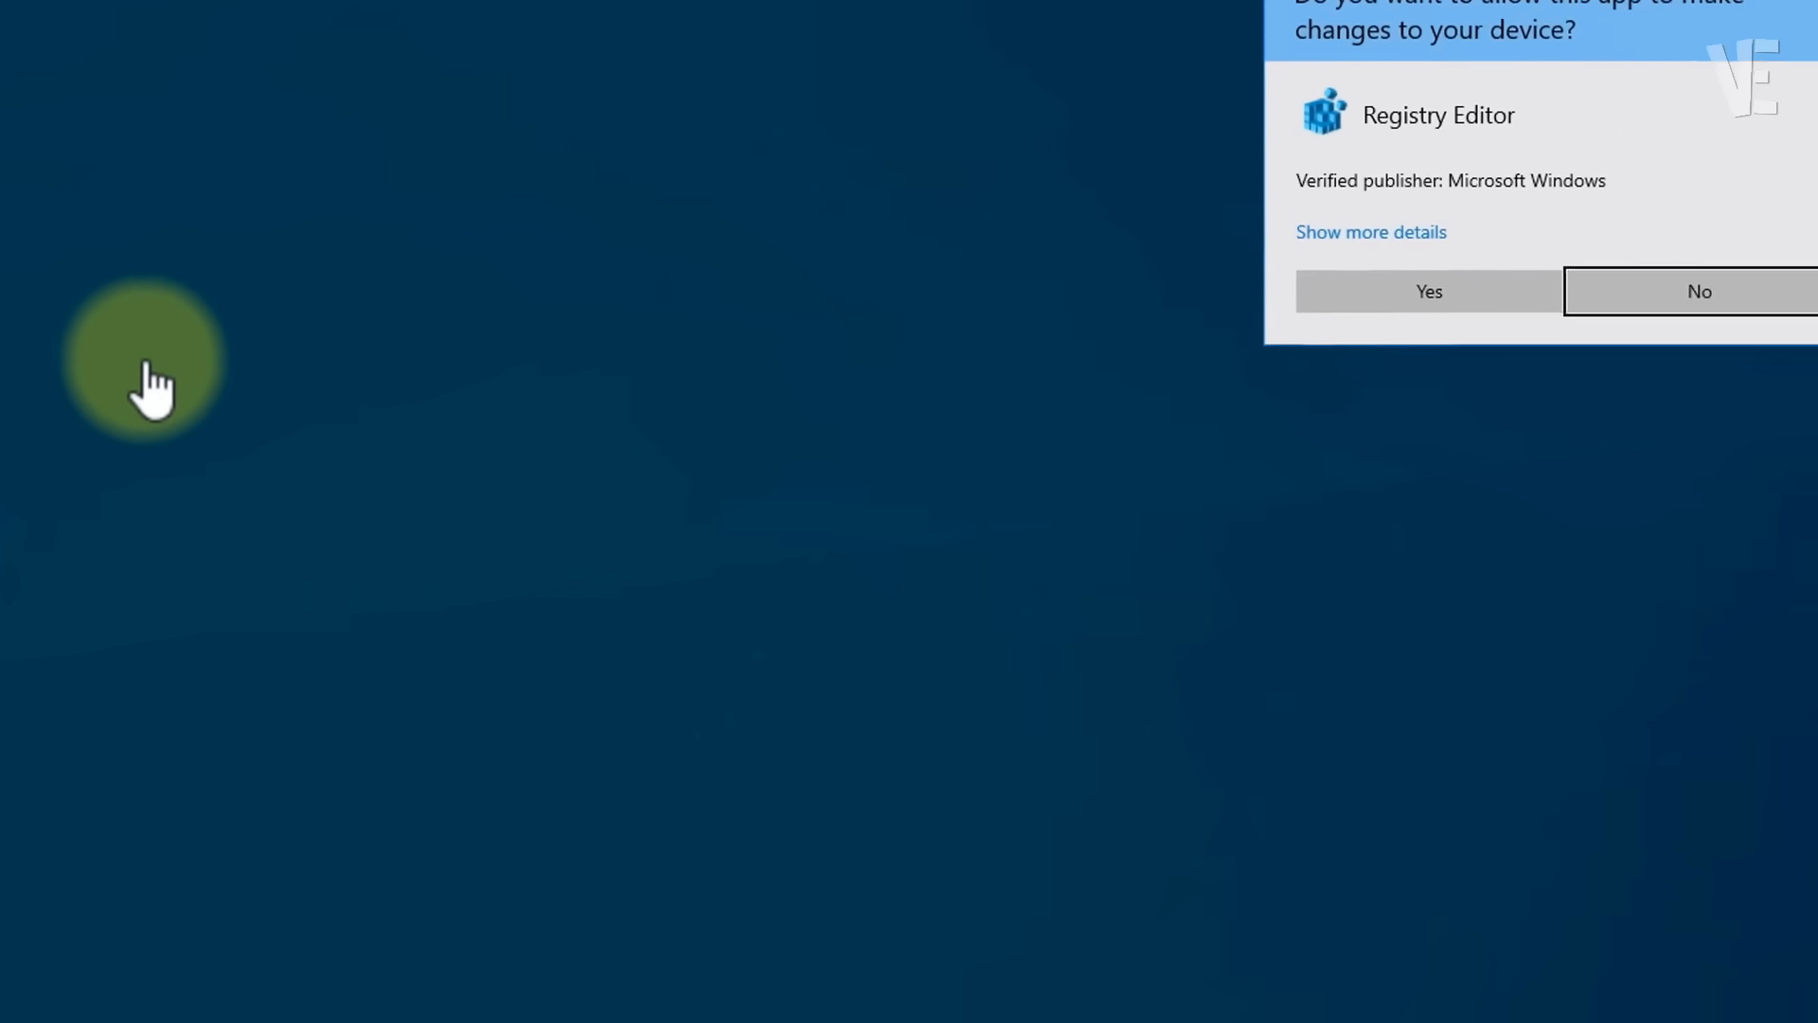
click(1427, 291)
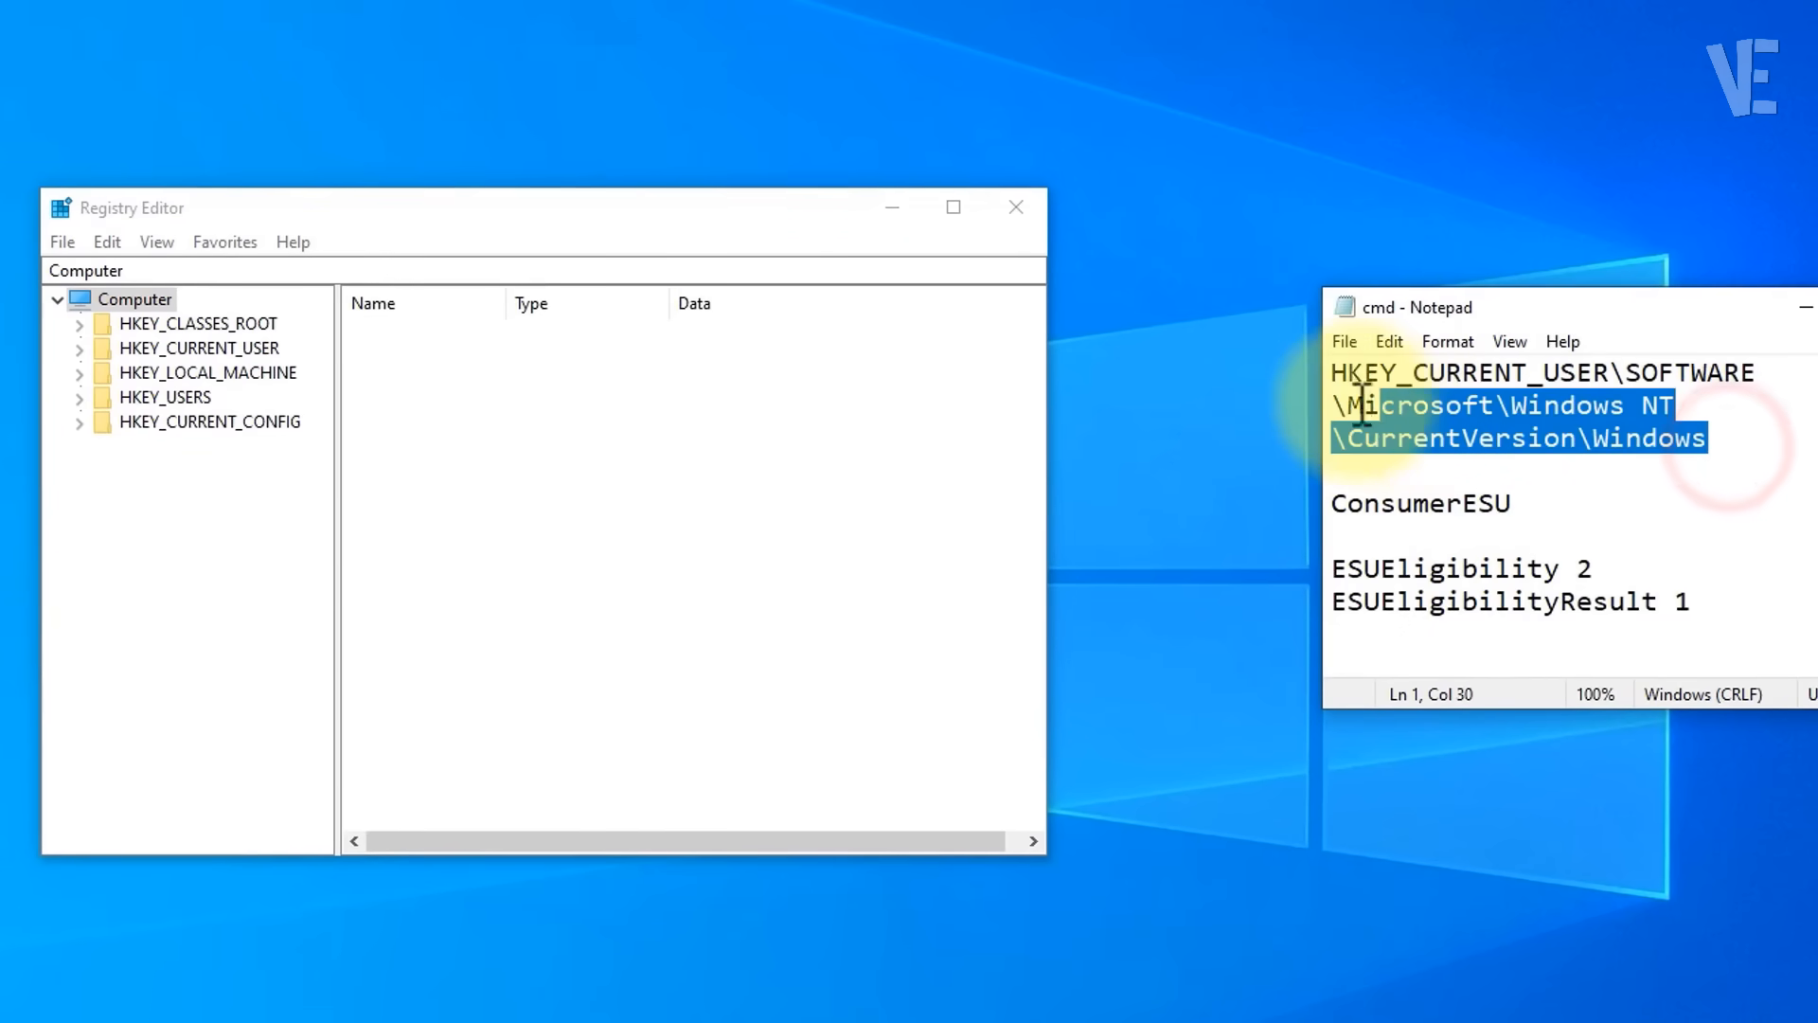
Go to HKEY_CURRENT_USER\SOFTWARE\Microsoft\Windows NT\CurrentVersion\Windows in the key tree
right_click(1496, 417)
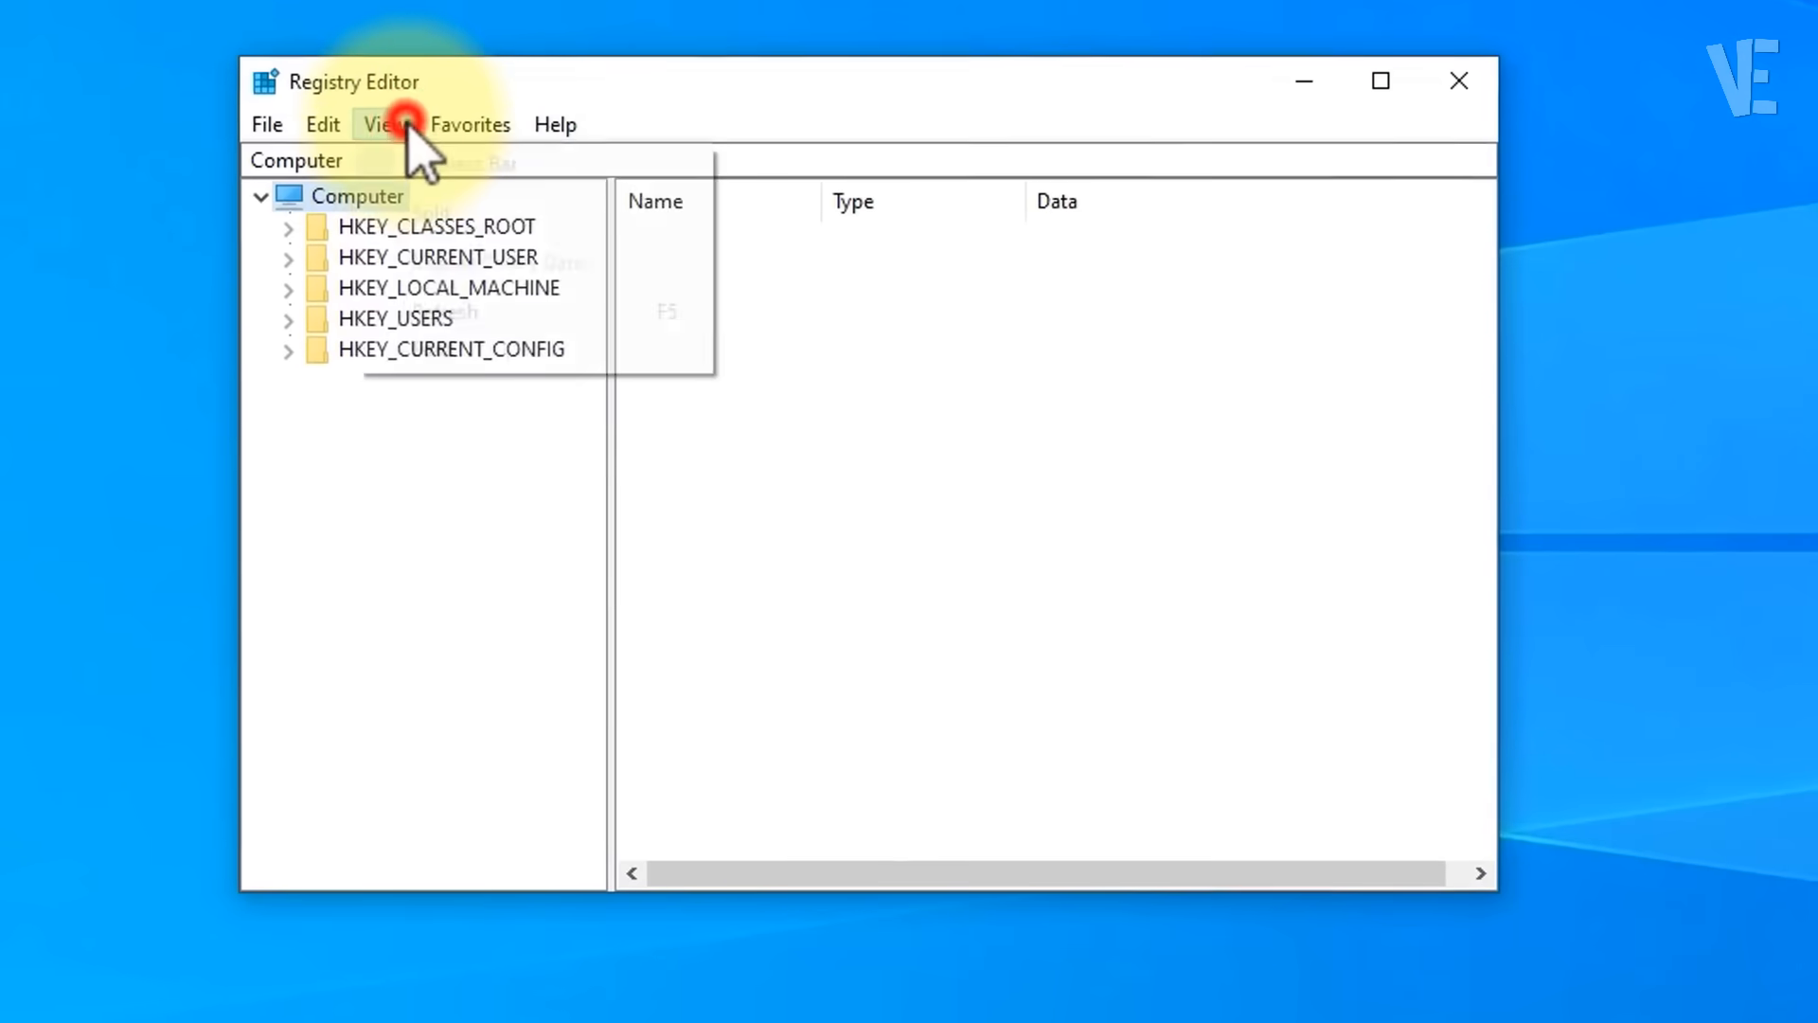
click(384, 124)
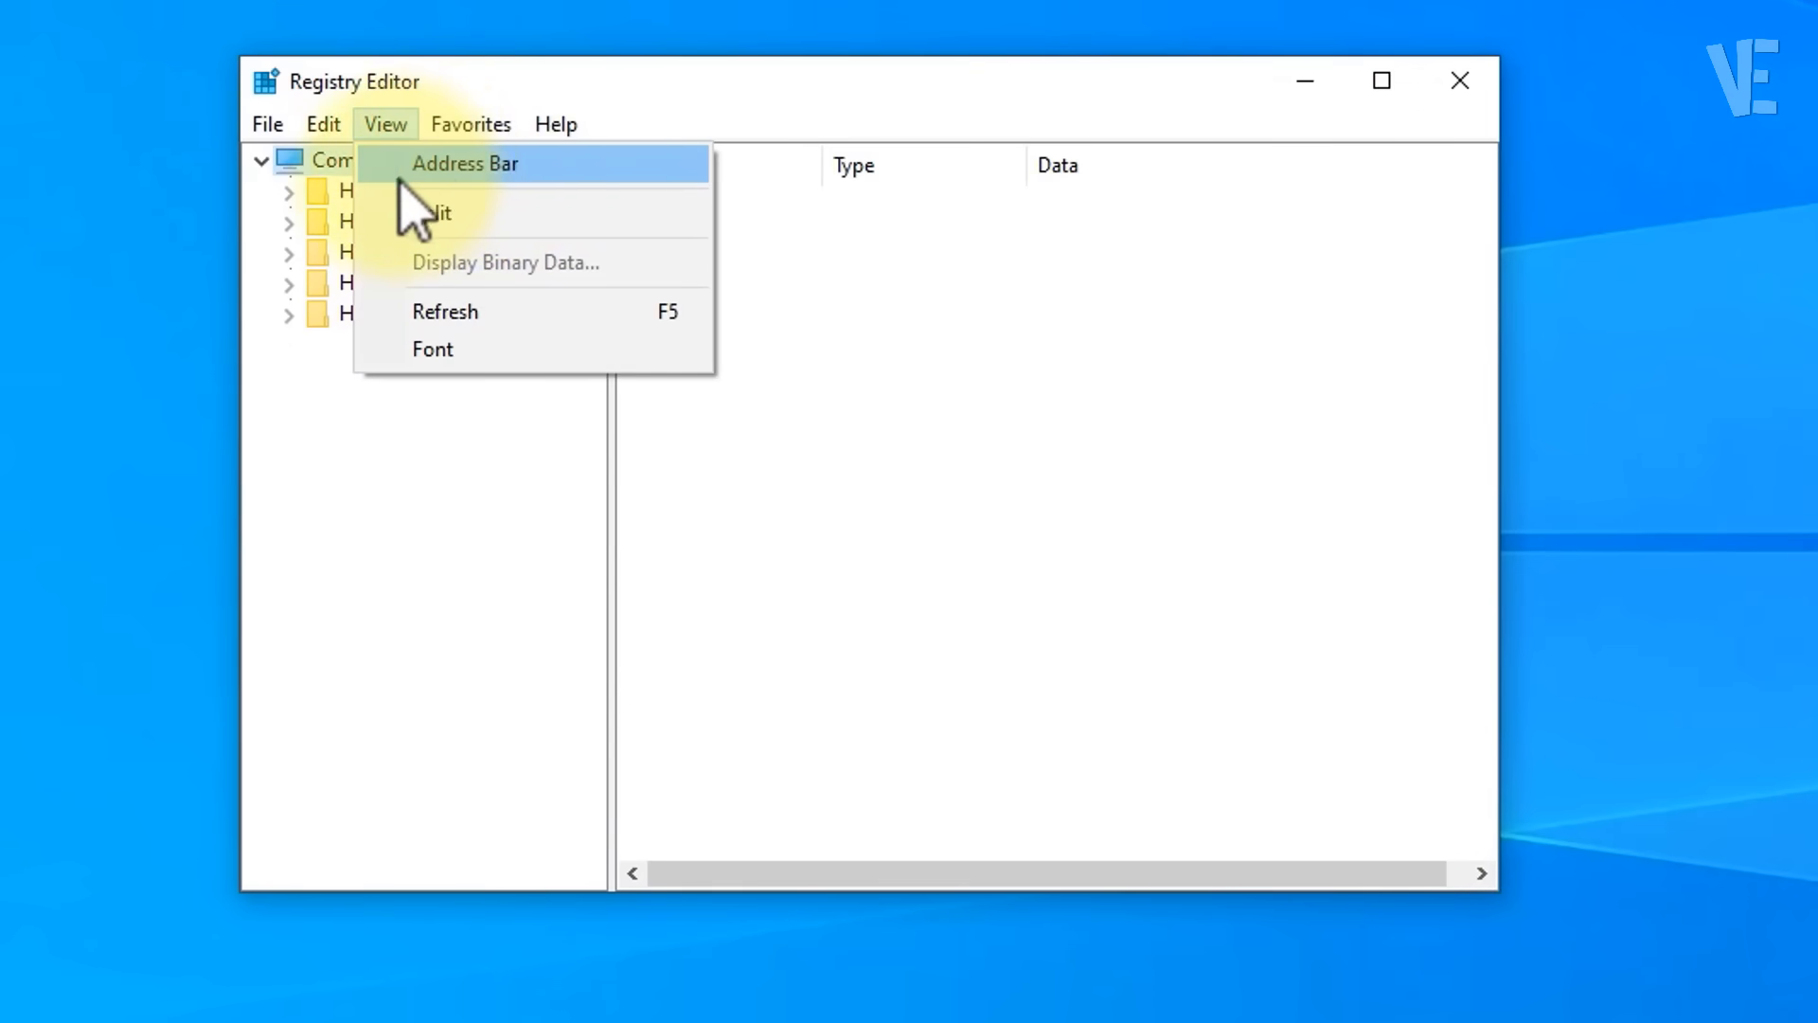
click(465, 162)
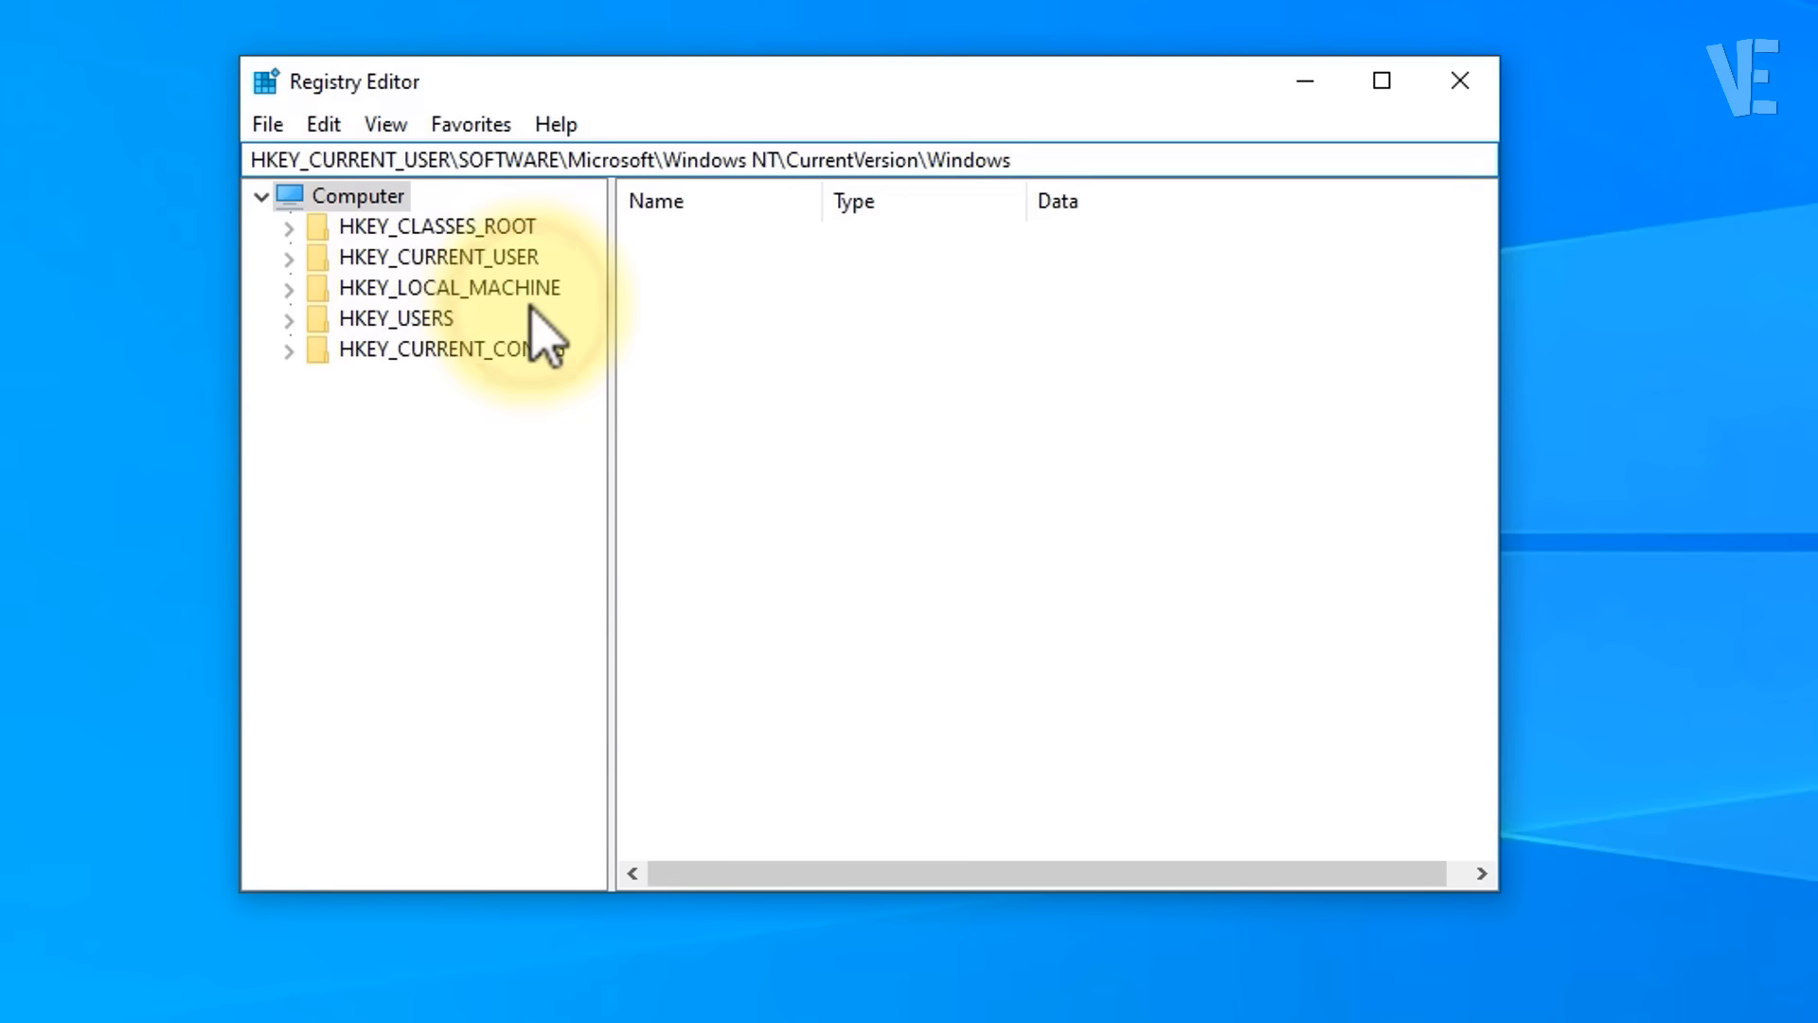
click(501, 778)
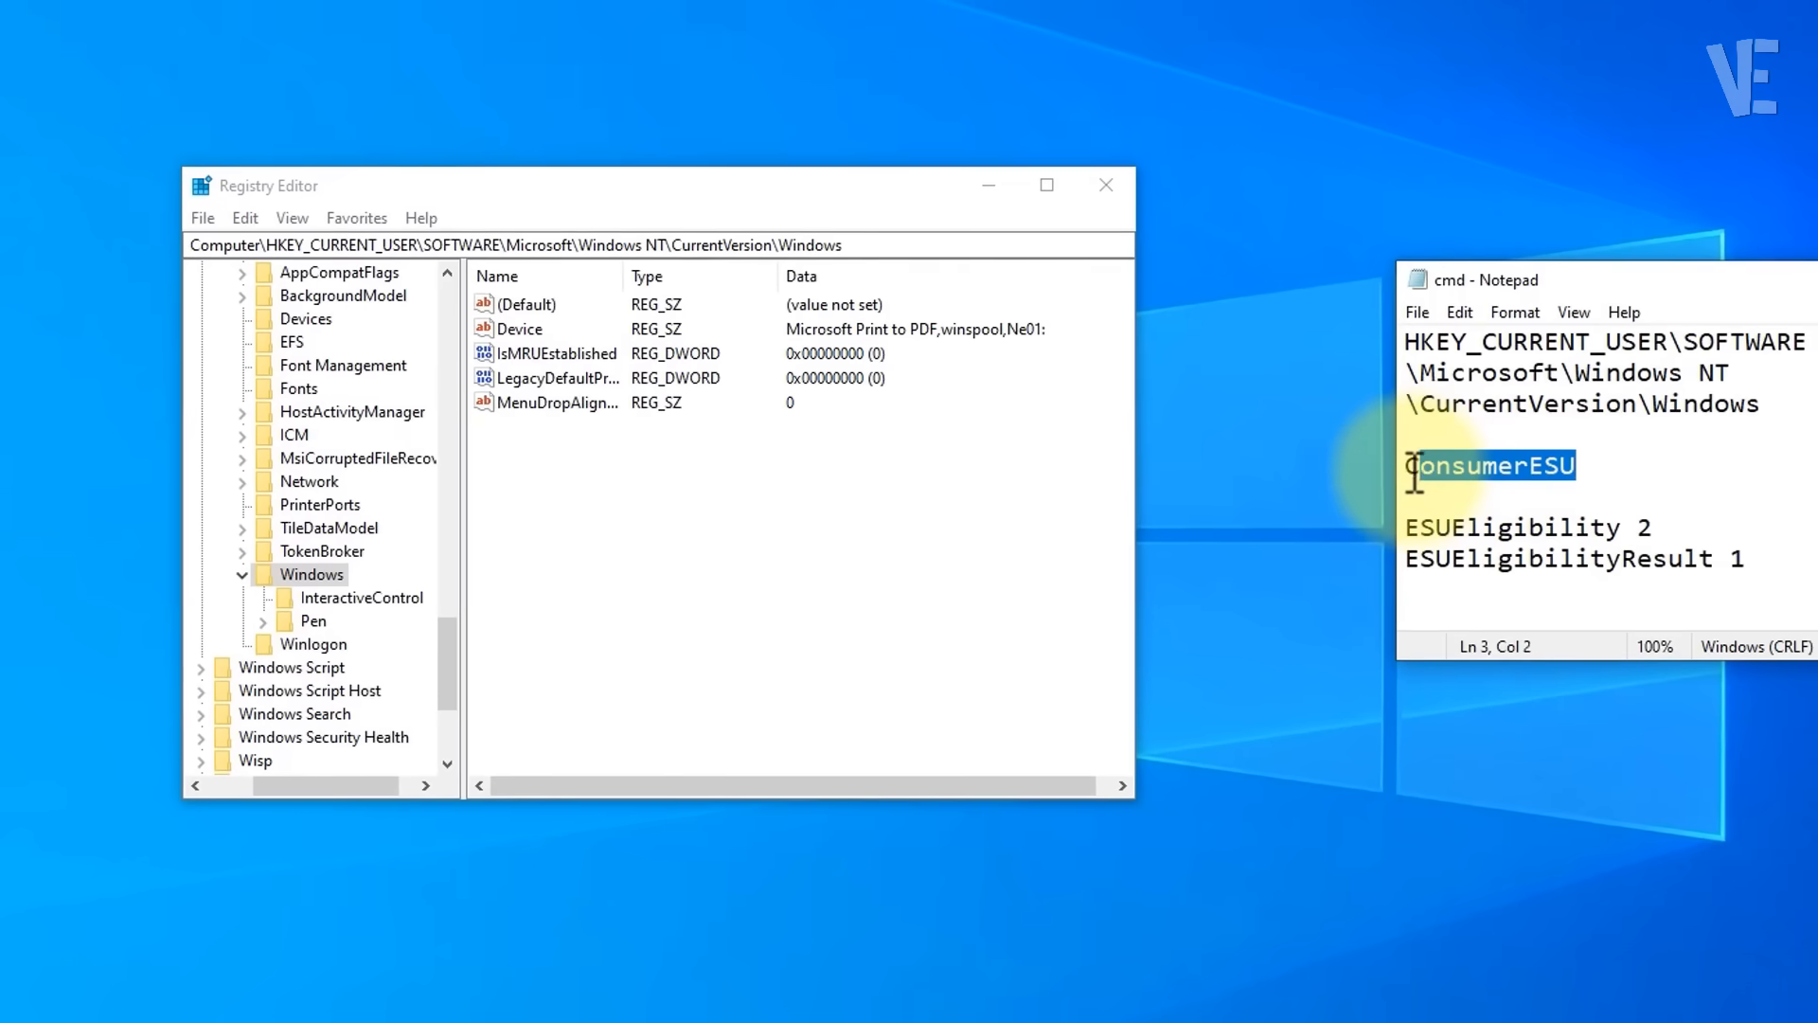
Add a new key named ConsumerESU under the Windows key
right_click(1489, 465)
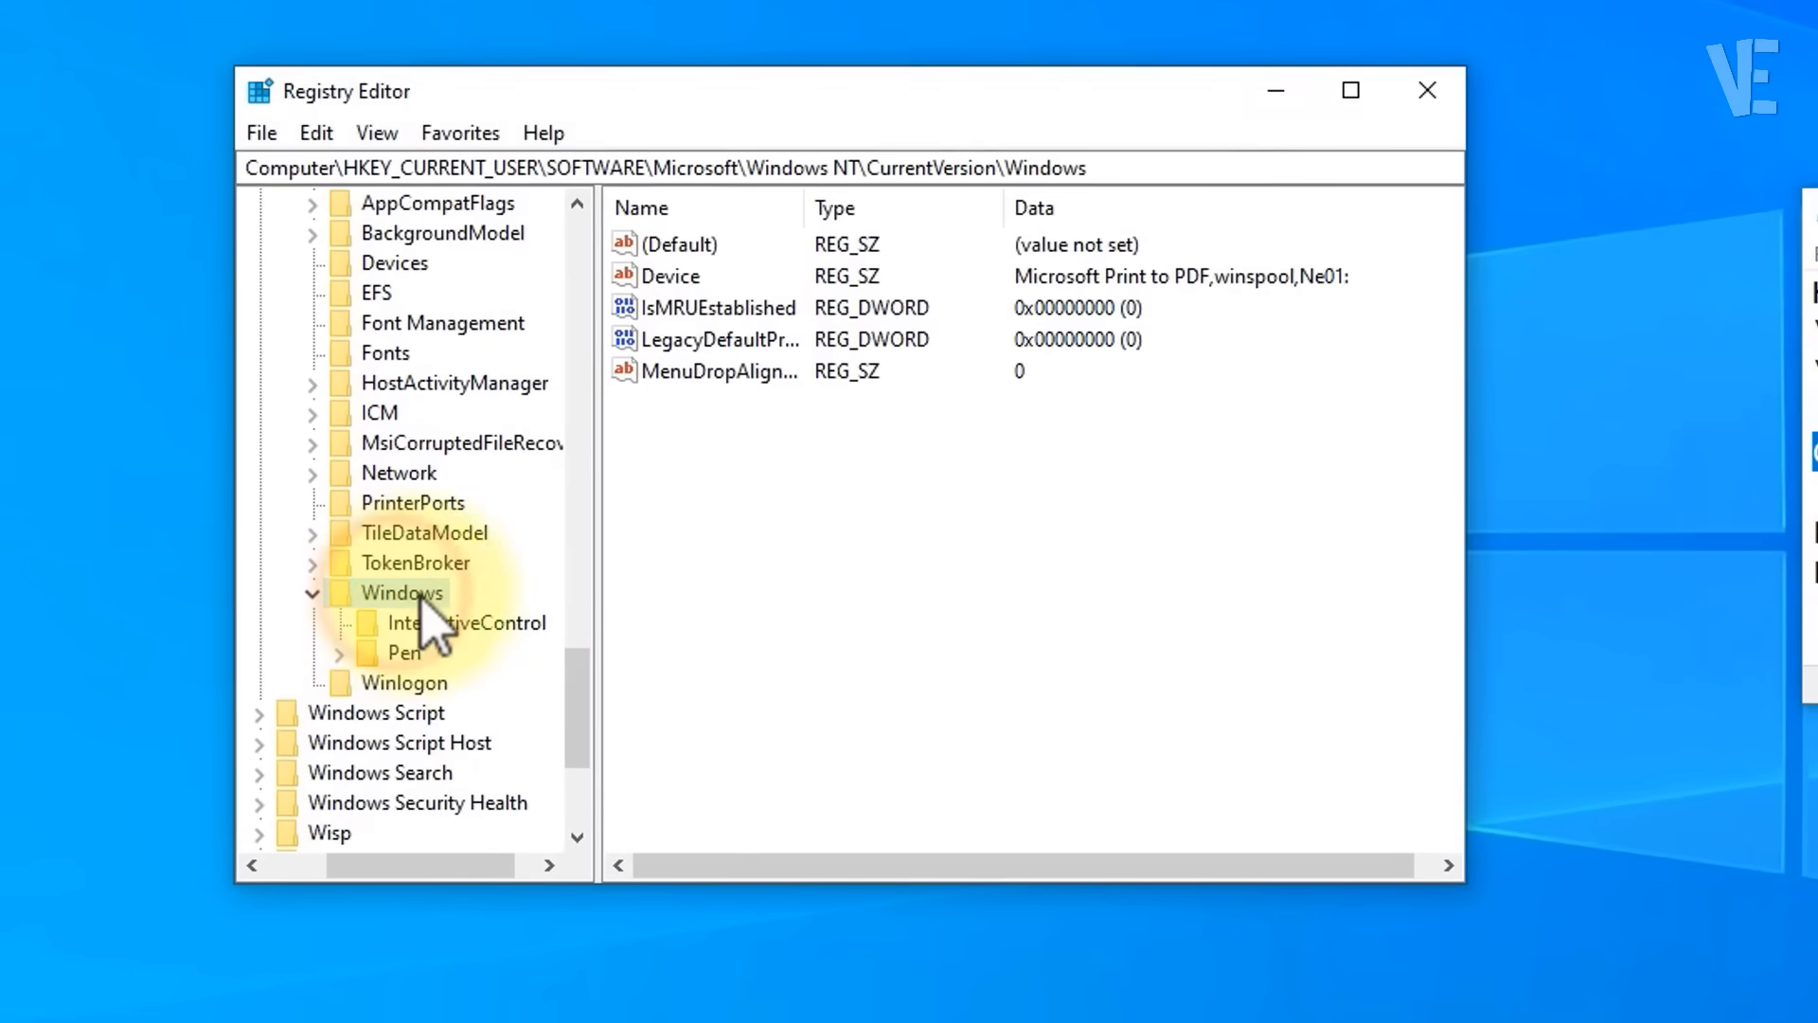
right_click(402, 593)
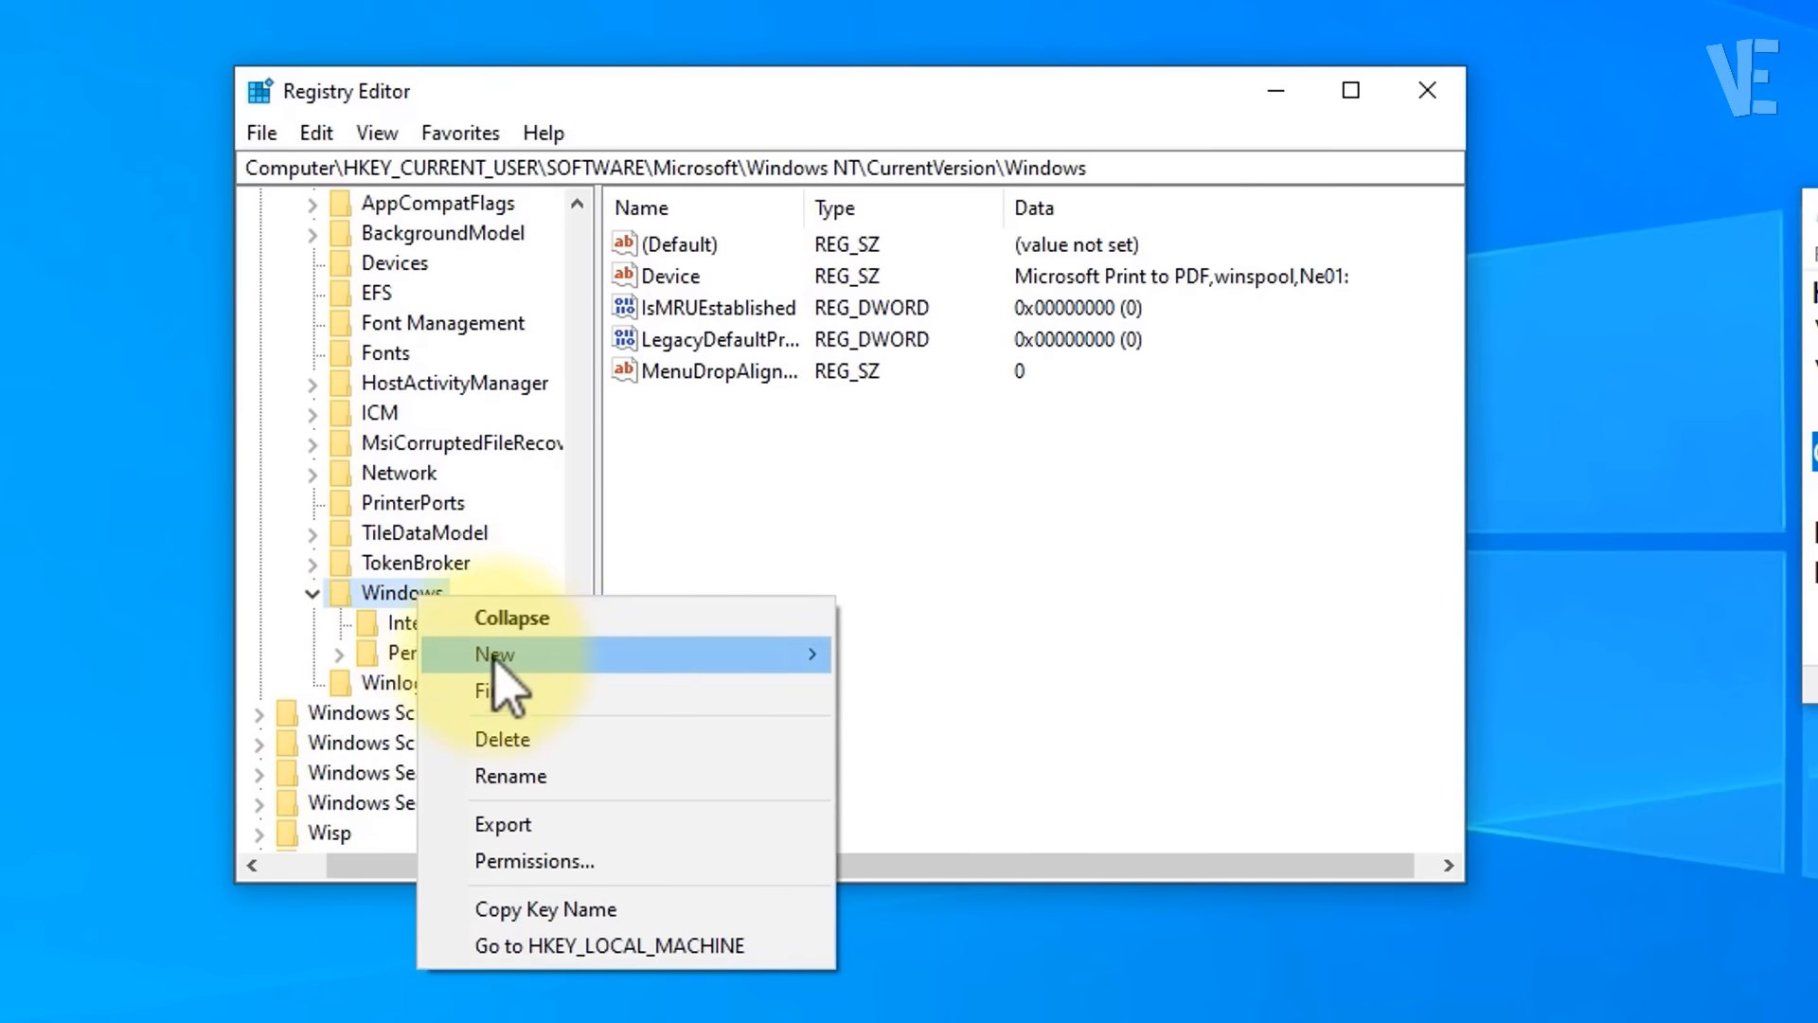
mouse_move(495, 652)
text(ConsumerESU)
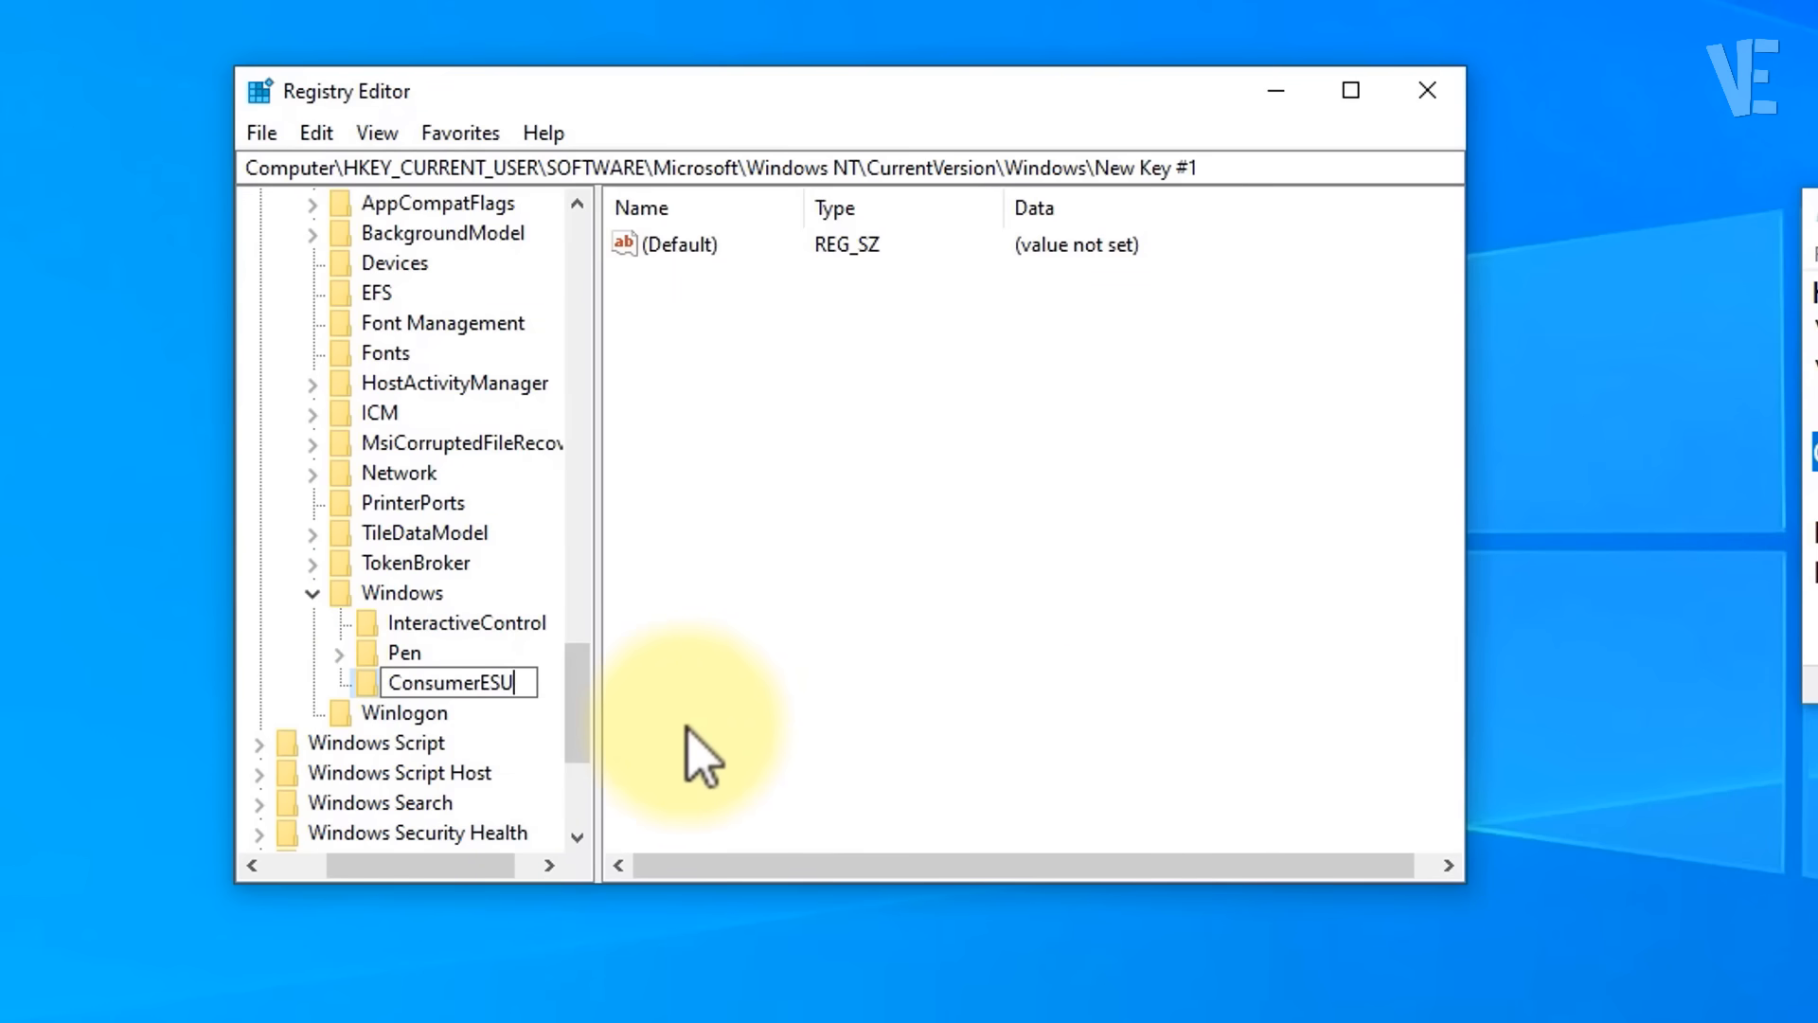
key(Enter)
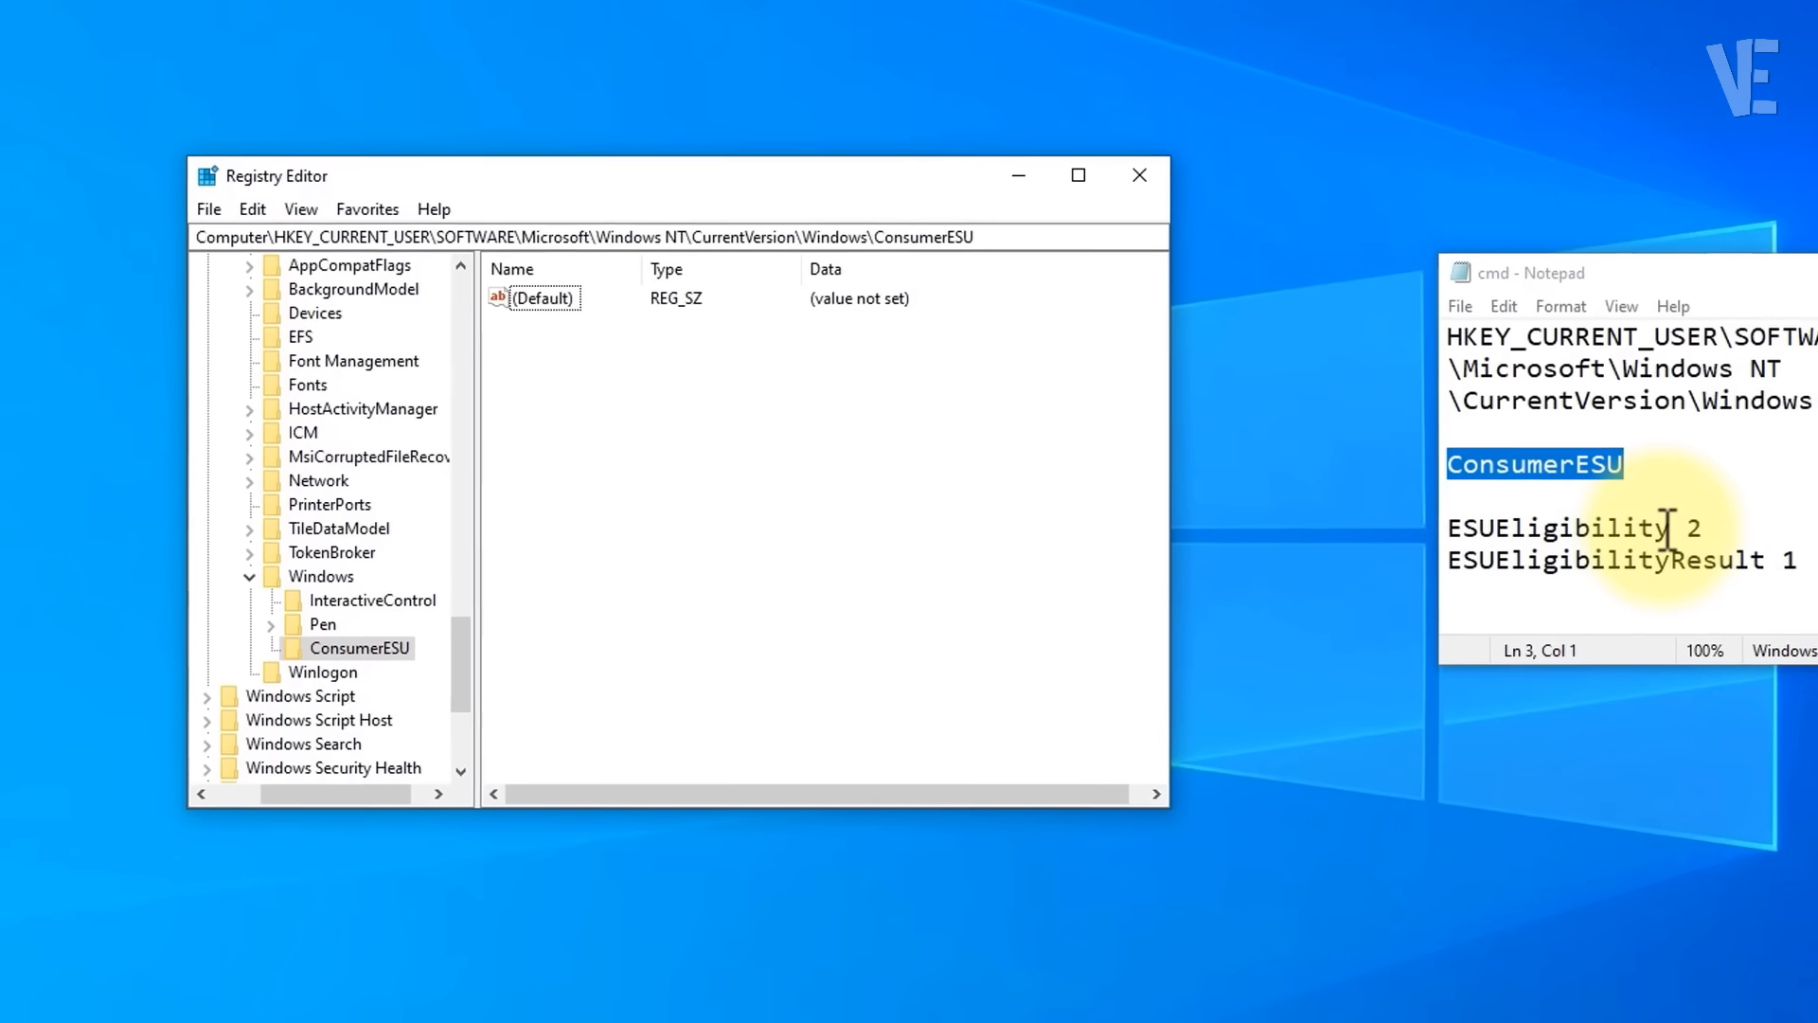
right_click(1559, 528)
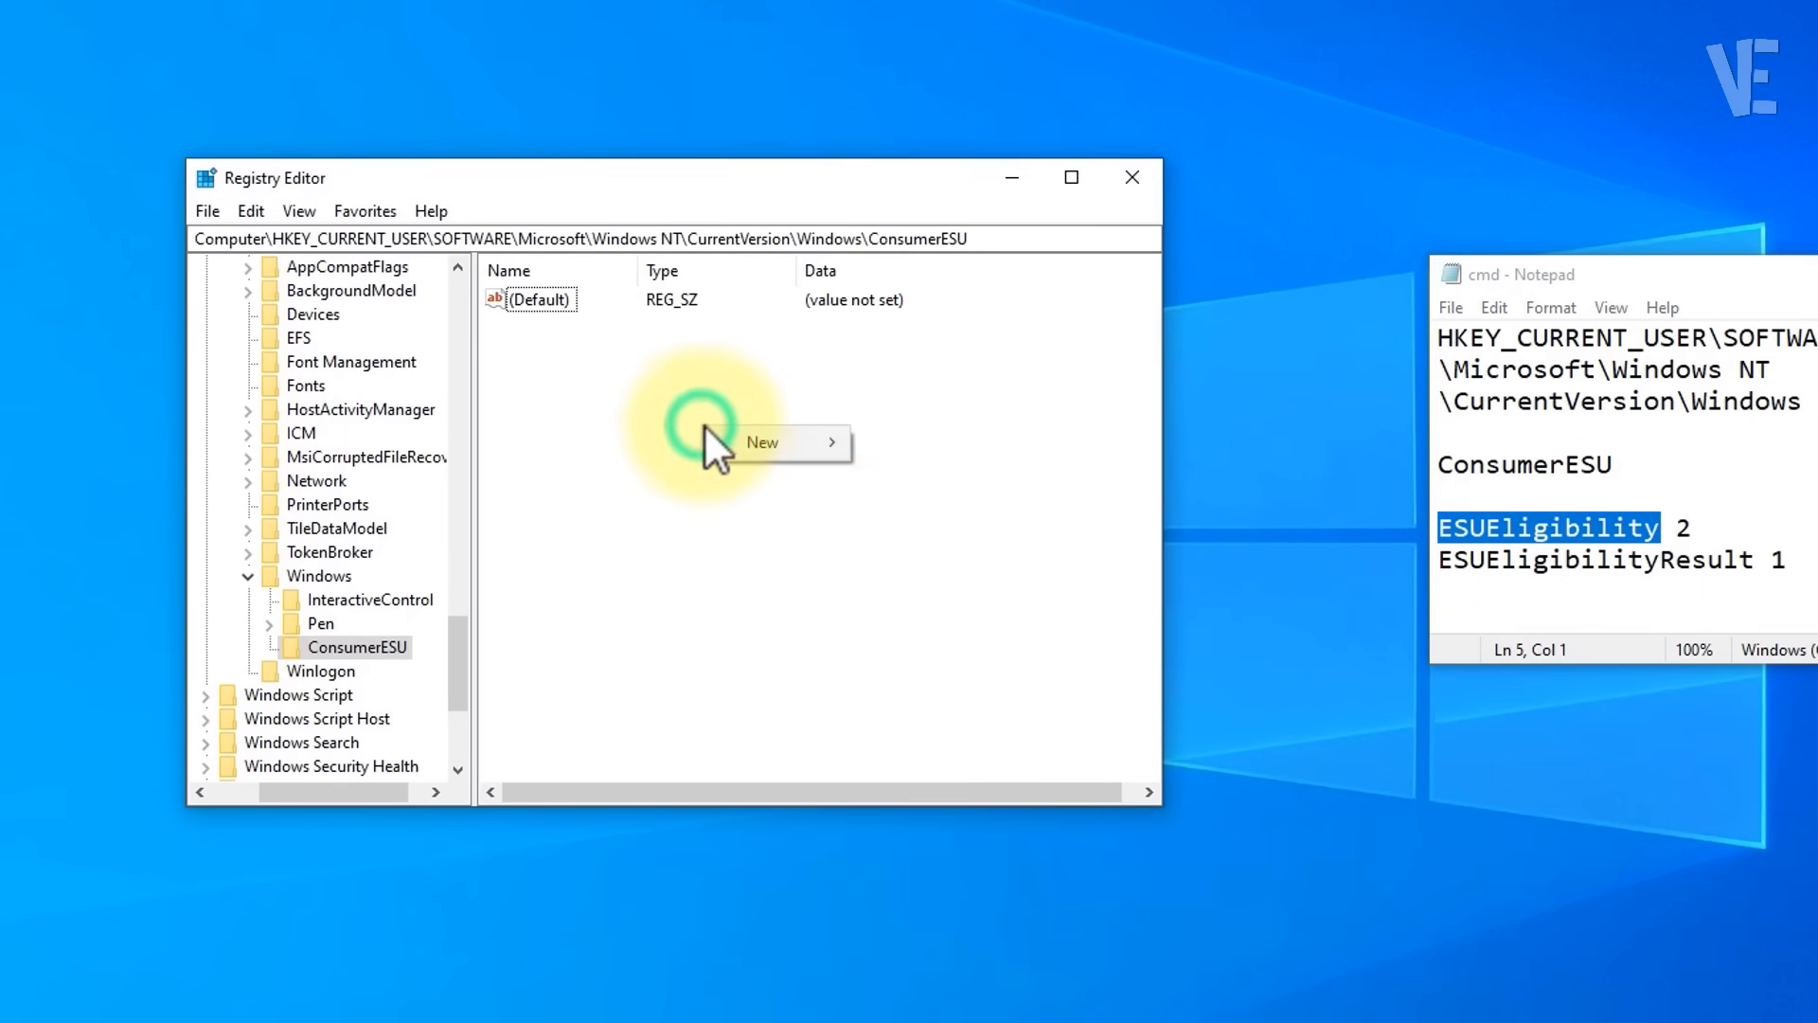
Create DWORD (32-bit) value ESUEligibility in ConsumerESU with data 2
click(762, 442)
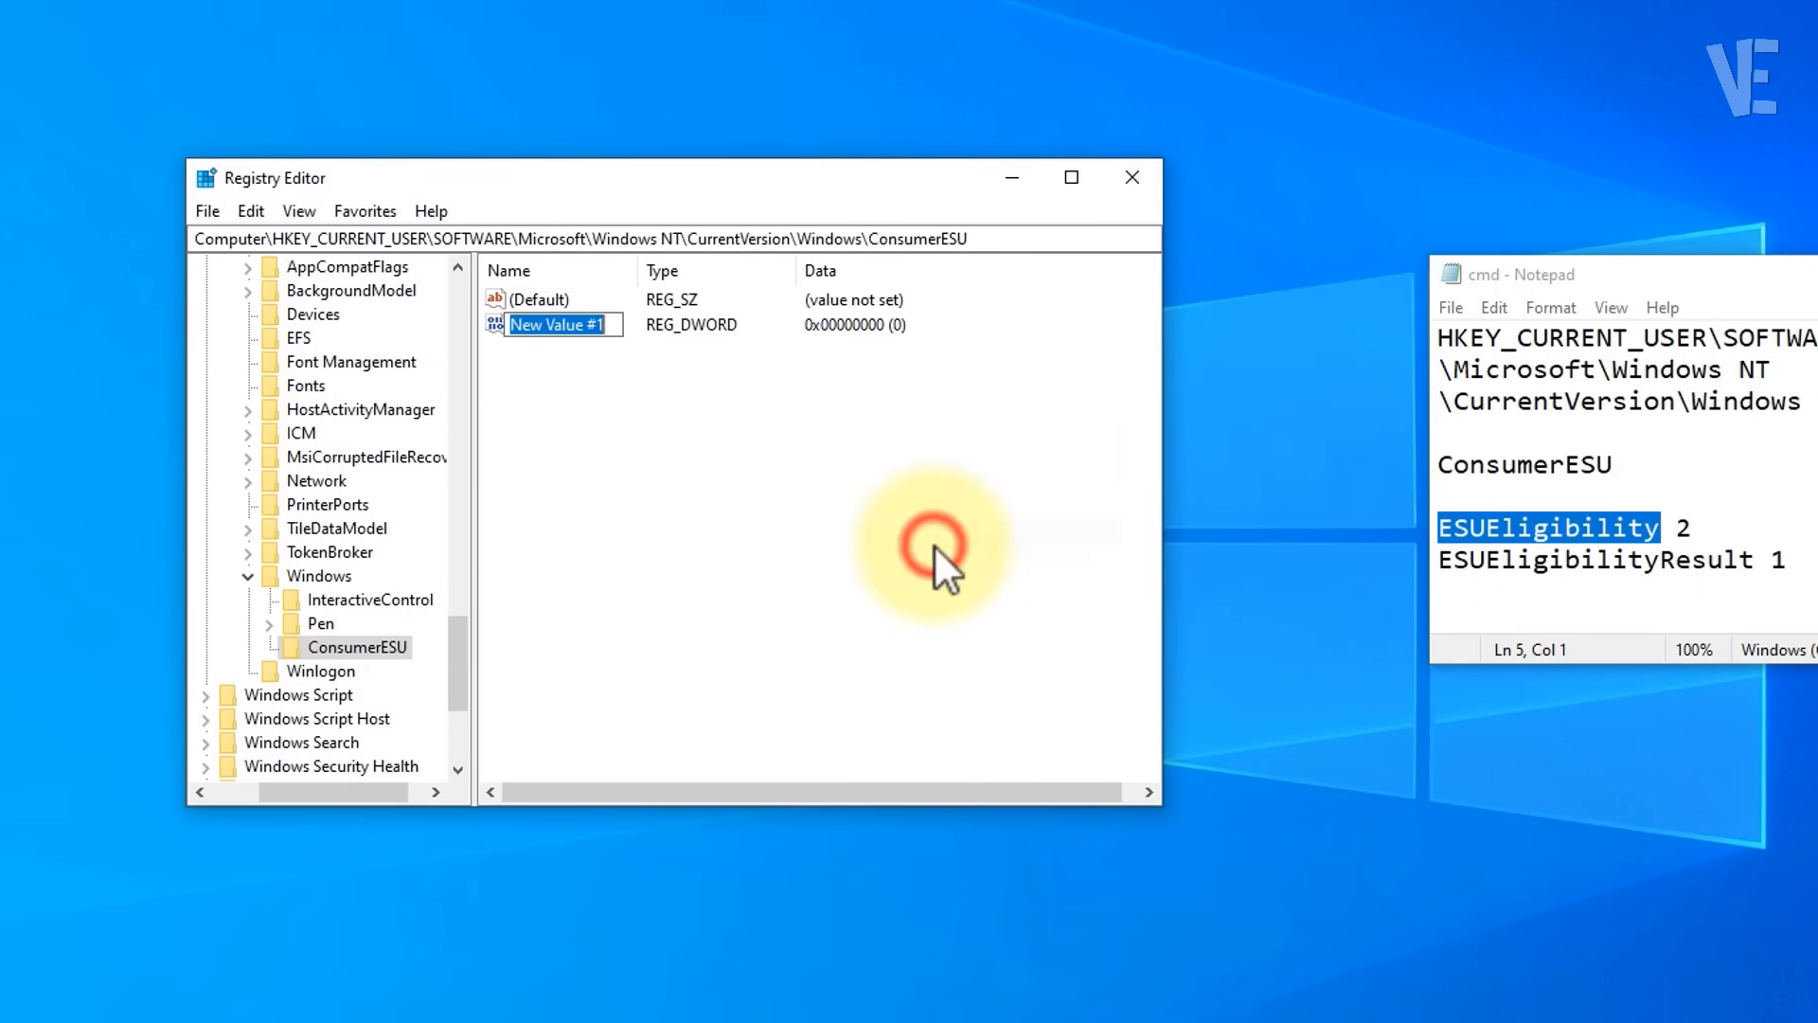
text(ESUEligibility)
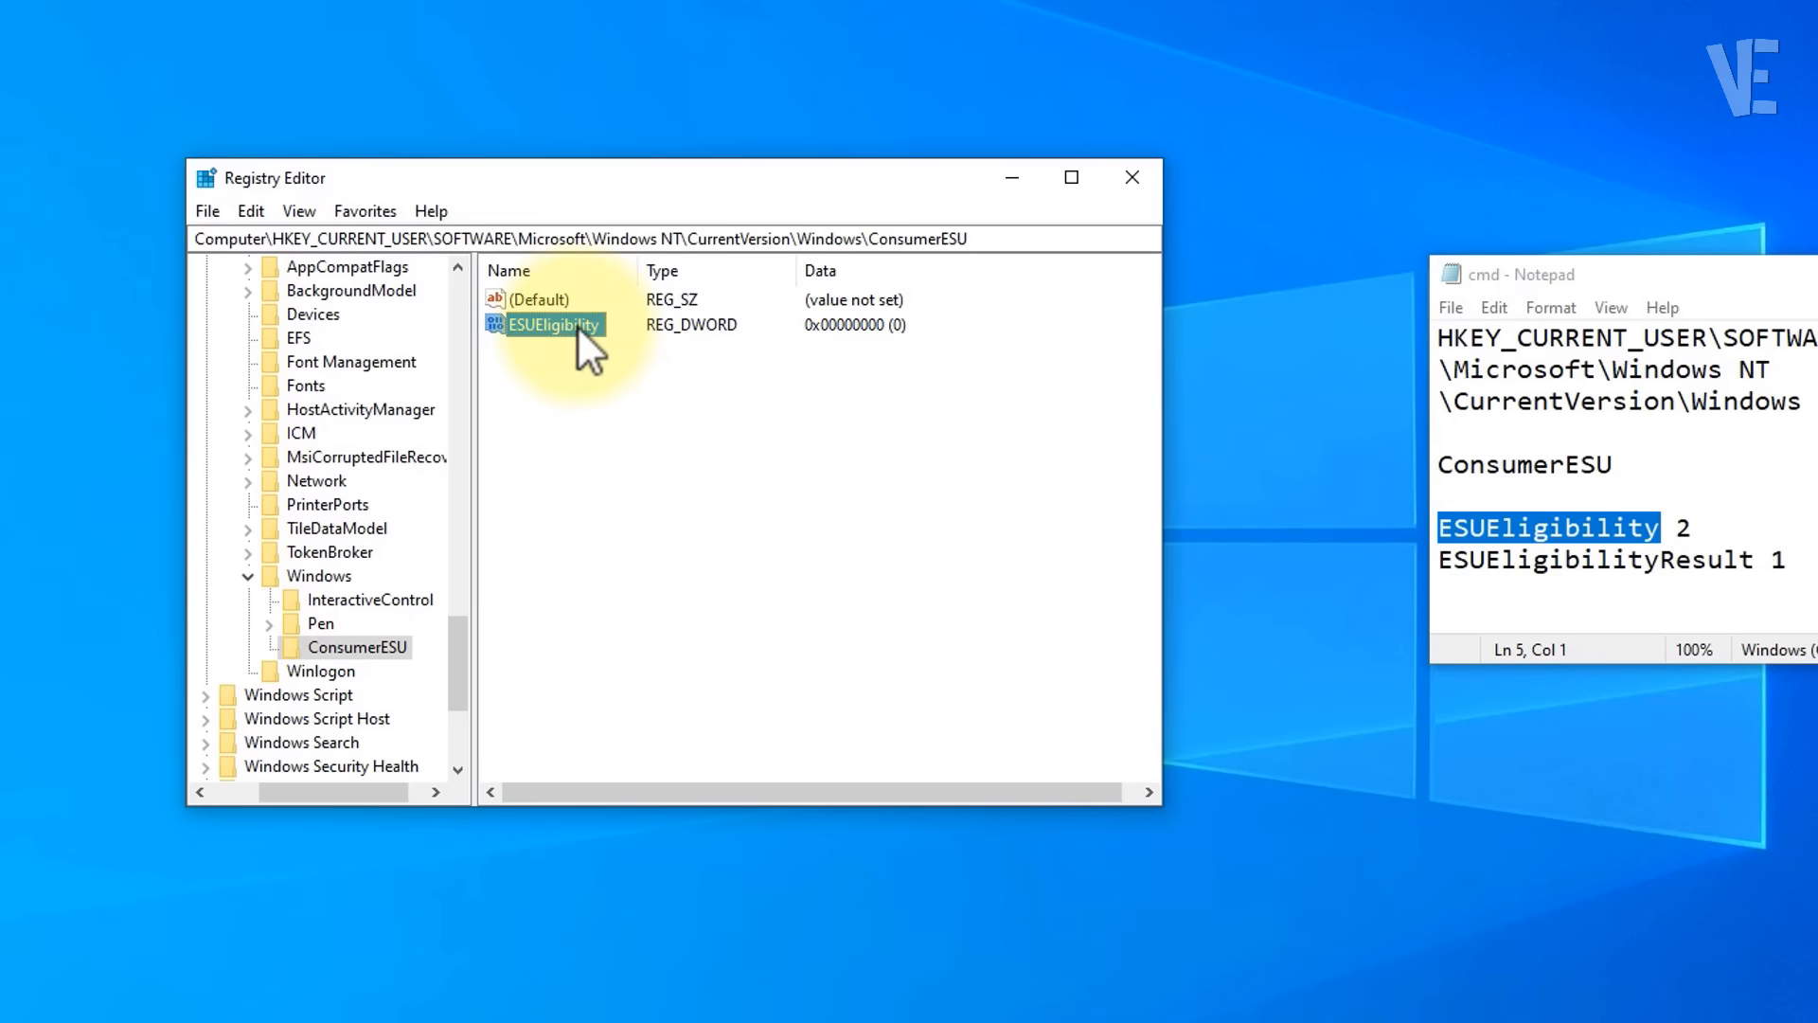
double_click(553, 324)
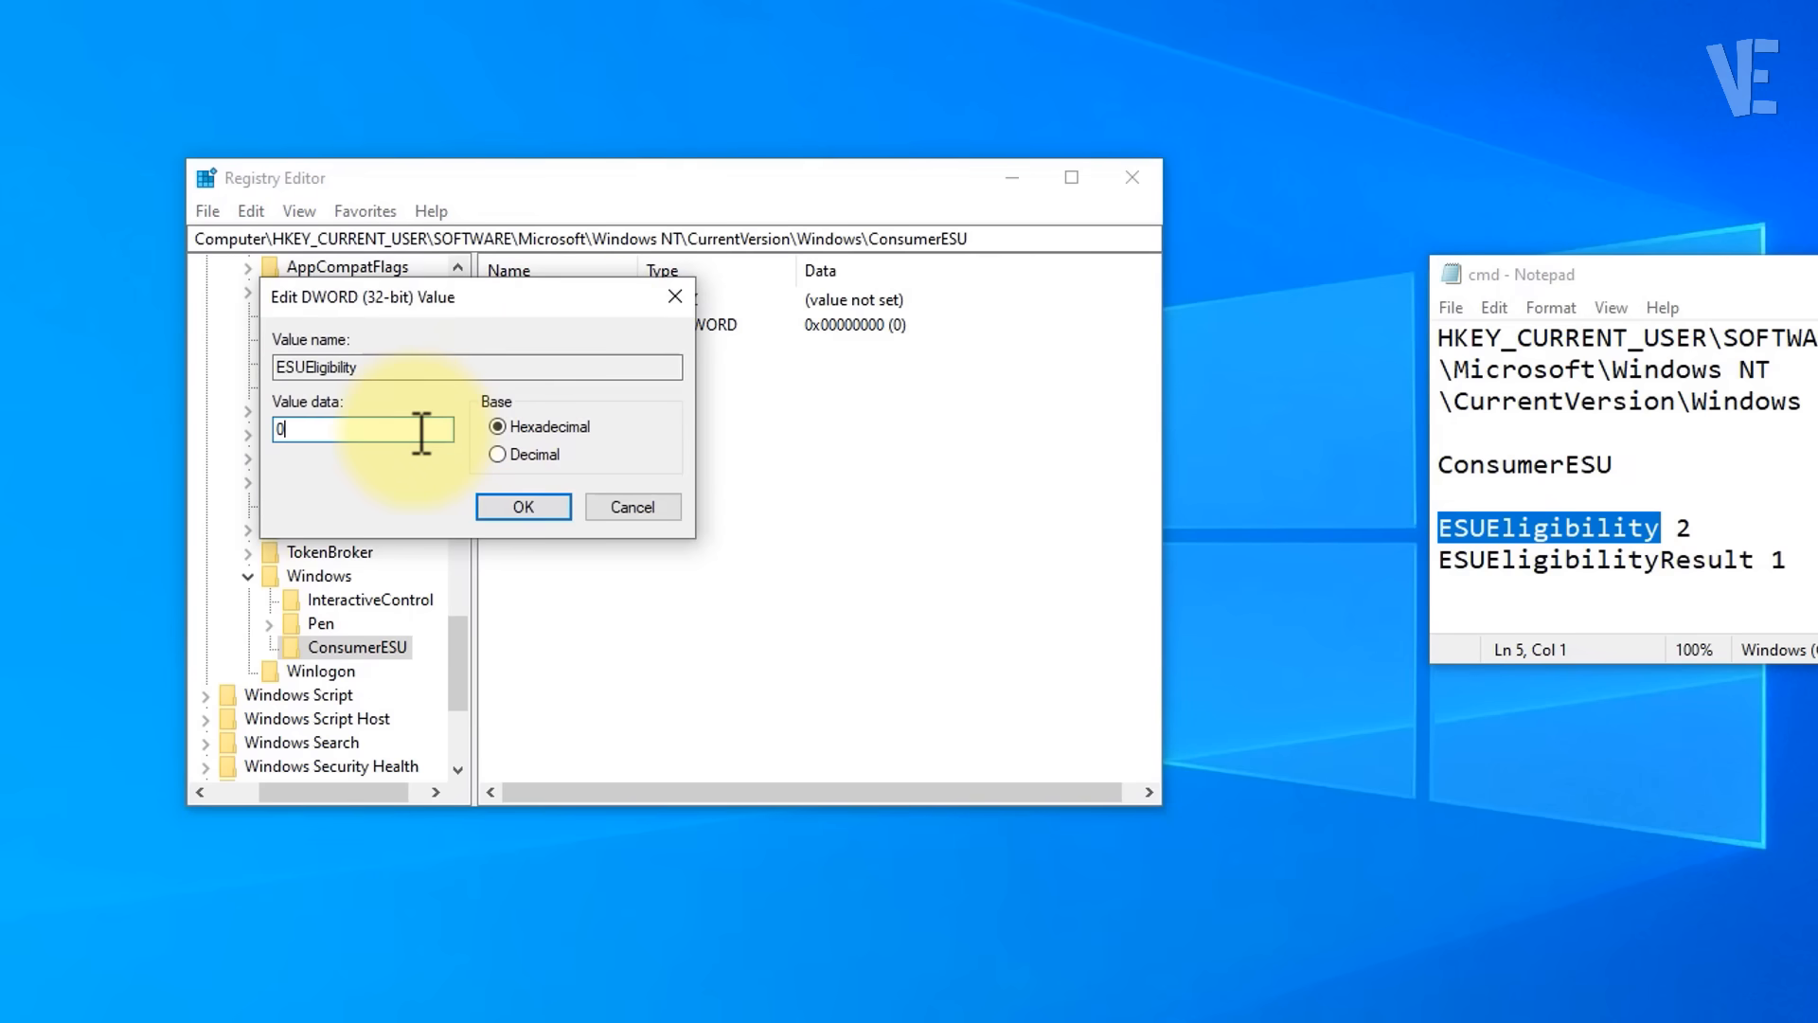
text(2)
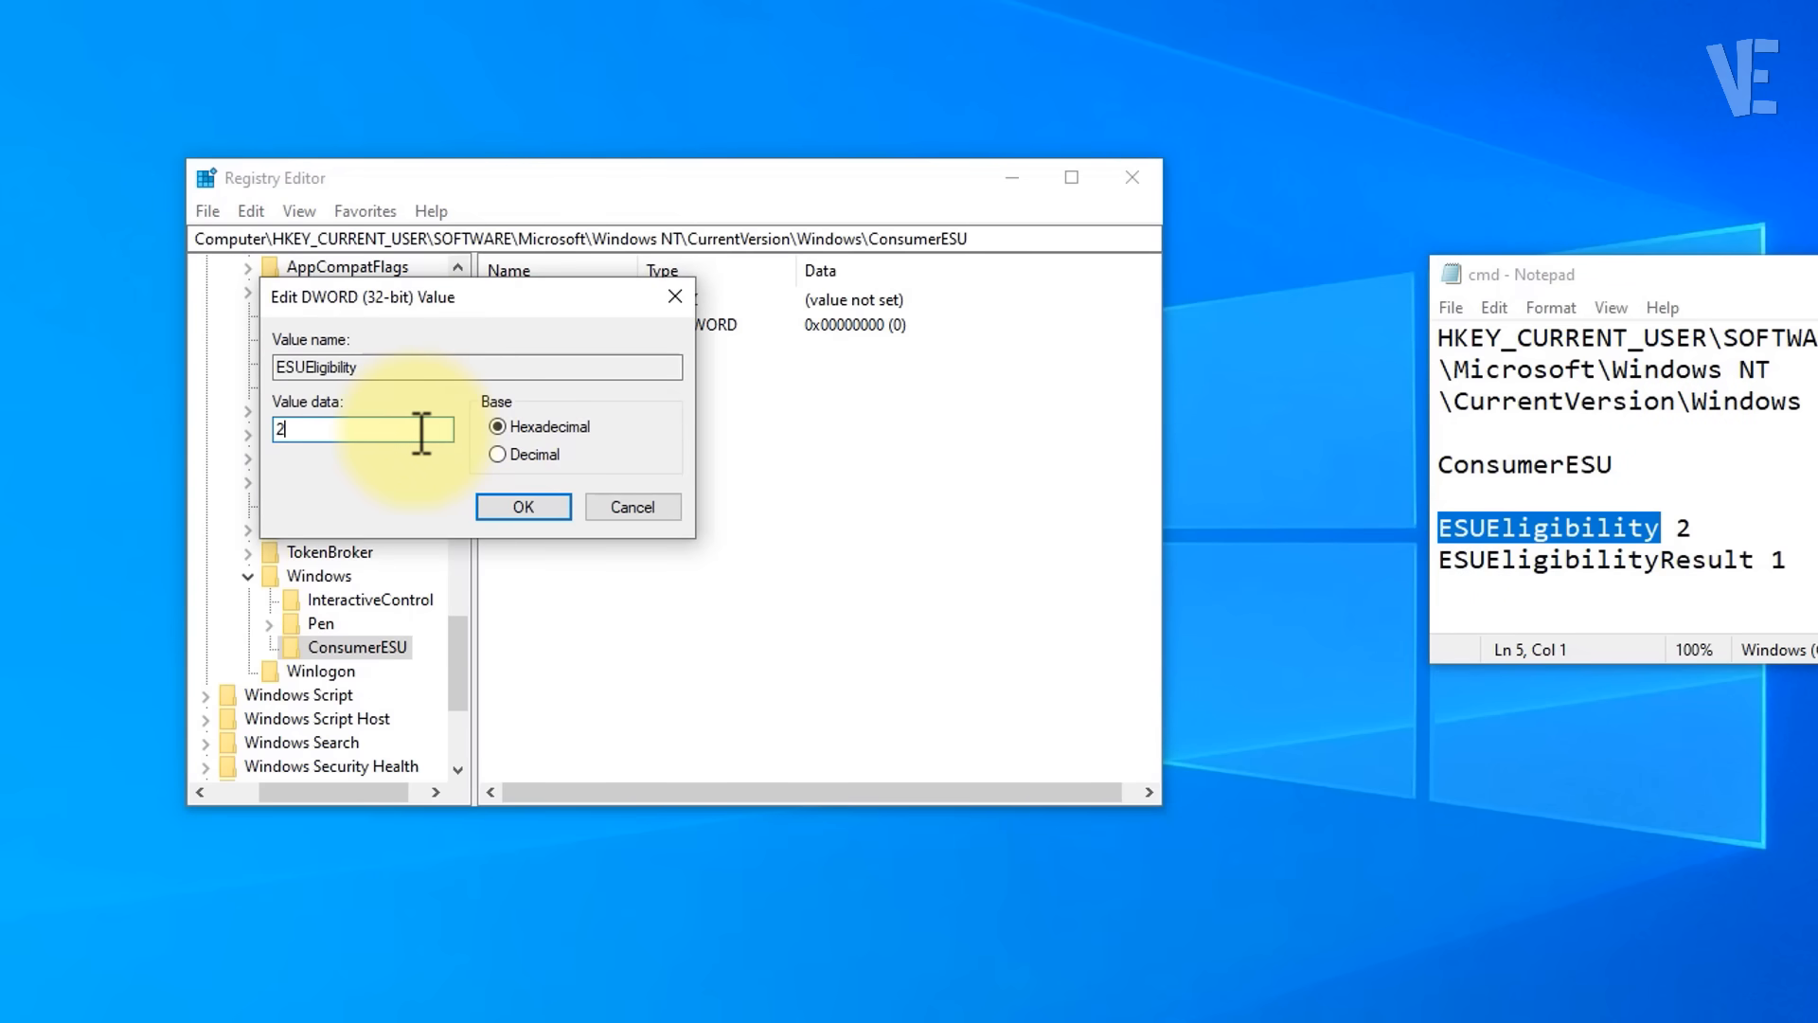
click(522, 506)
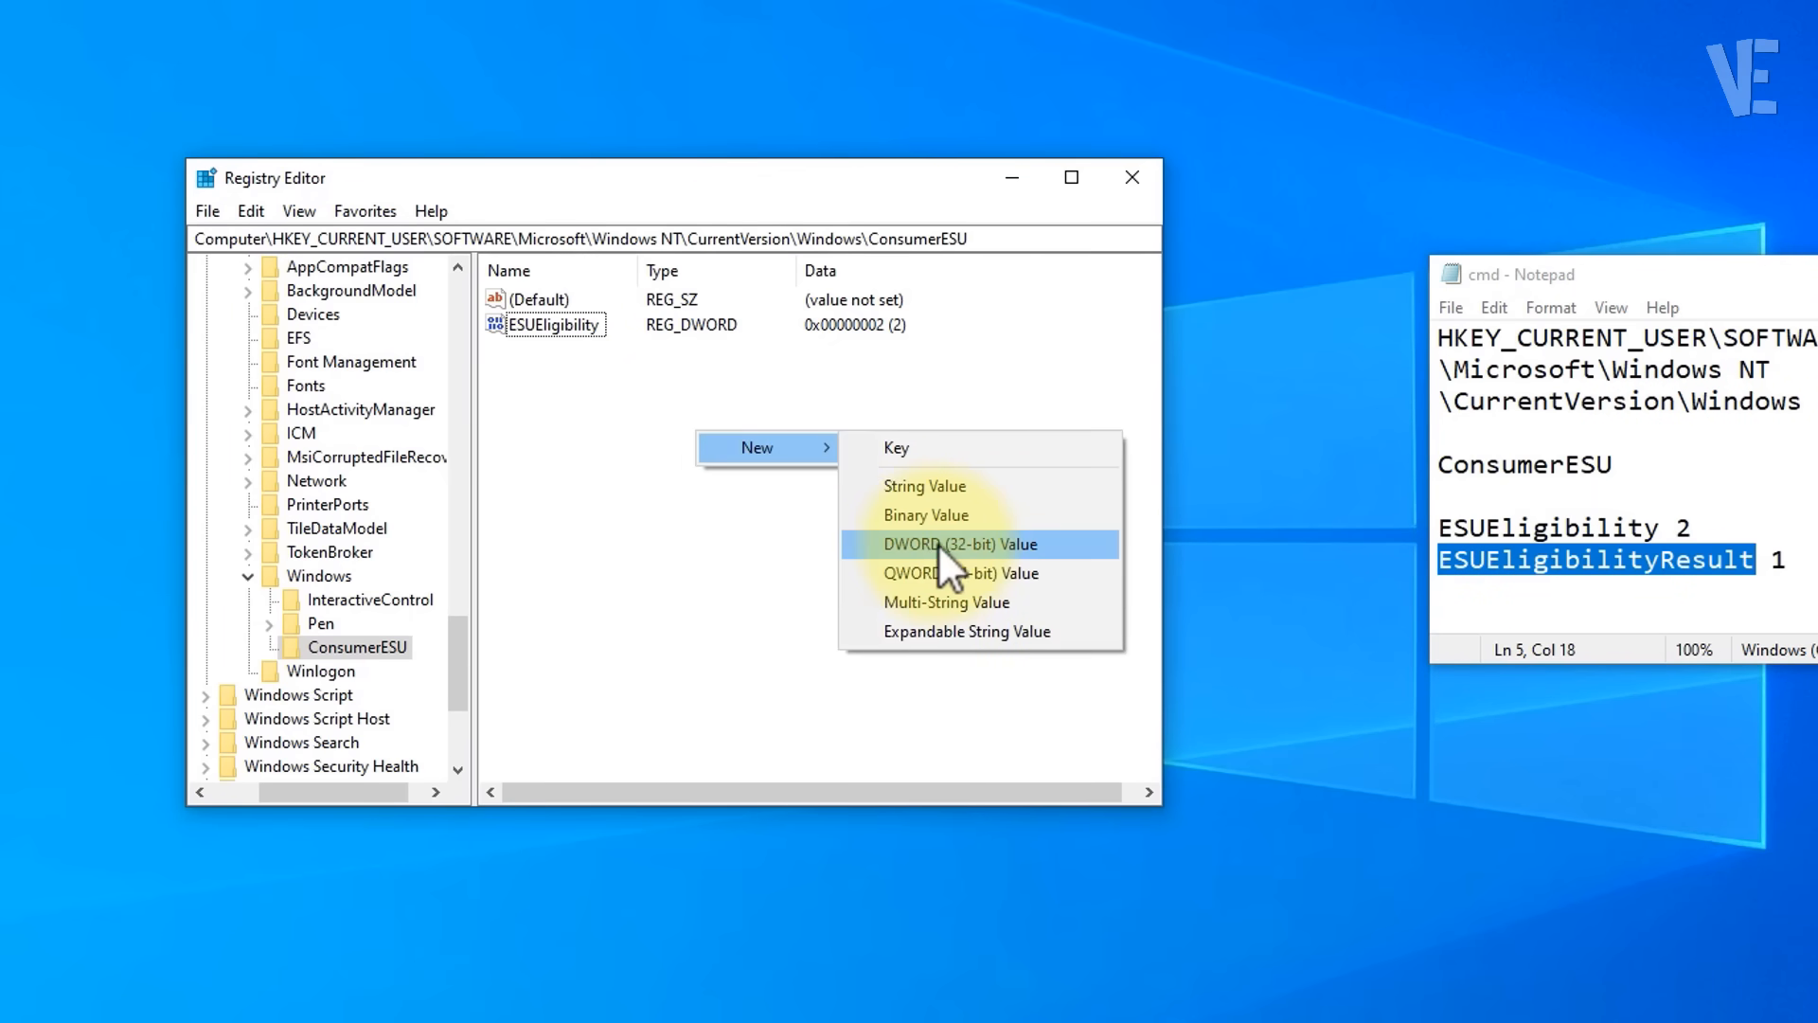
Create DWORD ESUEligibilityResult with data 1, then close Registry Editor
click(961, 544)
text(1)
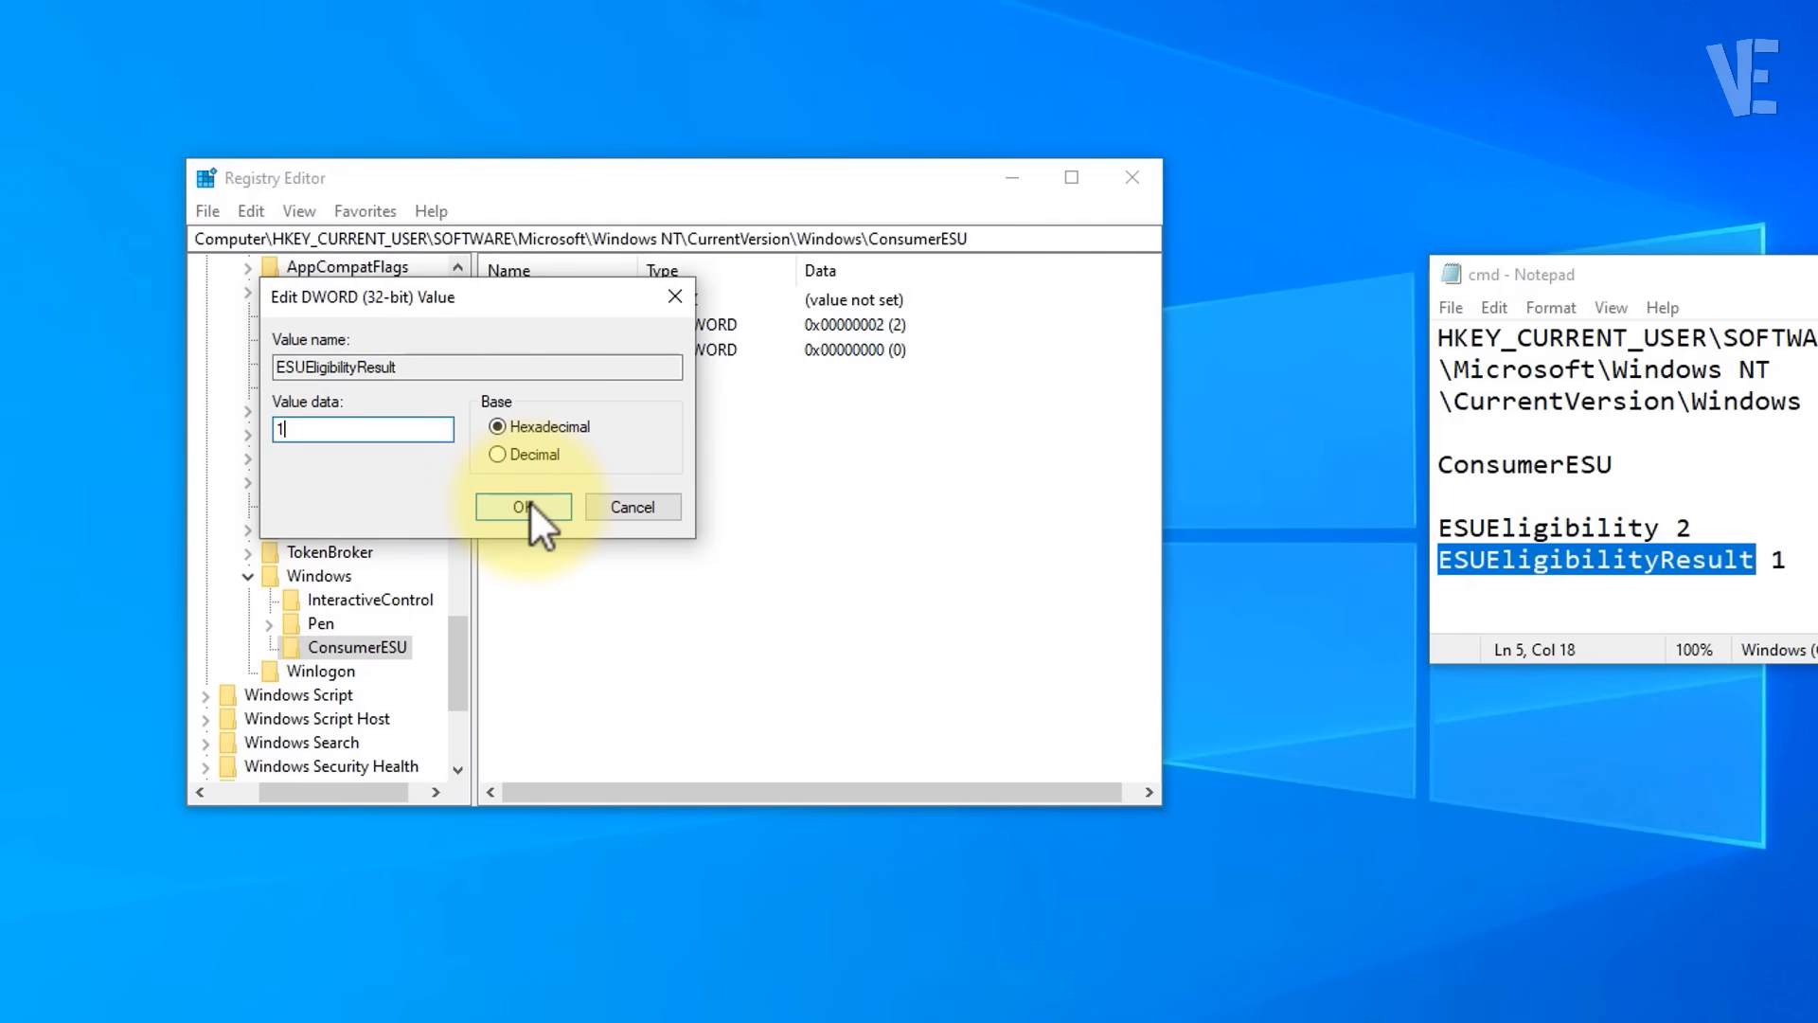
click(524, 507)
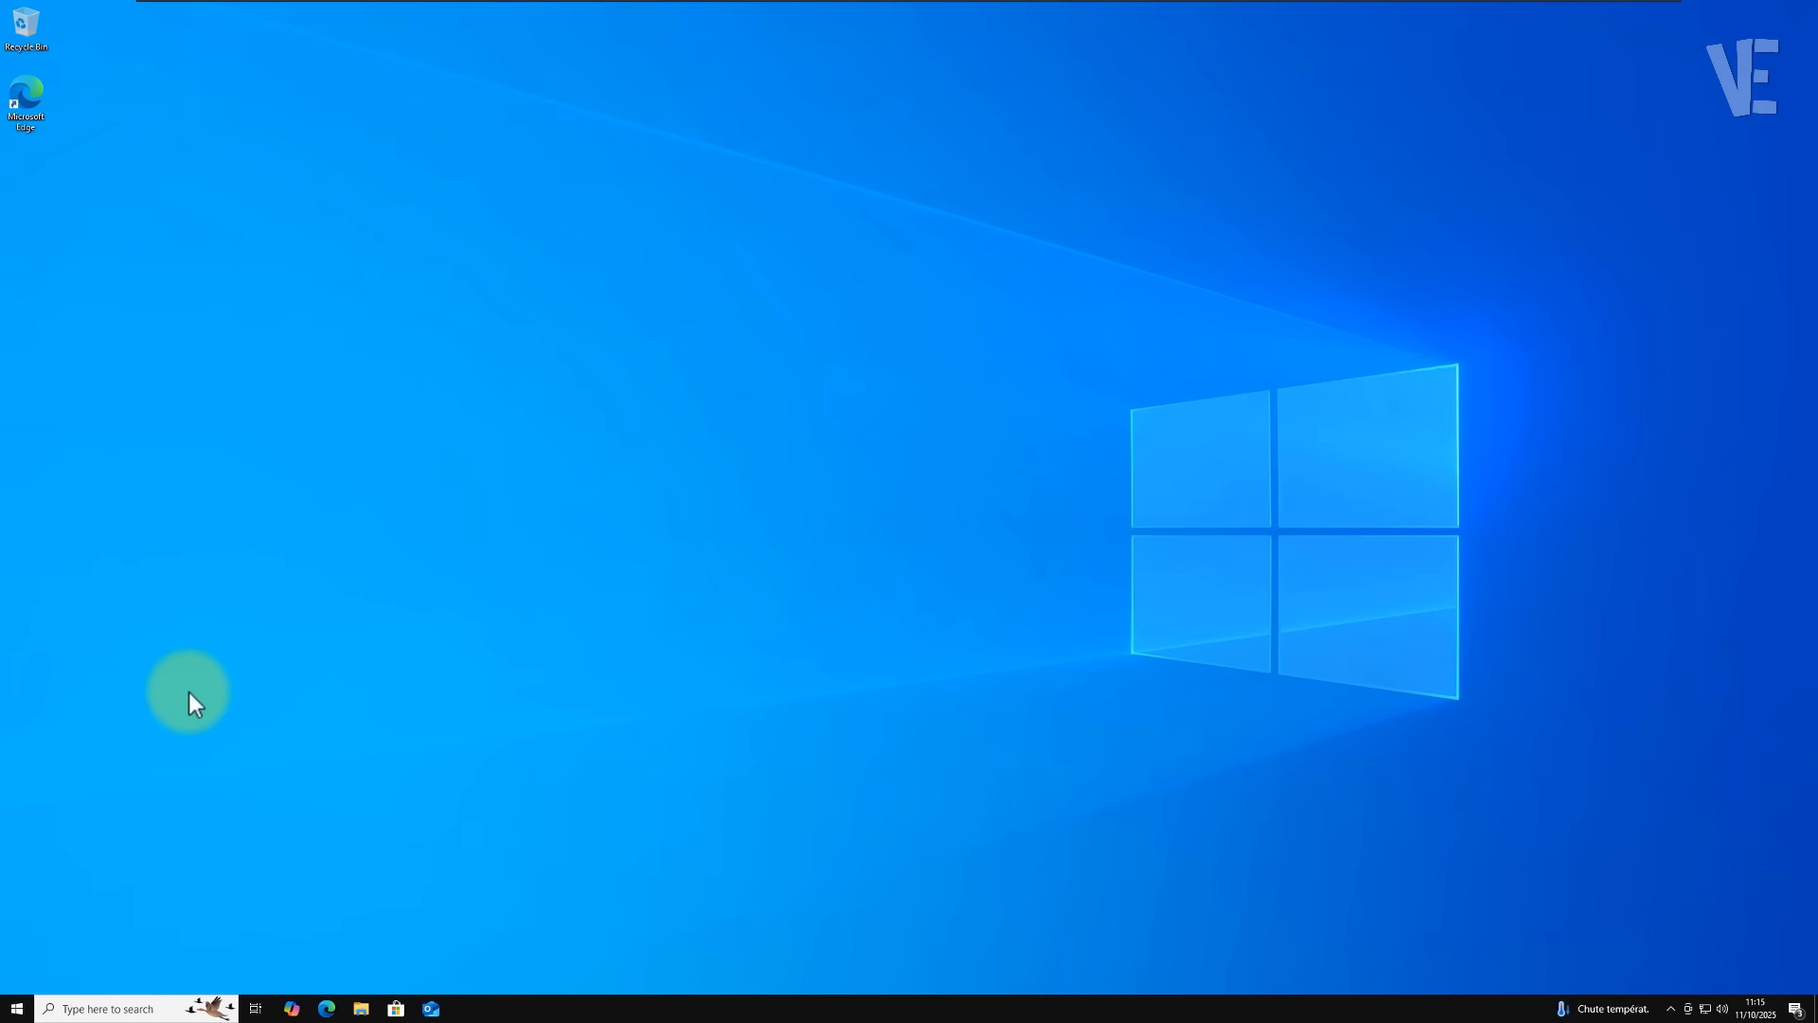
Restart the computer from the Start menu's Power options
click(15, 1007)
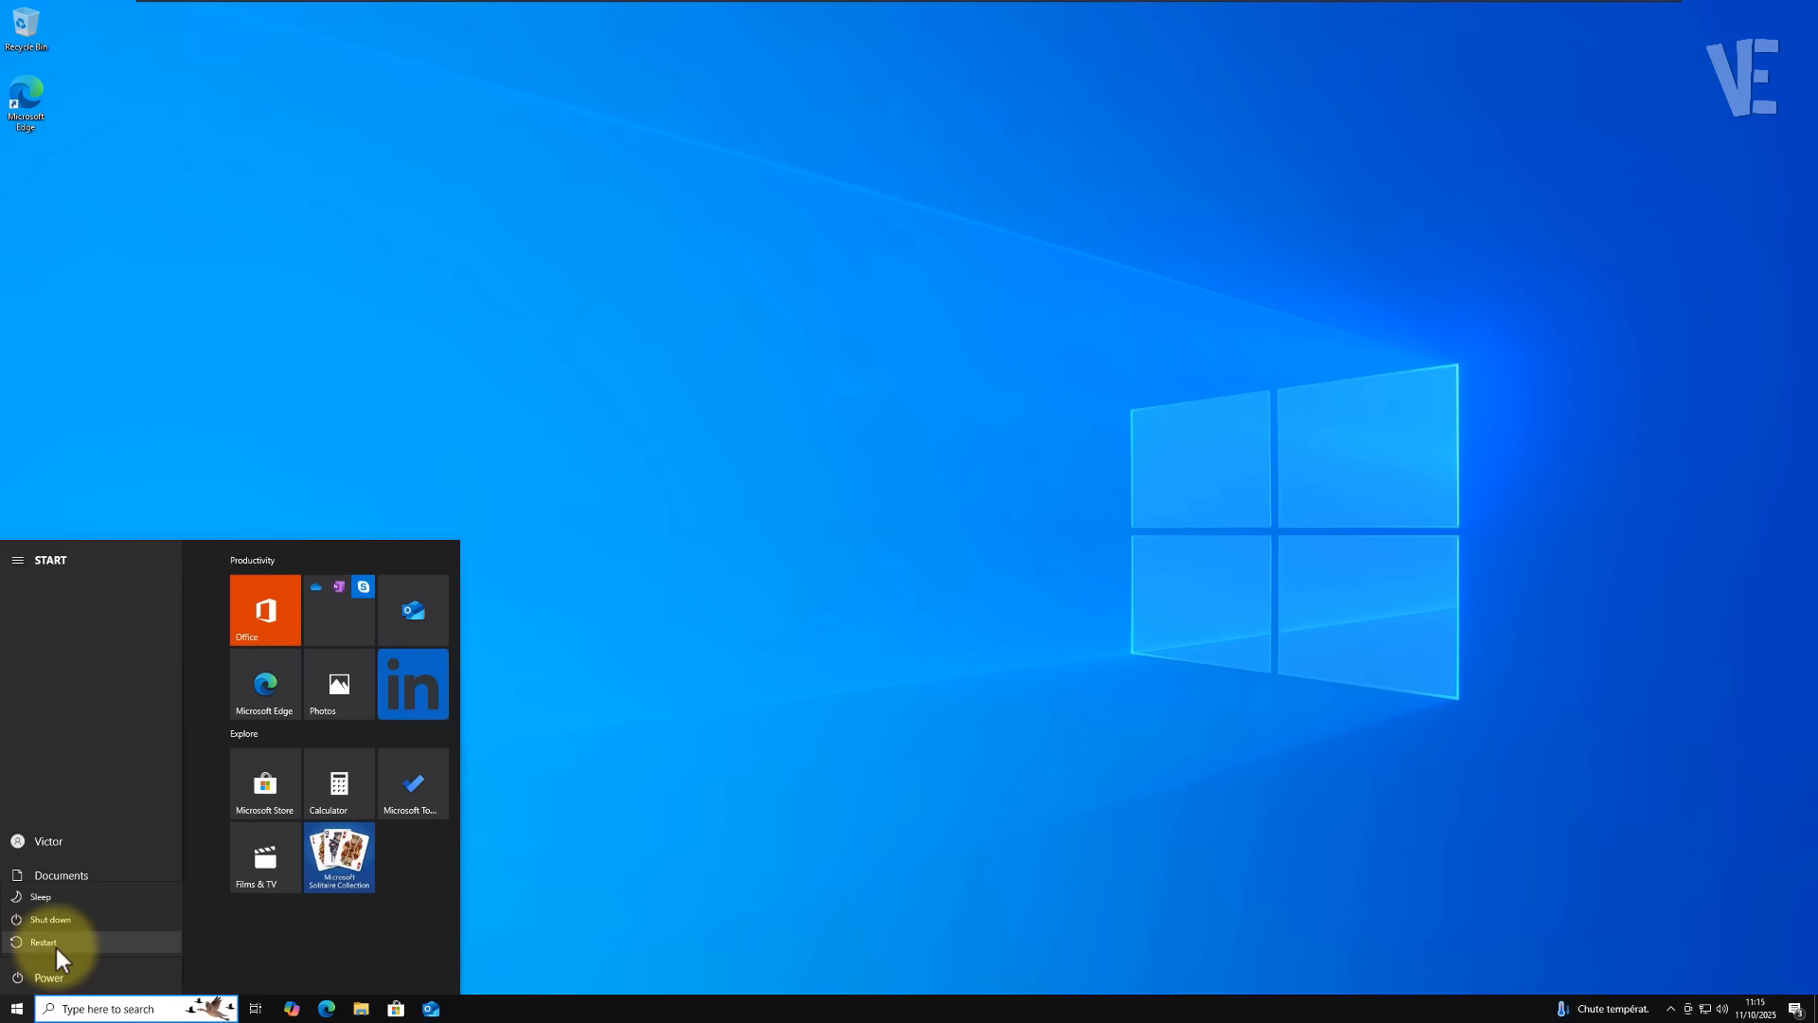
click(44, 941)
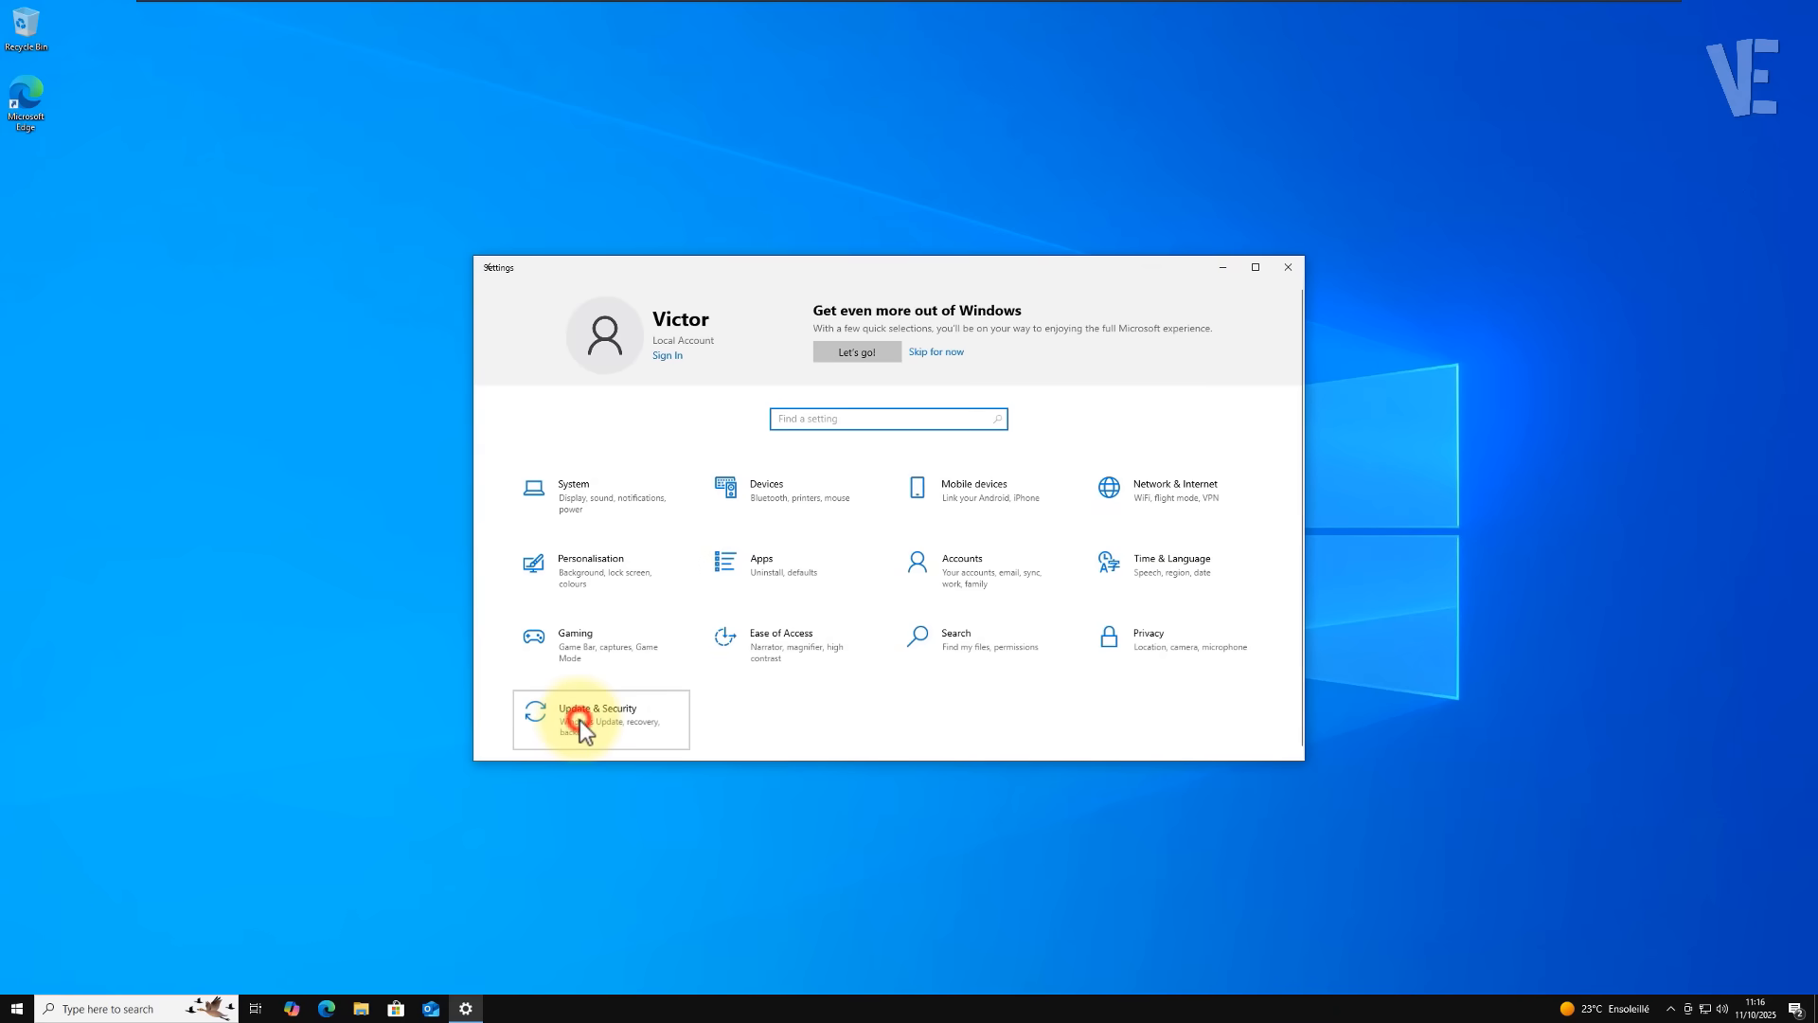
Confirm Windows Update offers Enrol now for Extended Security Updates, then close Settings
click(598, 713)
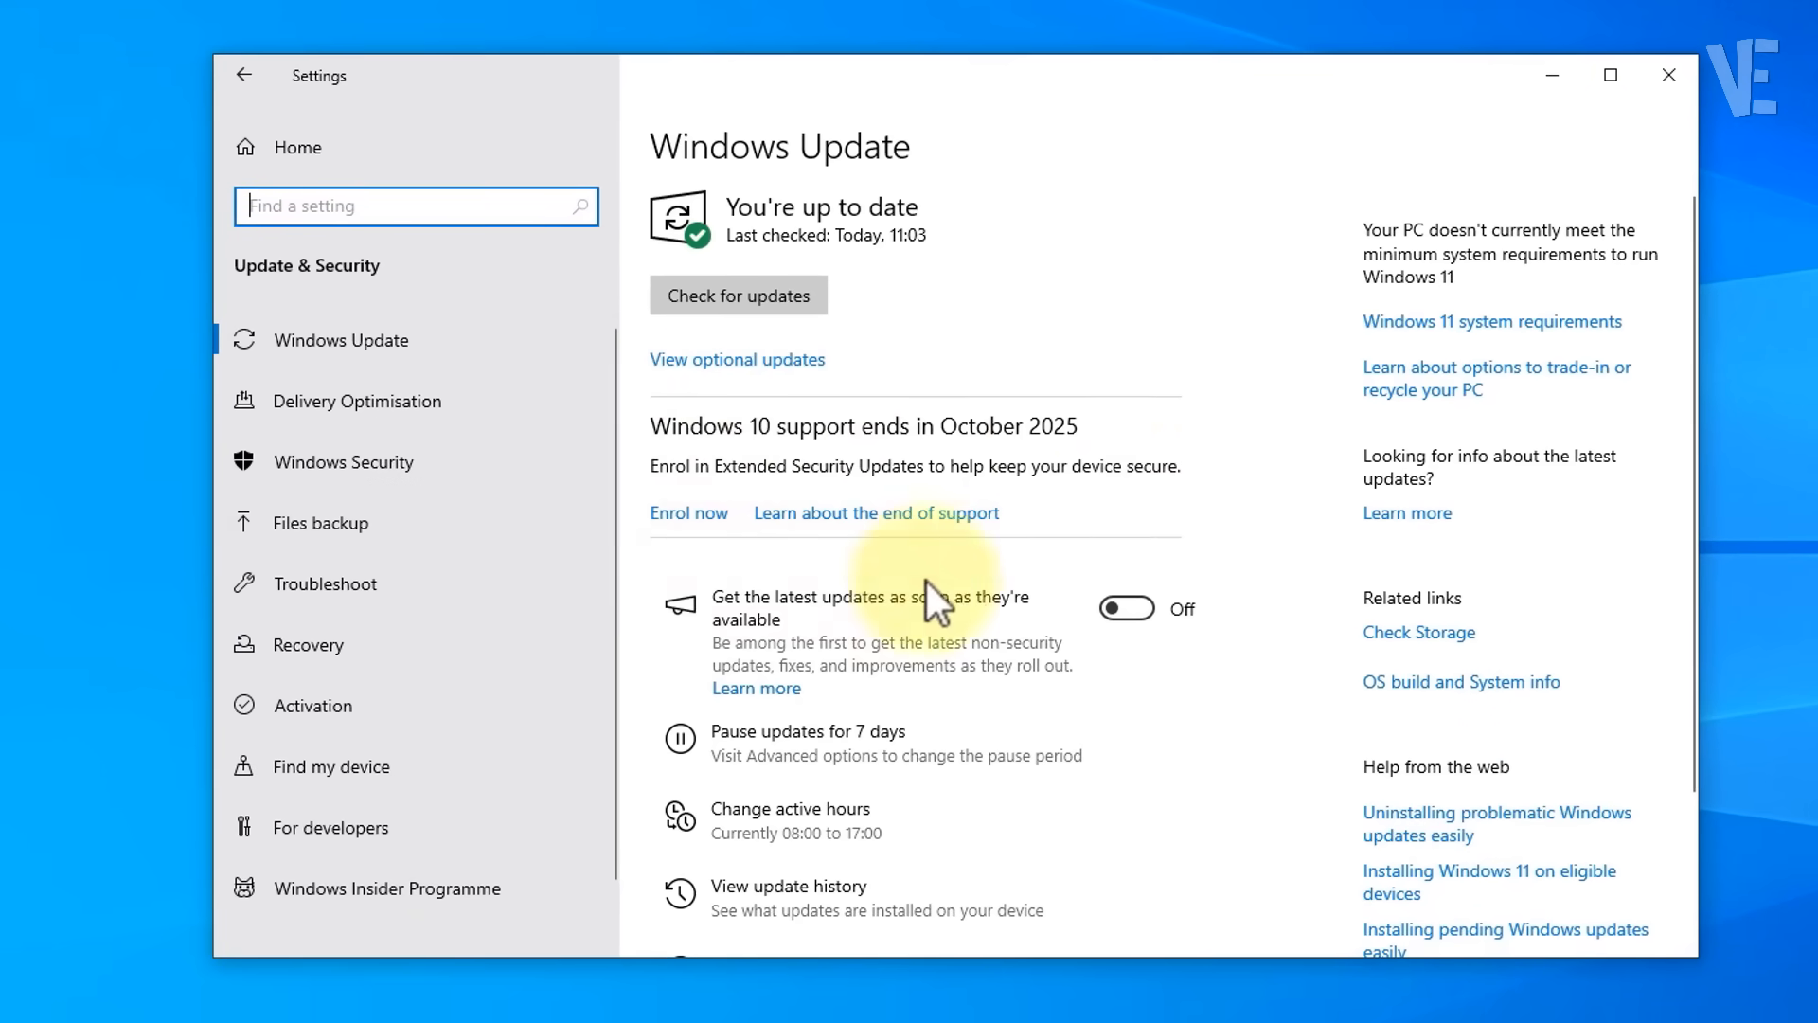
click(1611, 74)
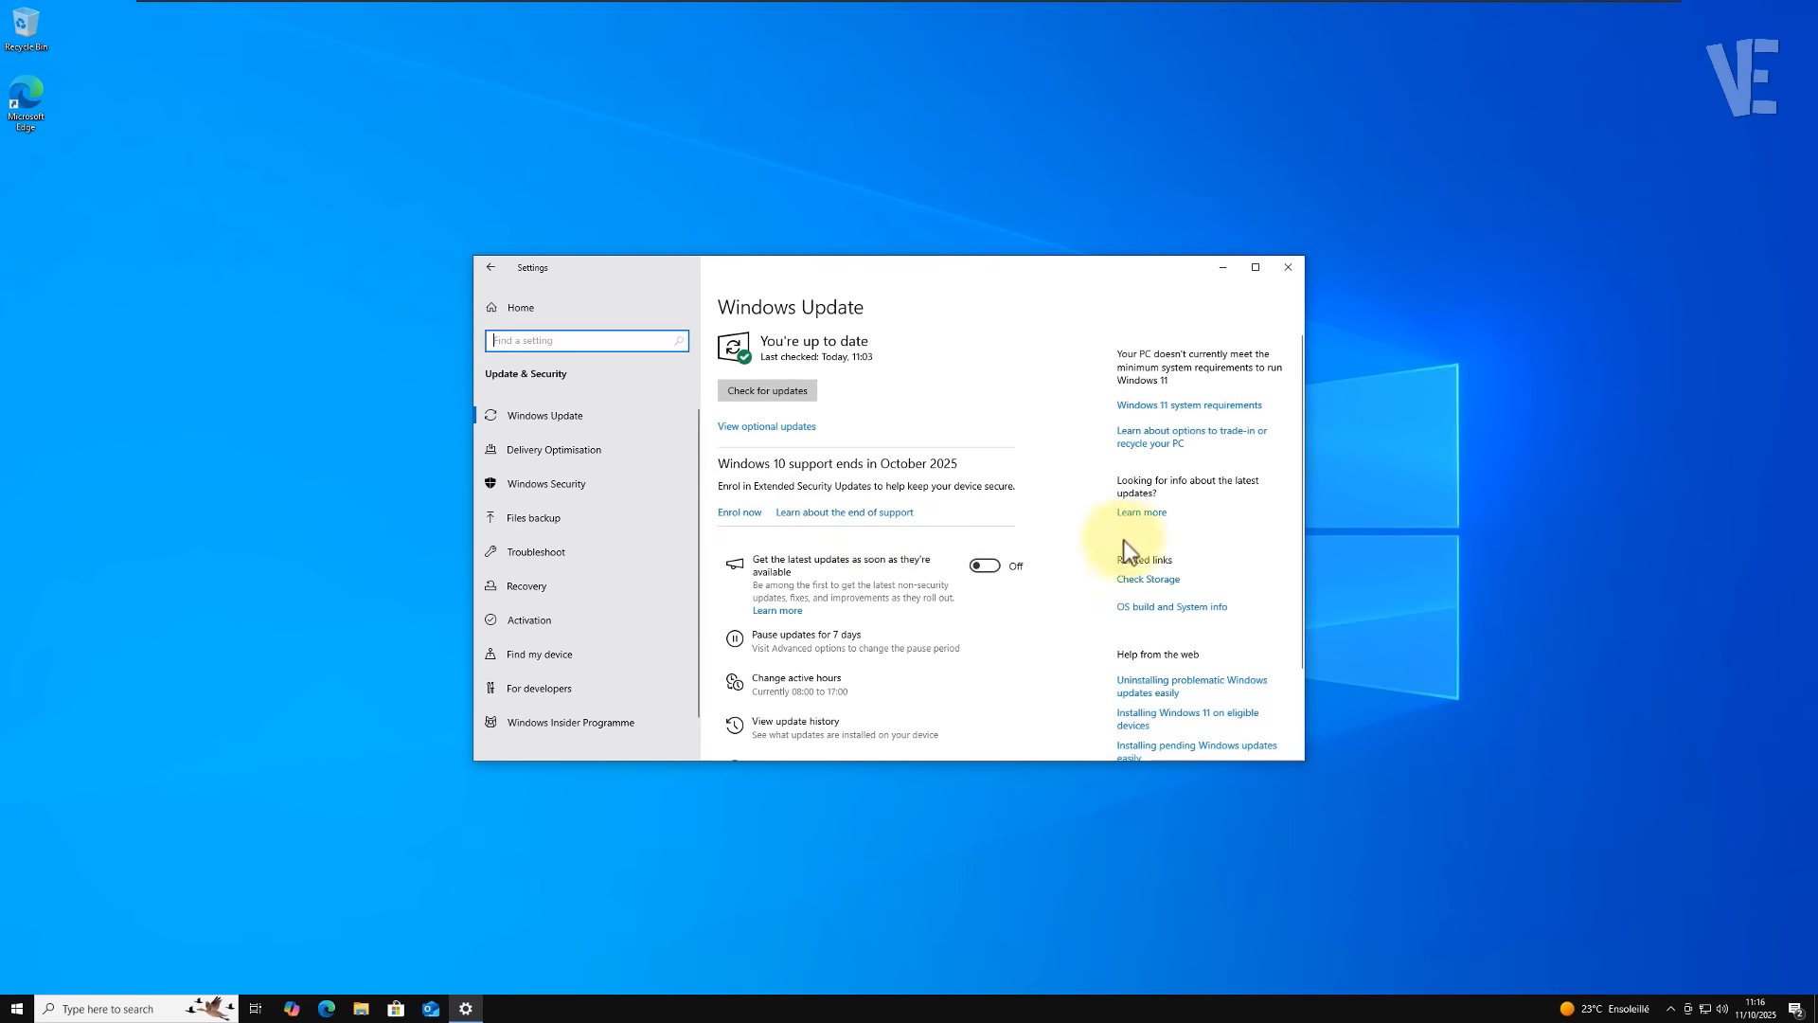
mouse_move(1625, 553)
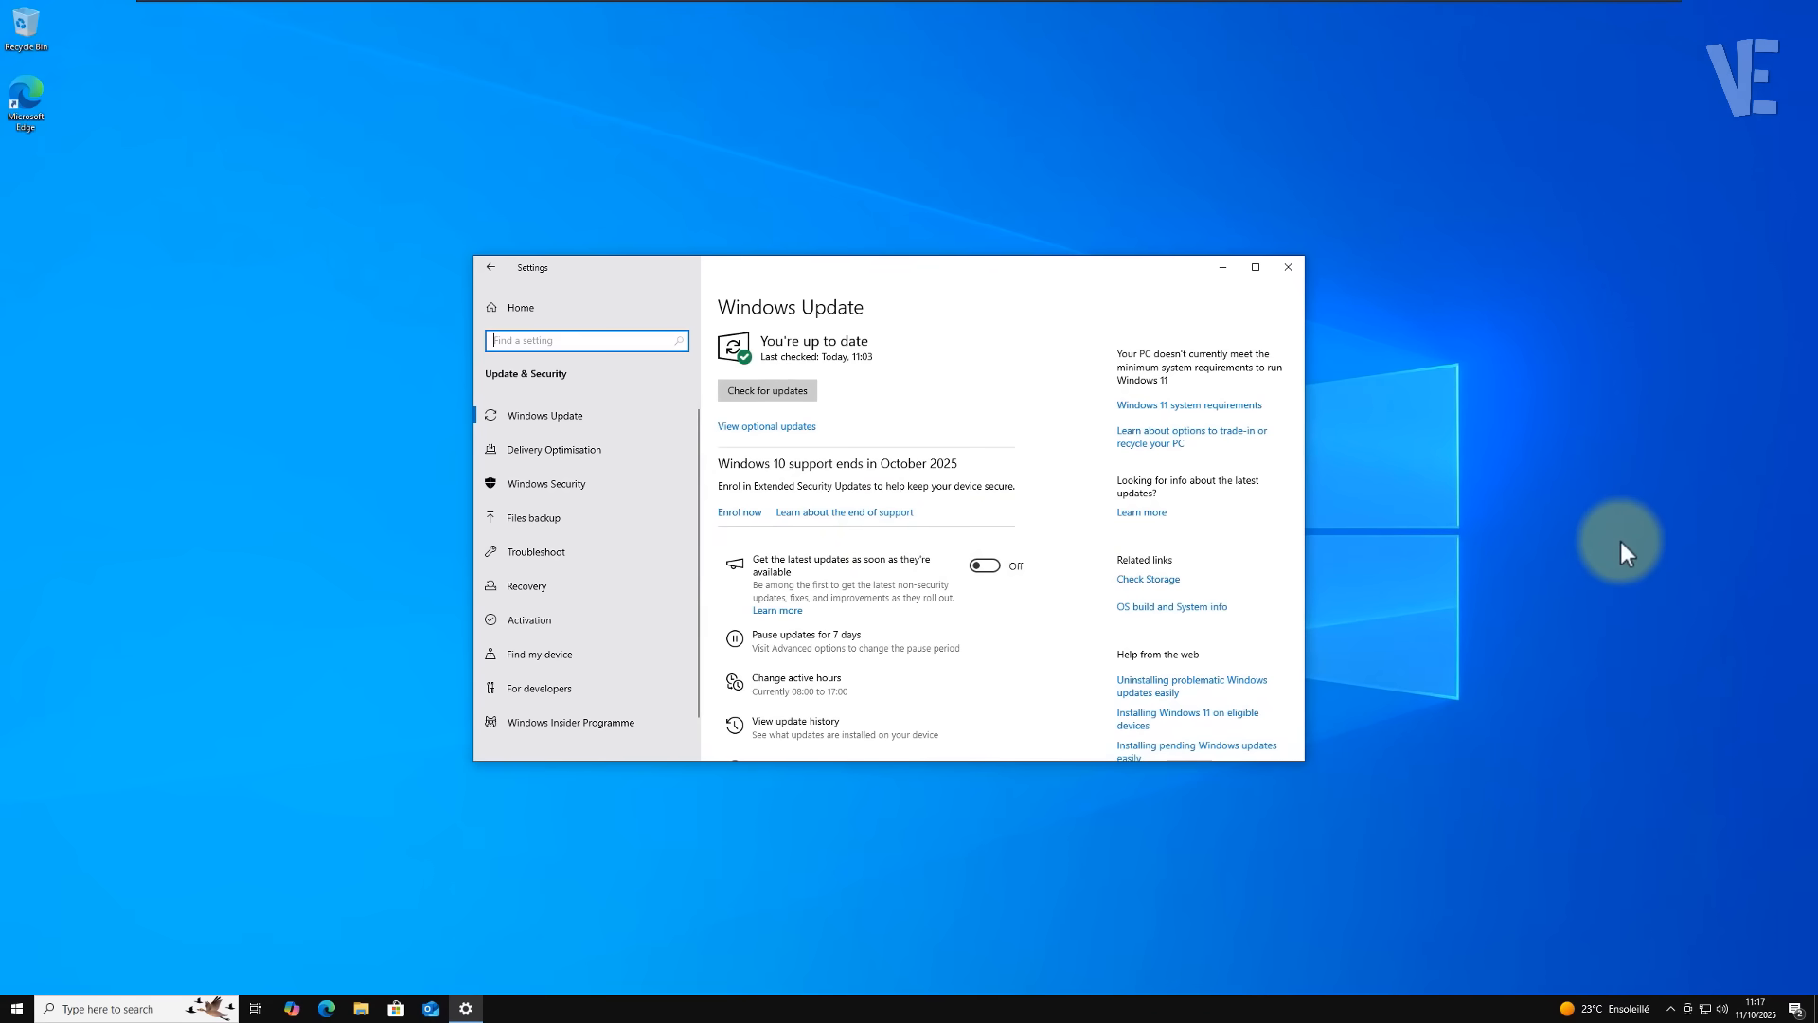
click(1287, 267)
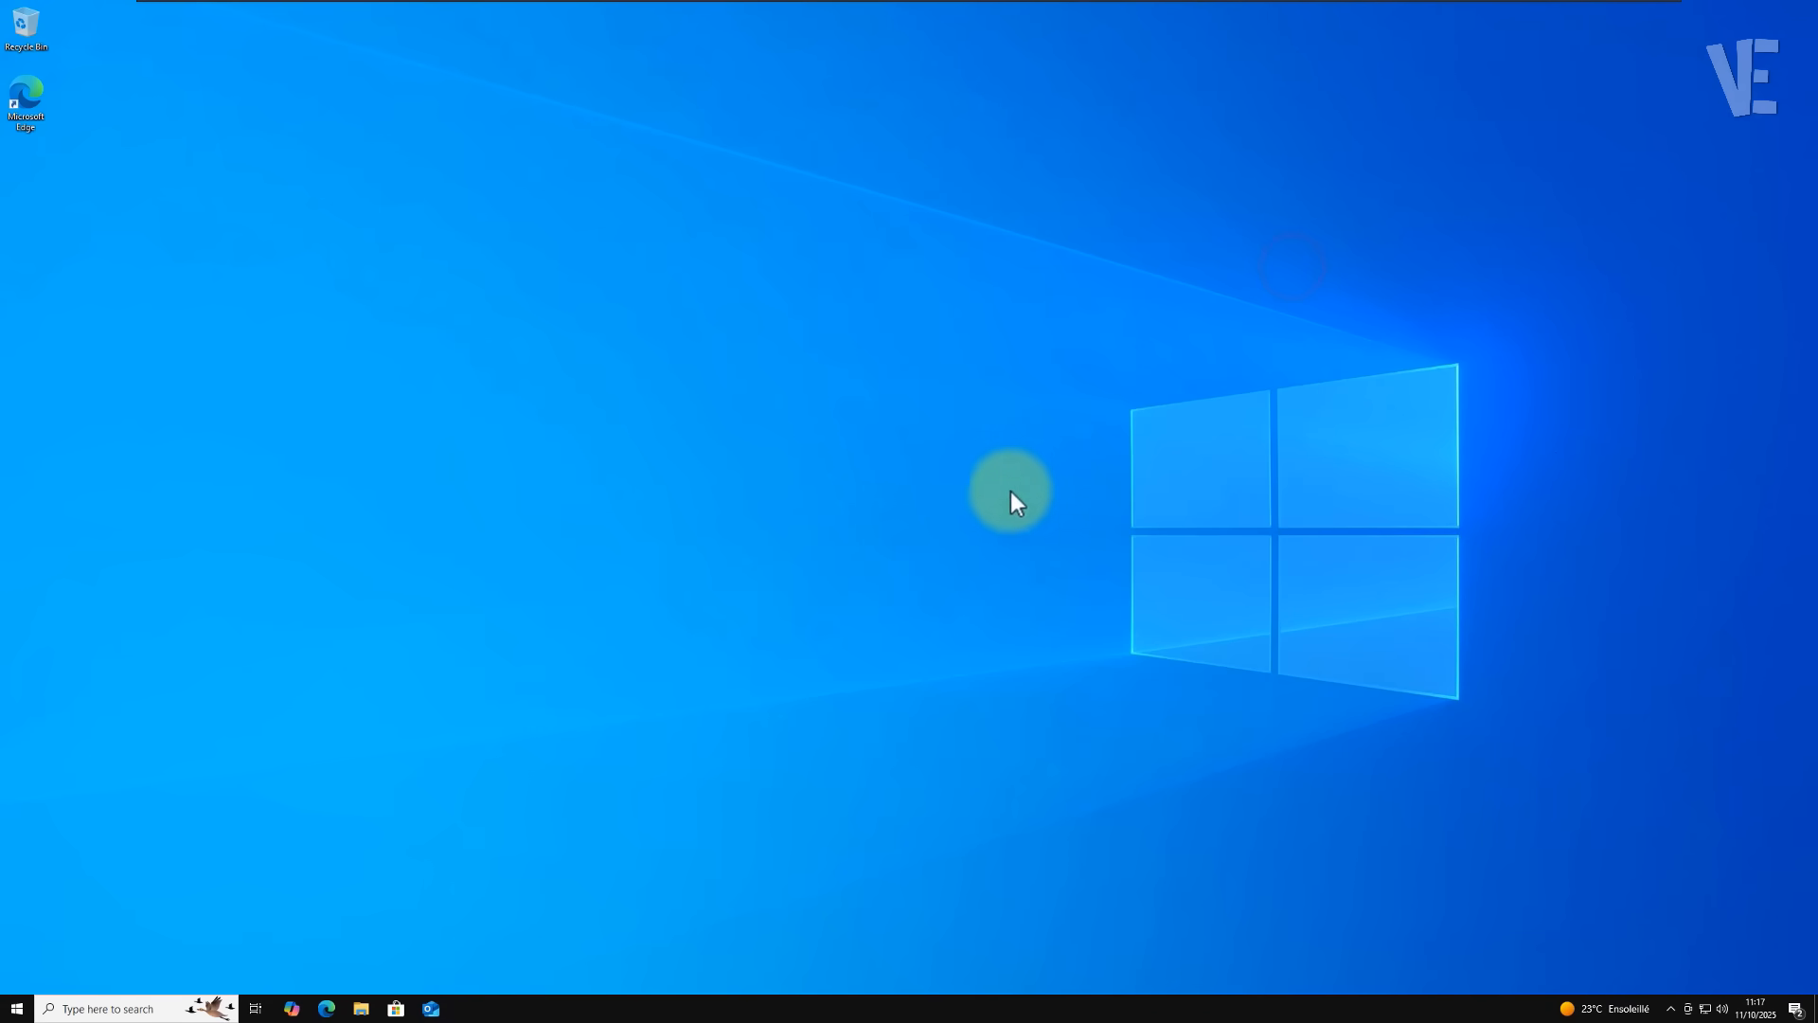